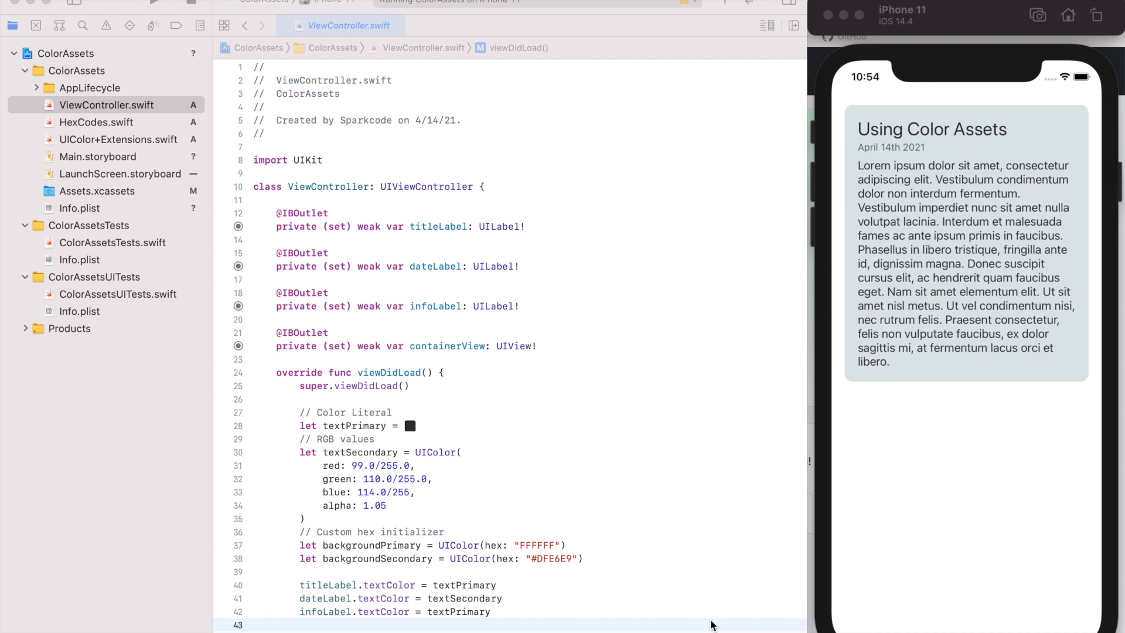
mouse_move(617, 375)
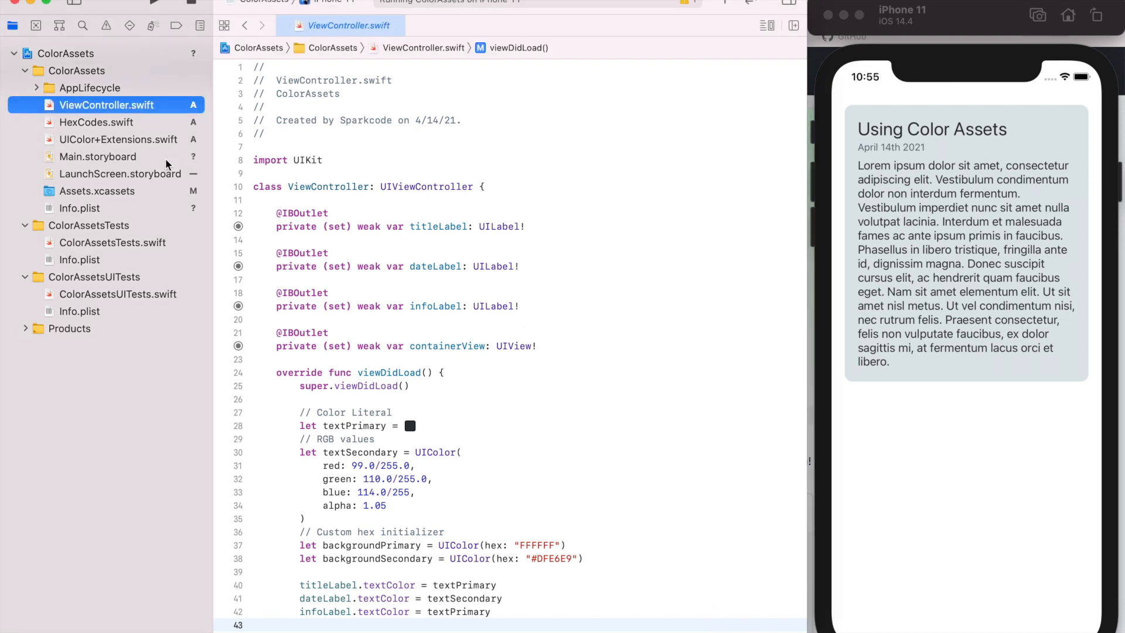
Step: View the orange card layout in Main.storyboard, then return to ViewController.swift
left_click(98, 156)
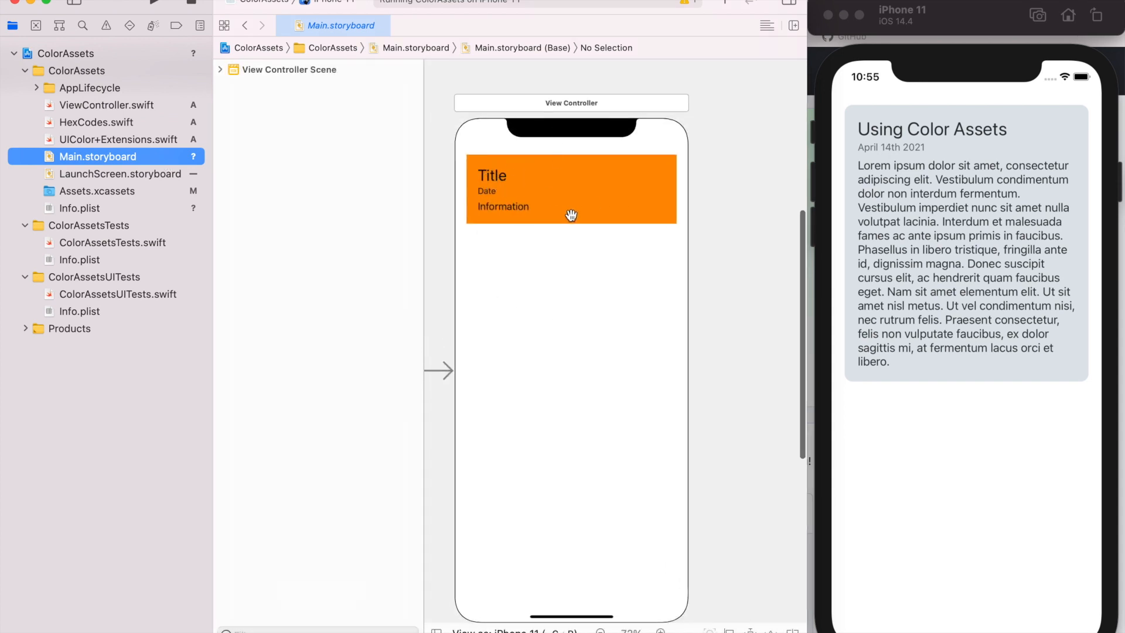
mouse_move(610, 147)
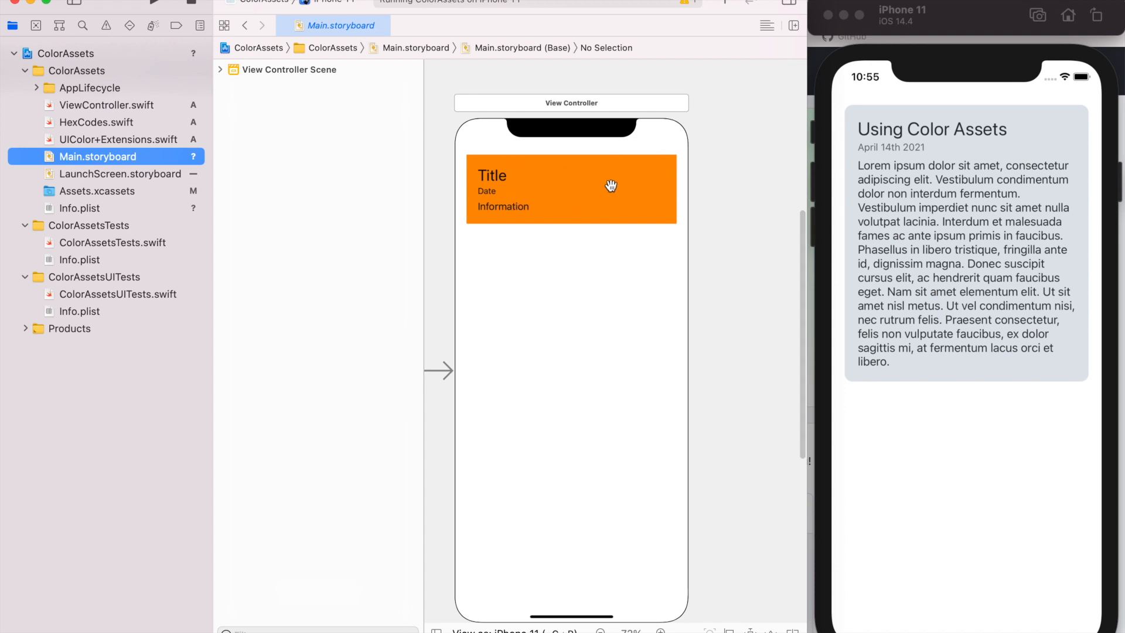
mouse_move(643, 191)
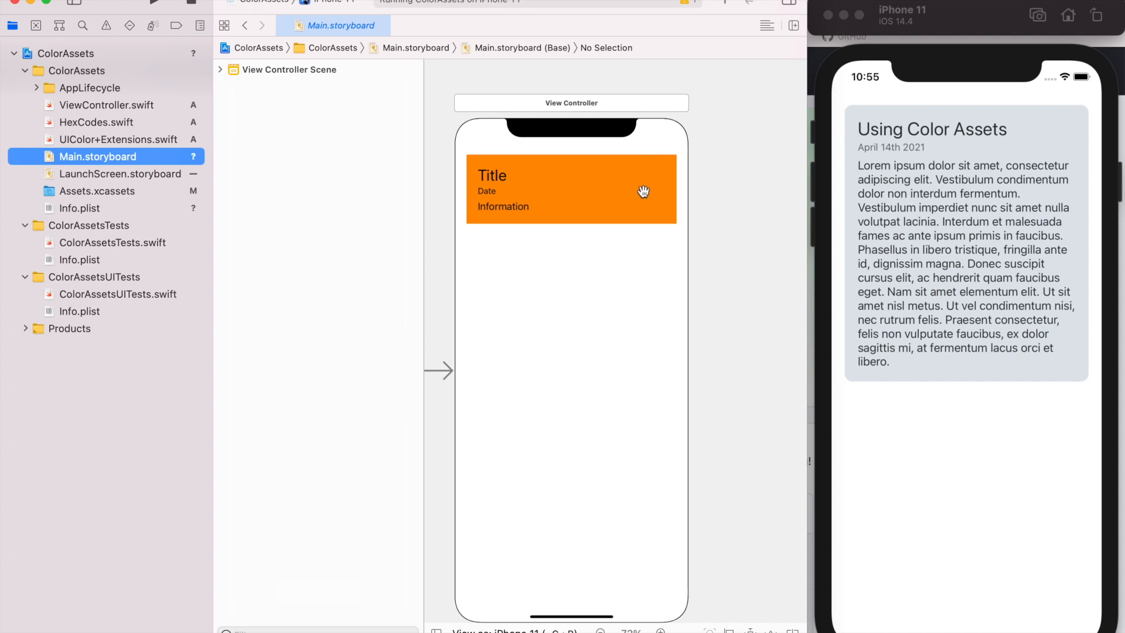
left_click(106, 105)
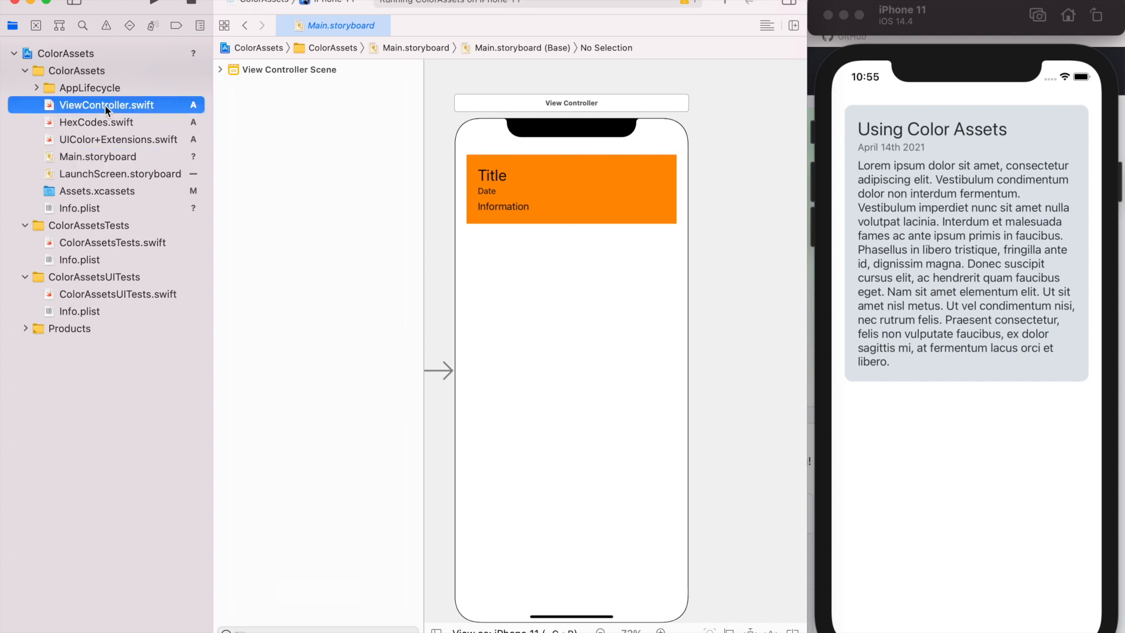
Step: Try a Color Literal, then correct the textSecondary alpha from 1.05 to 1.0
left_click(105, 105)
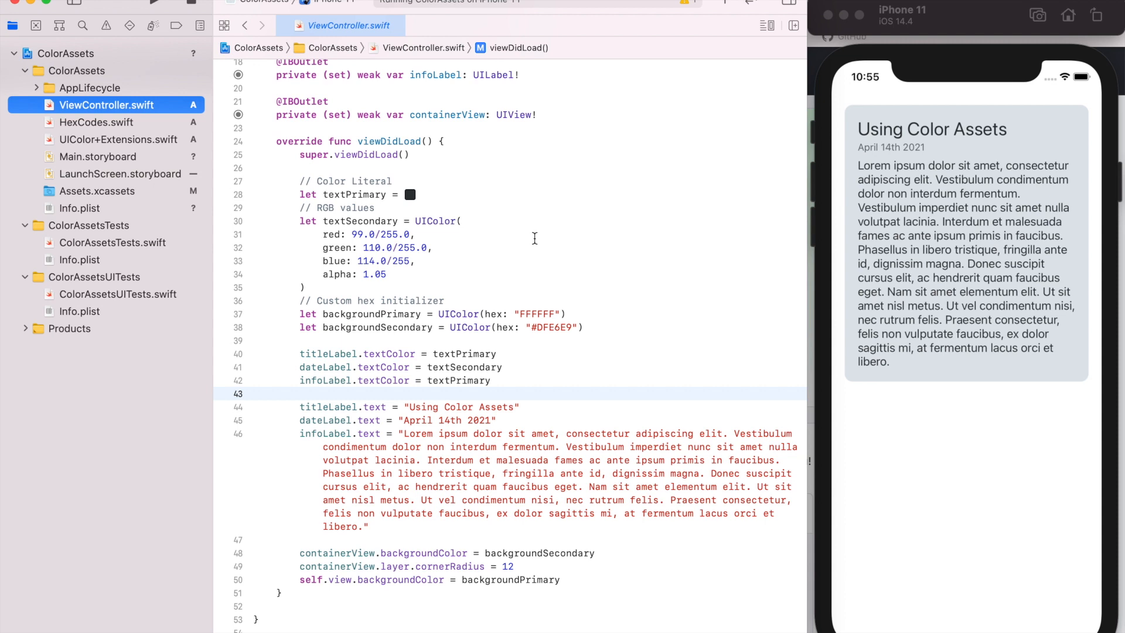
mouse_move(416, 185)
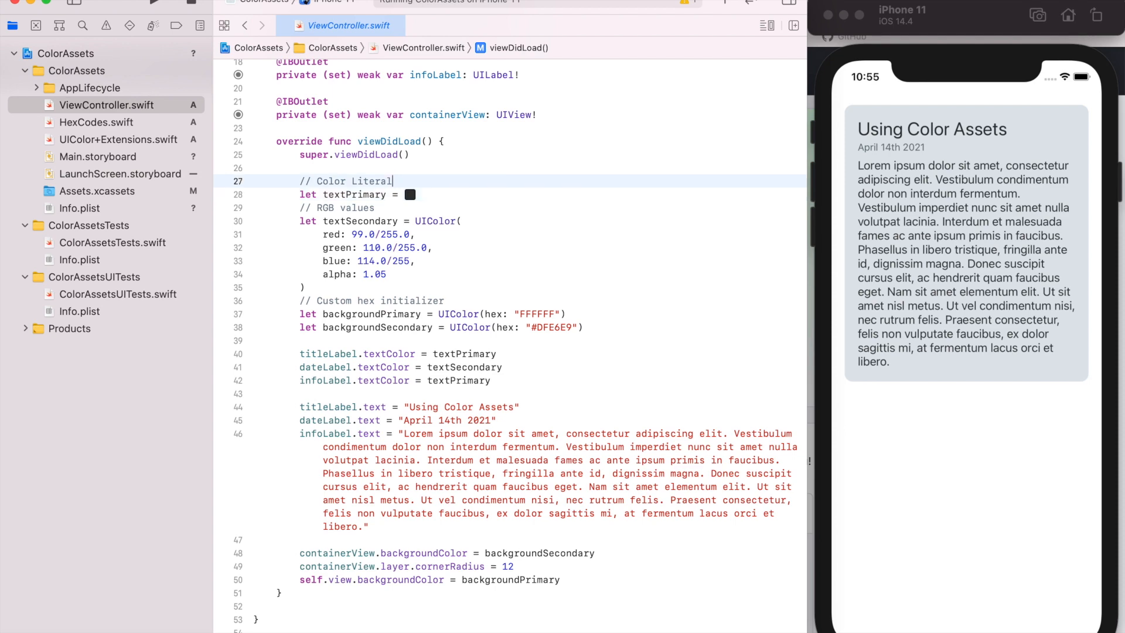
type("Colorli")
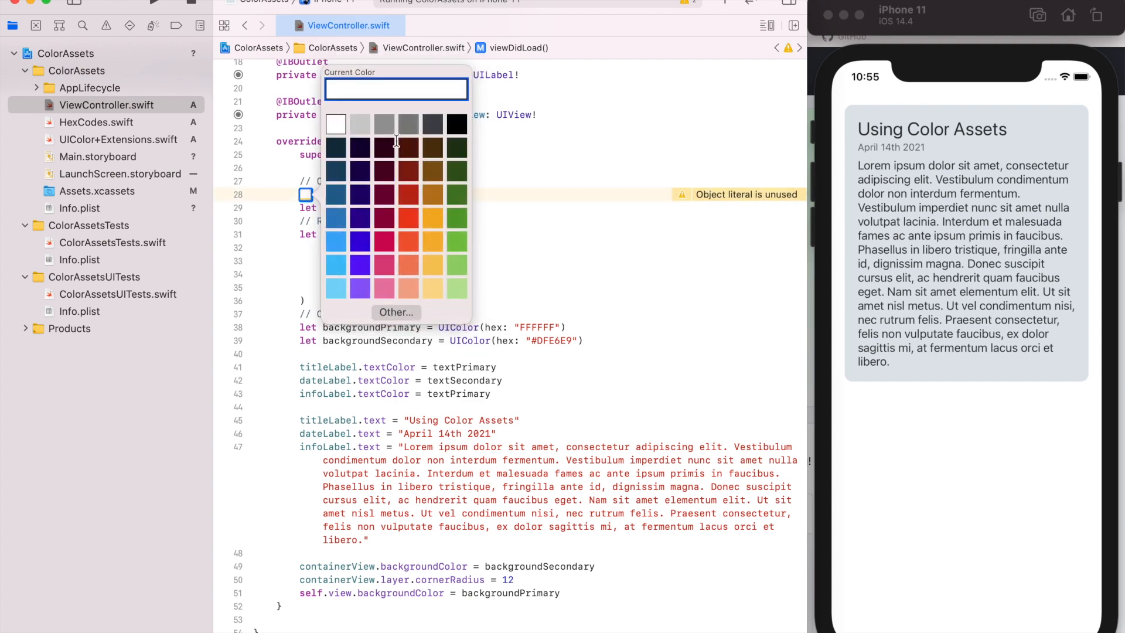
left_click(395, 312)
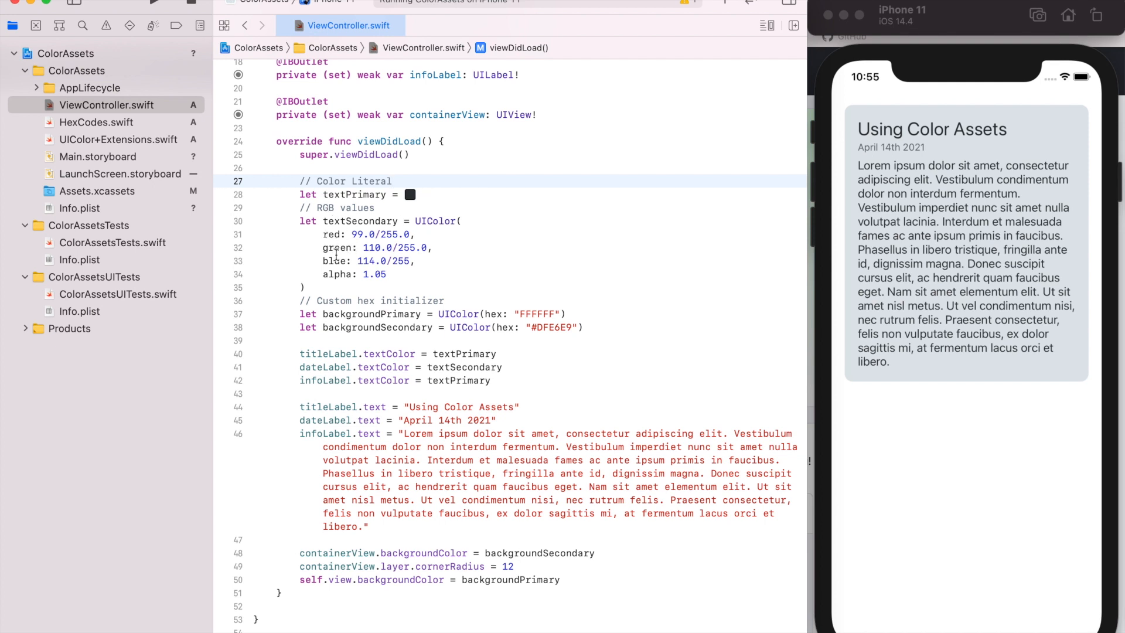
mouse_move(394, 280)
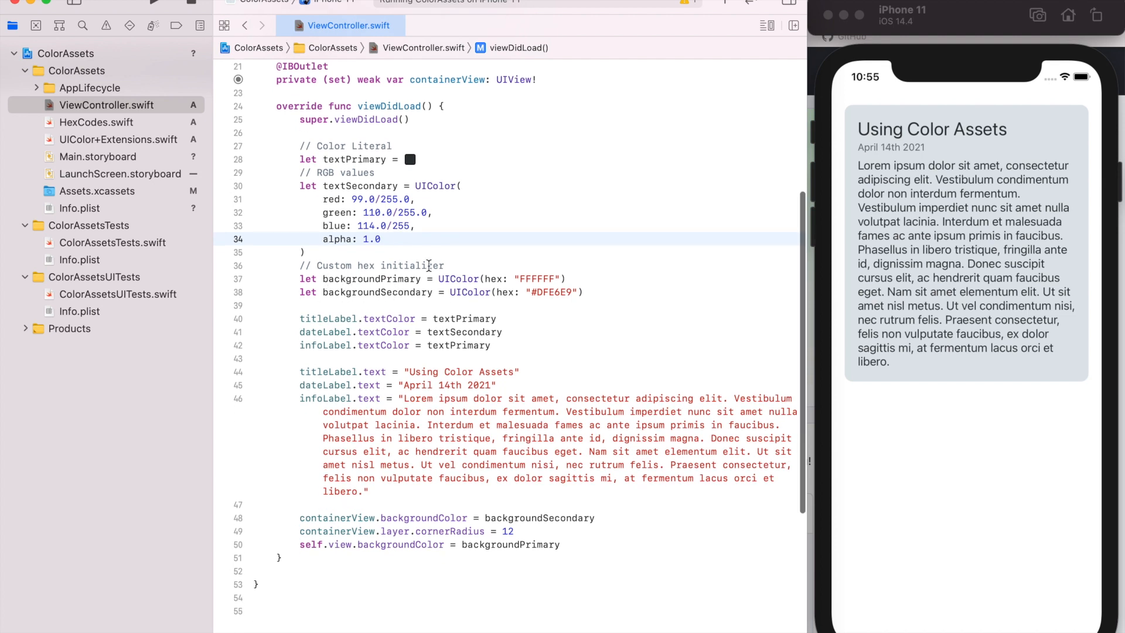
mouse_move(516, 249)
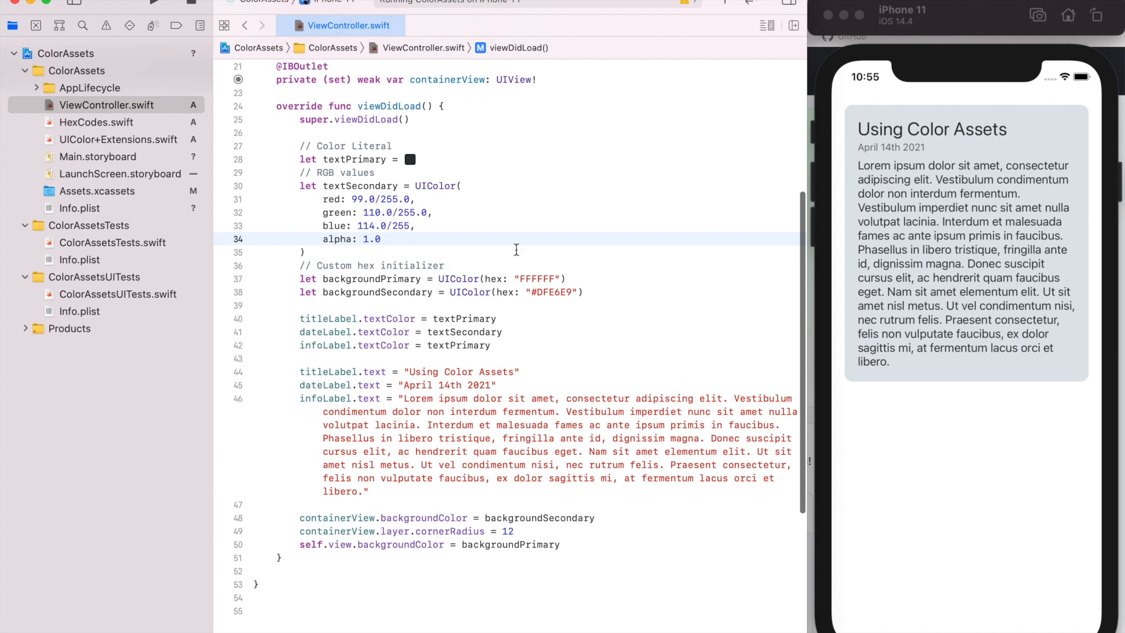
type("5")
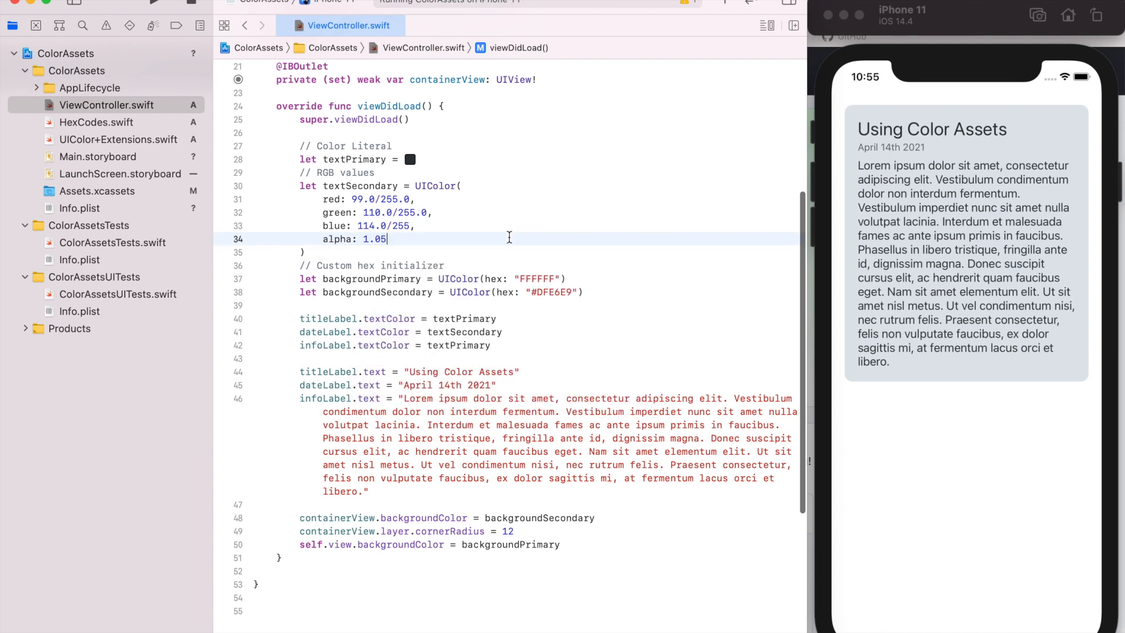
key("Backspace")
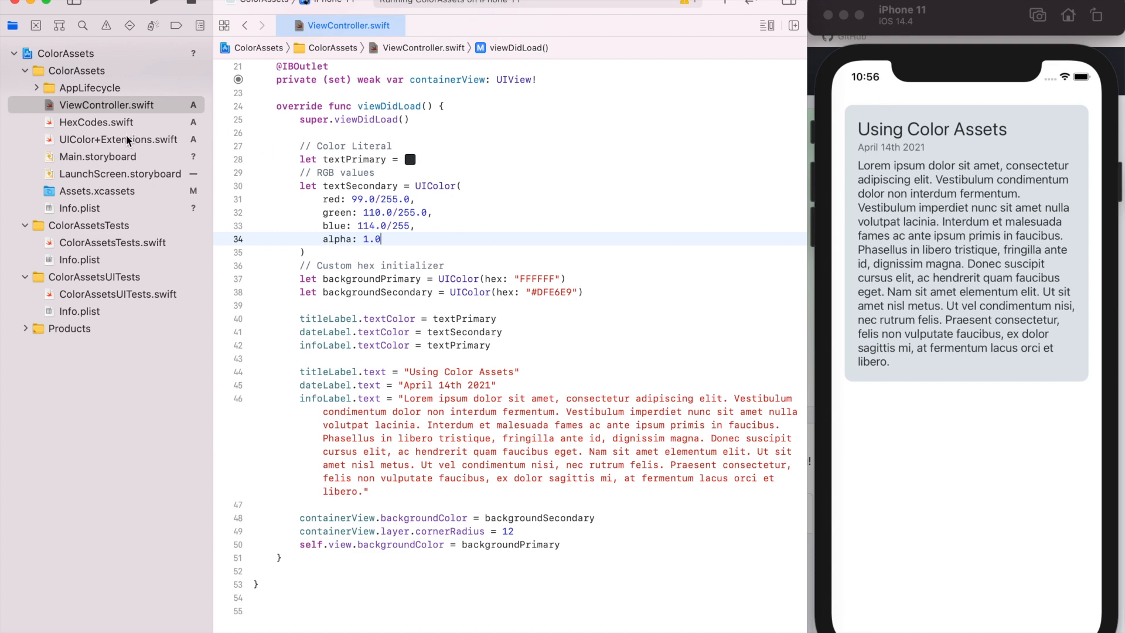
Step: Open UIColor+Extensions.swift to view the hex-string convenience initializer
left_click(118, 139)
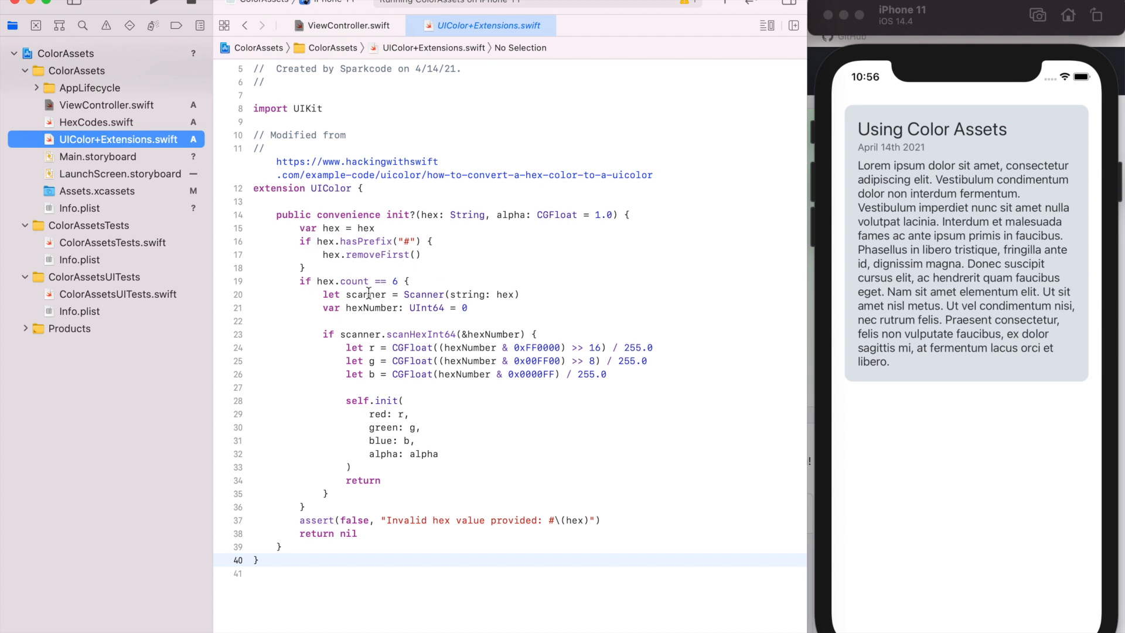
mouse_move(479, 228)
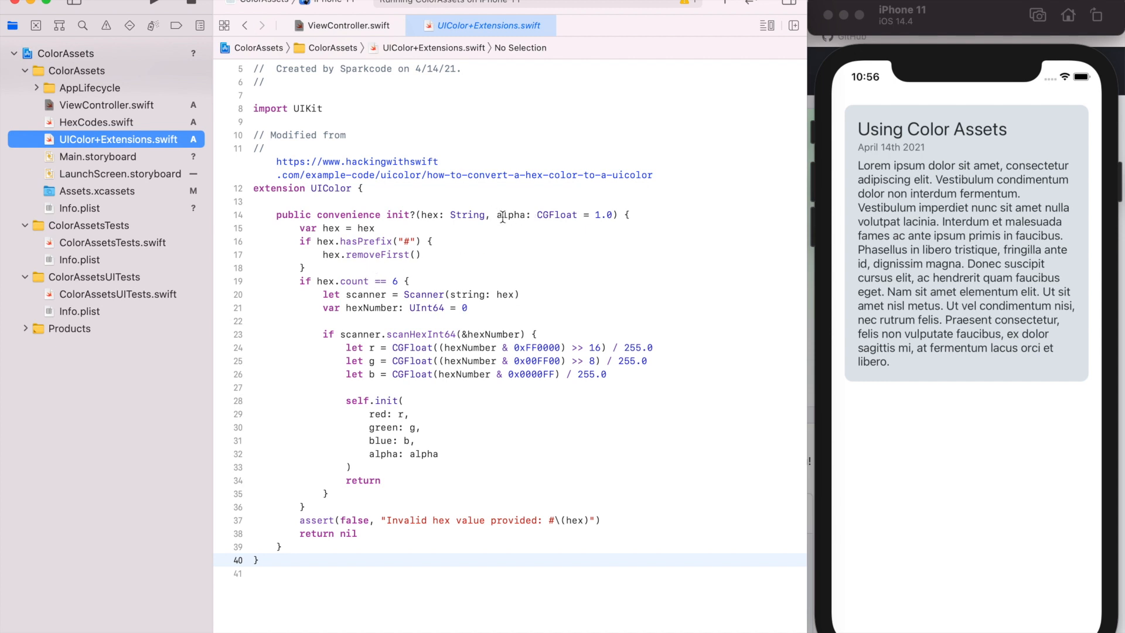
mouse_move(631, 232)
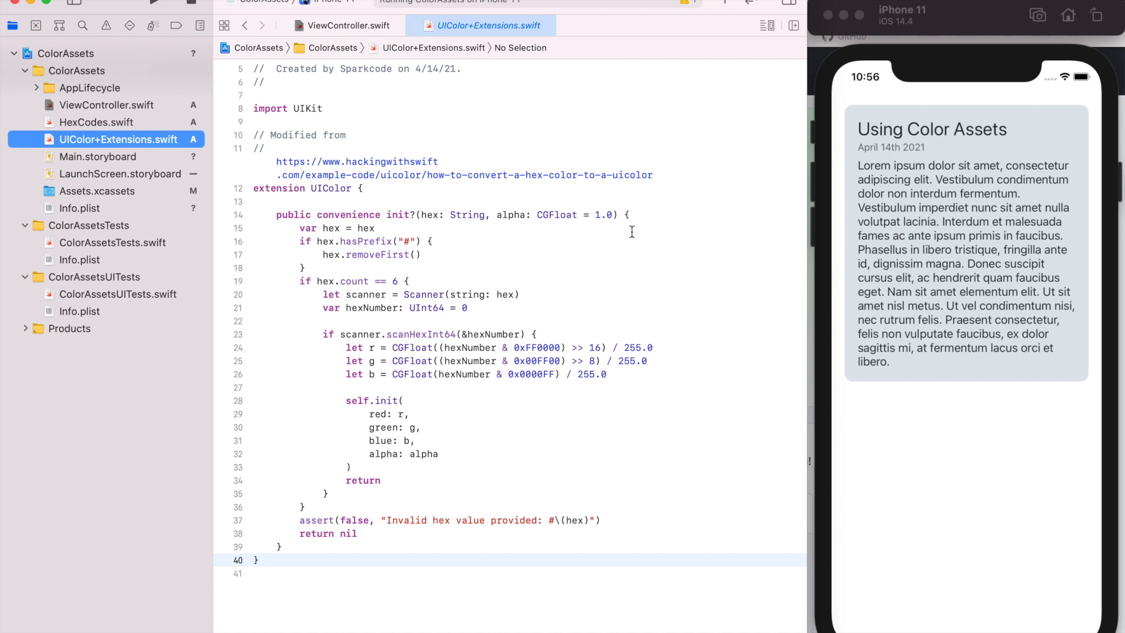
mouse_move(608, 236)
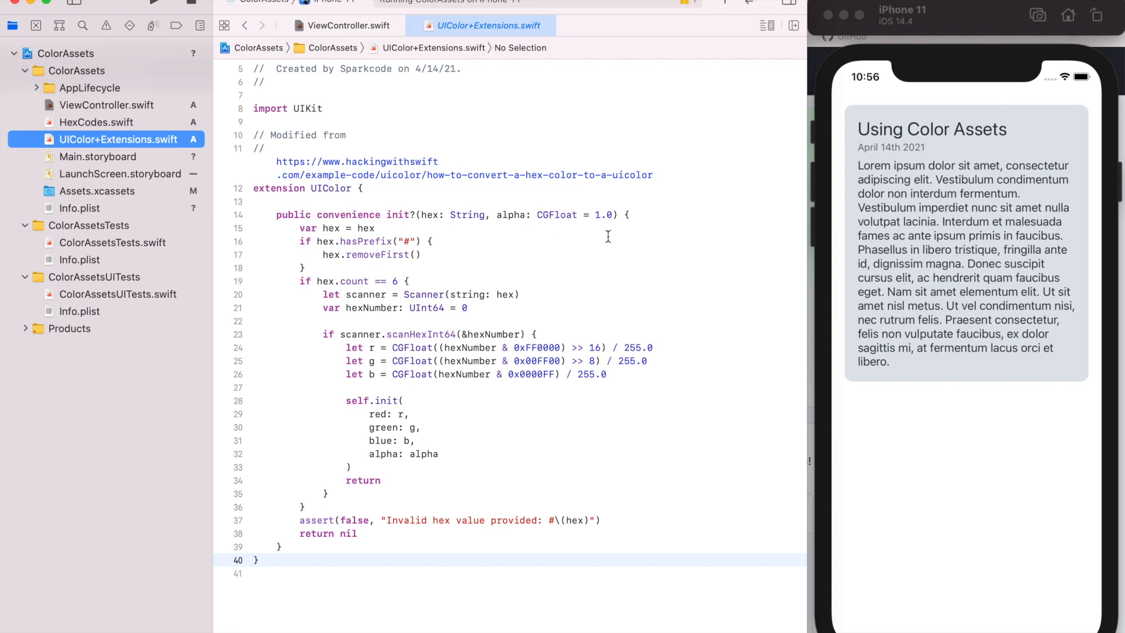
mouse_move(512, 499)
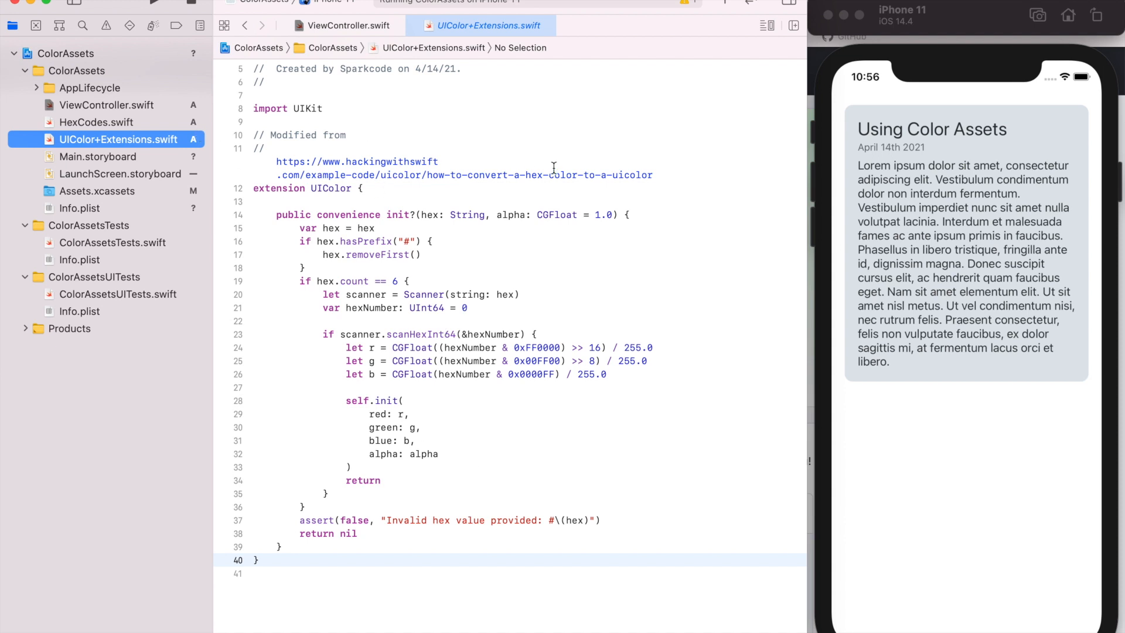
mouse_move(438, 247)
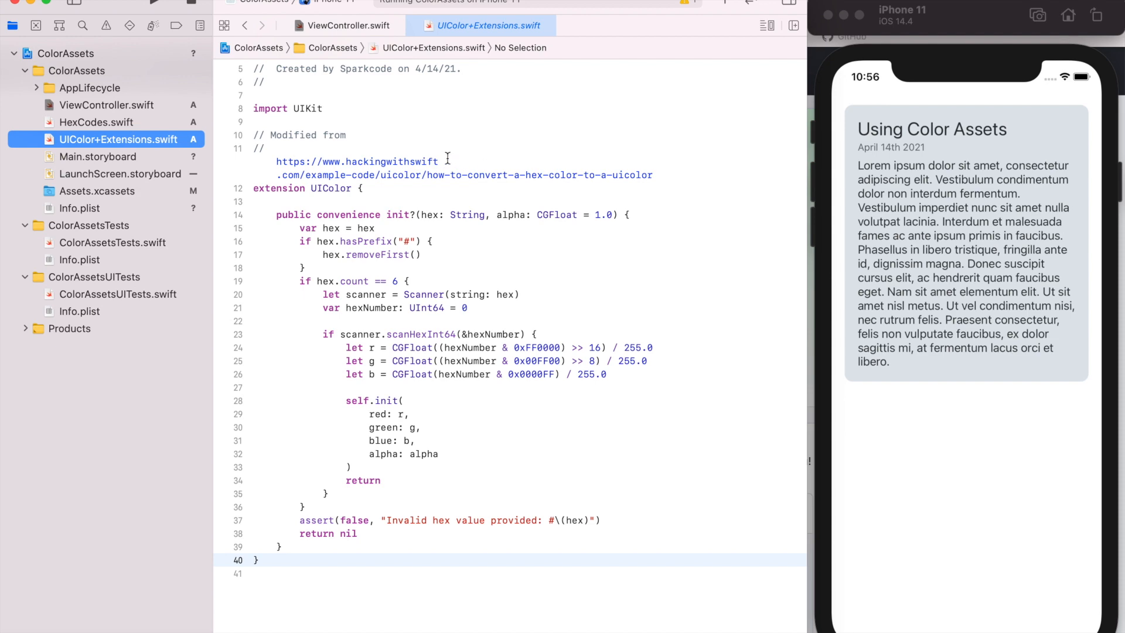
mouse_move(208, 89)
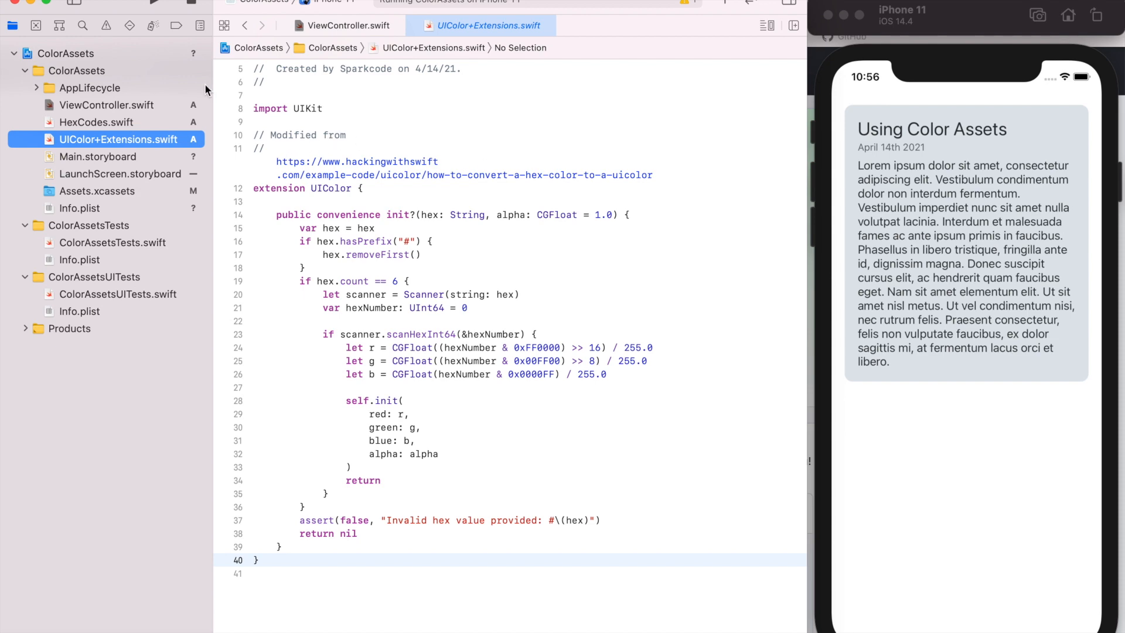
Step: Return to ViewController.swift with its hex-based background colors
left_click(106, 105)
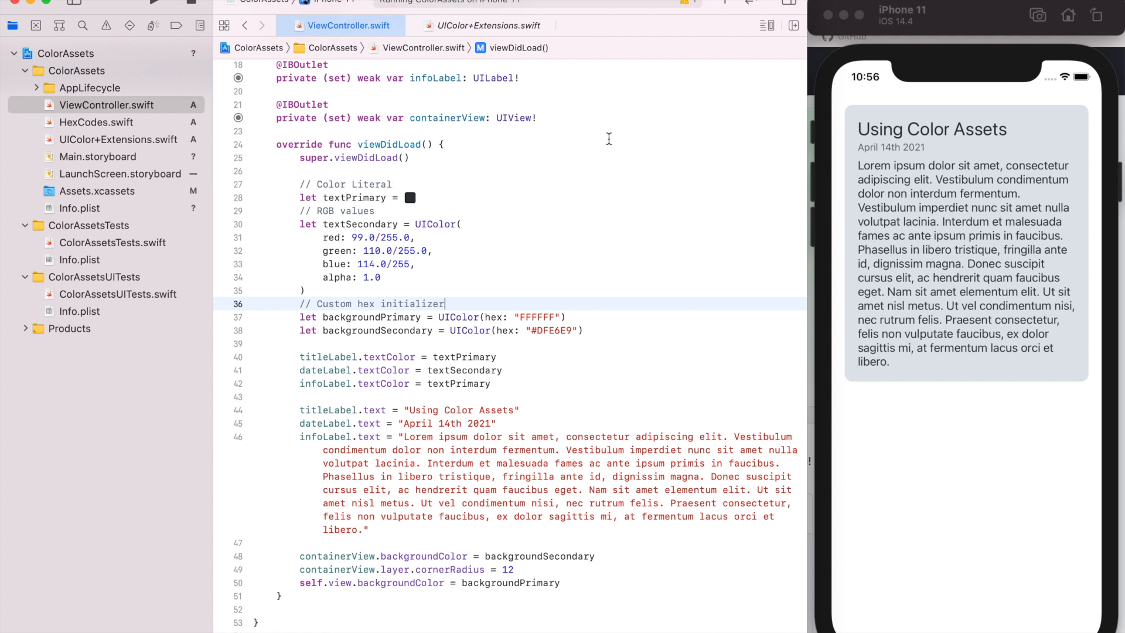
mouse_move(565, 178)
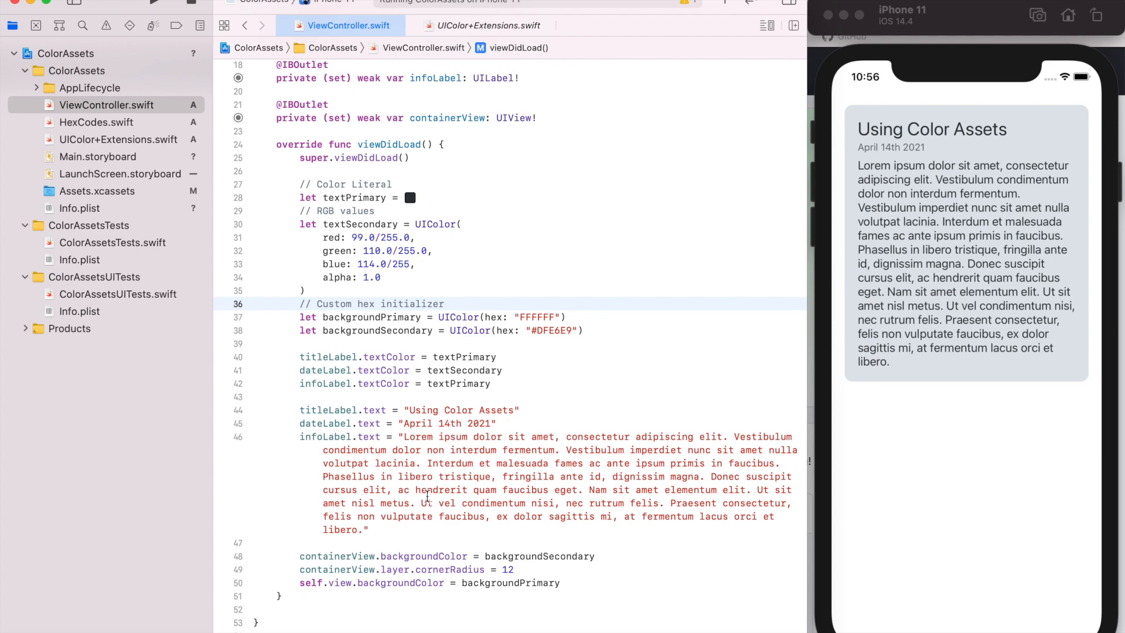
mouse_move(397, 614)
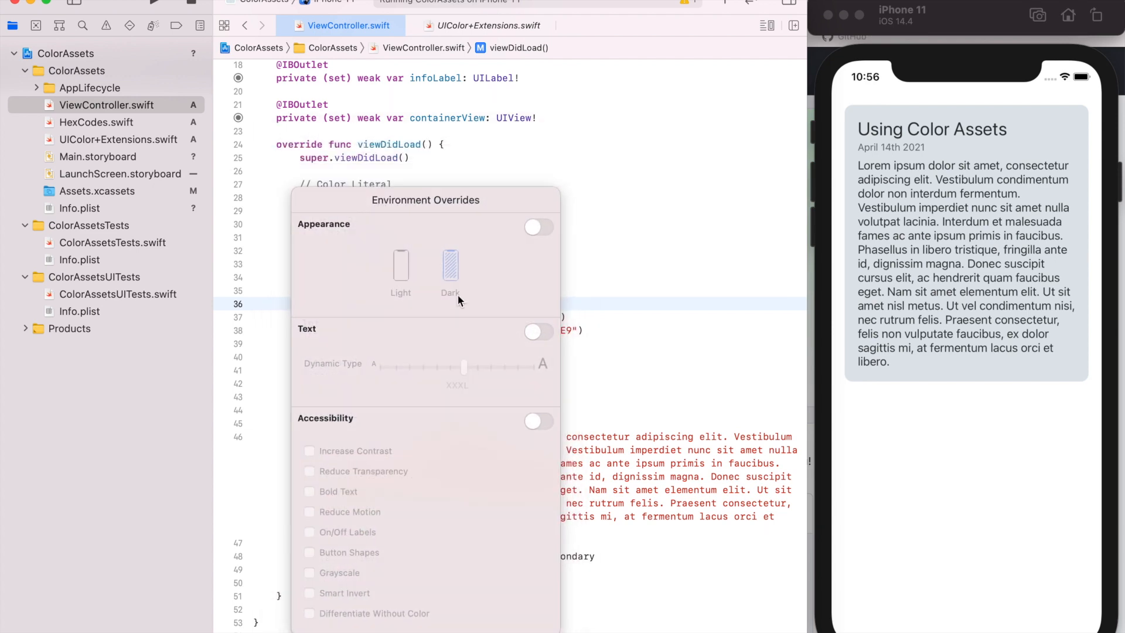
Step: Enable the Appearance override and settle the simulator on Dark after toggling Light
left_click(537, 227)
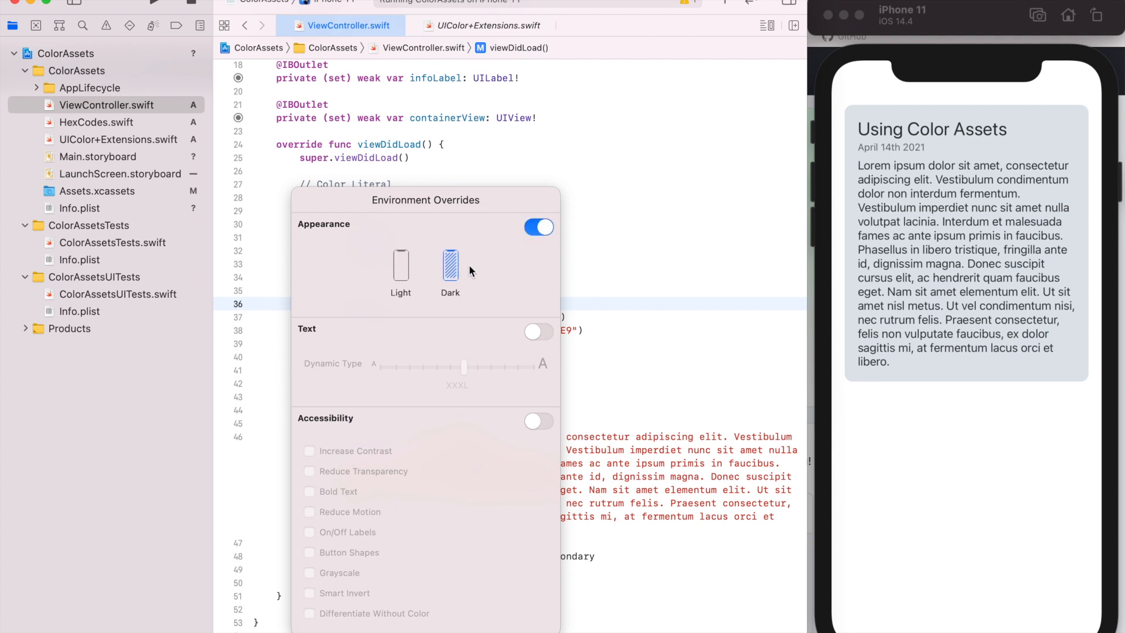
left_click(400, 263)
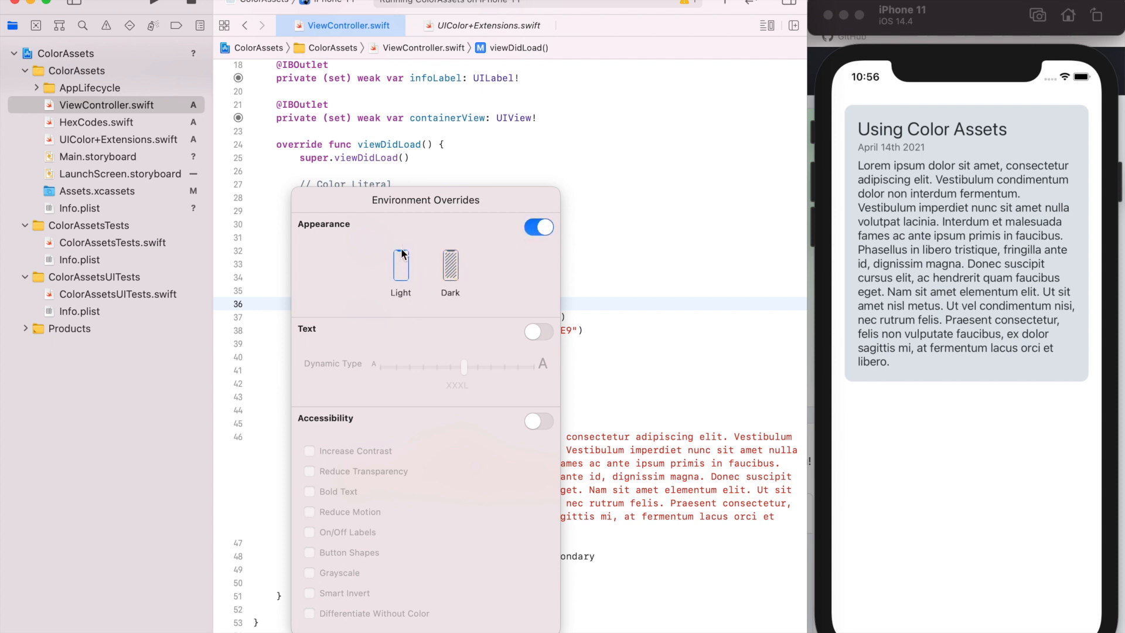
left_click(450, 266)
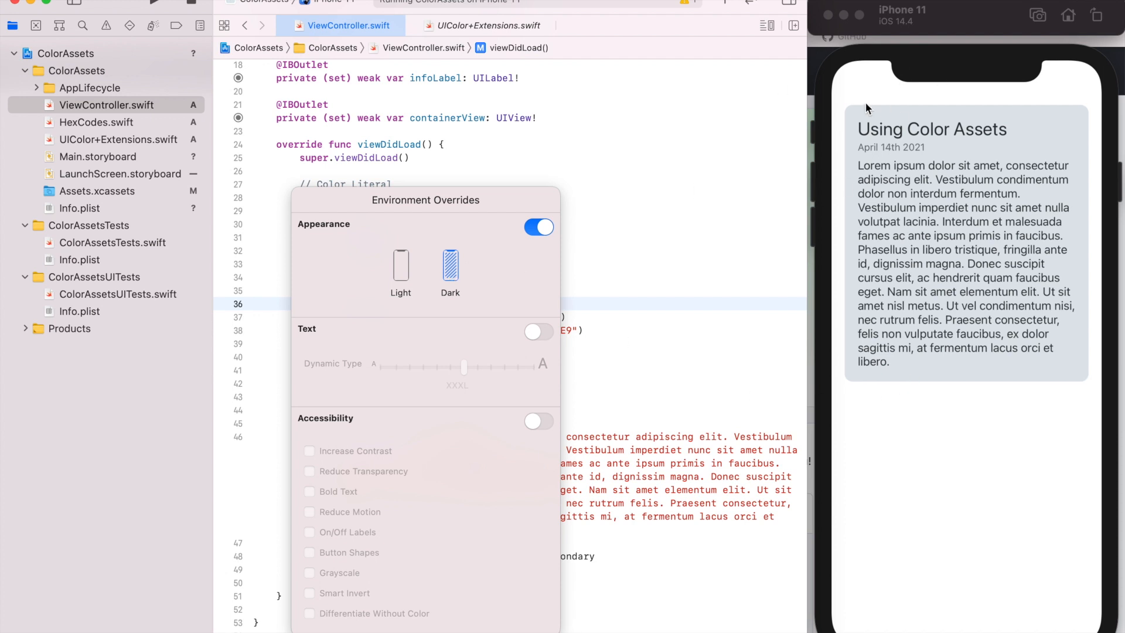
mouse_move(1084, 78)
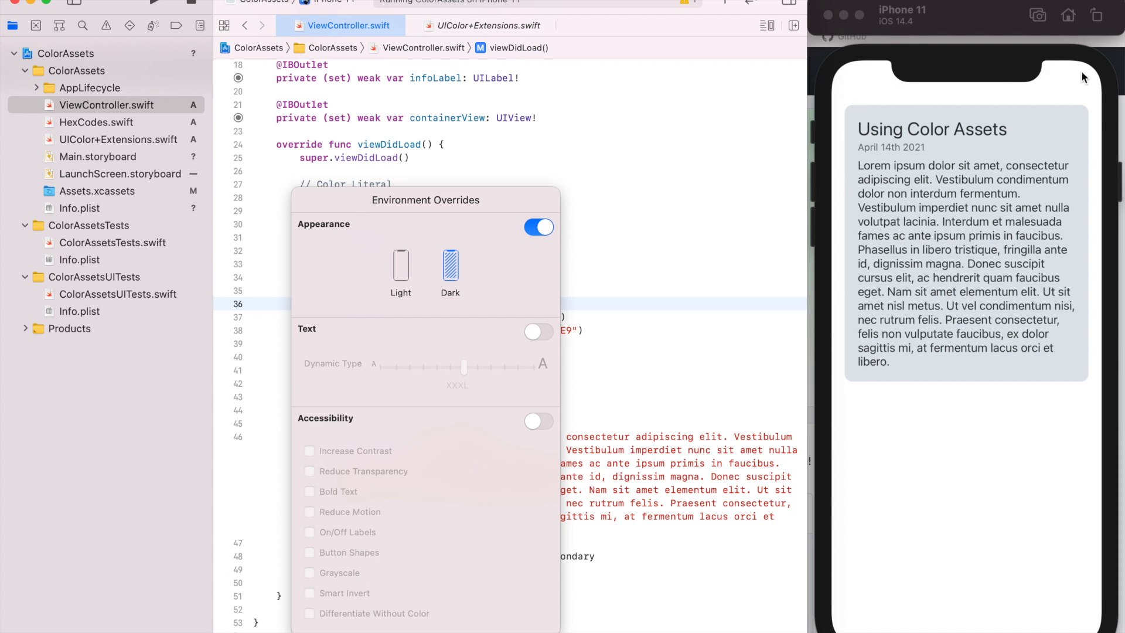
mouse_move(400, 271)
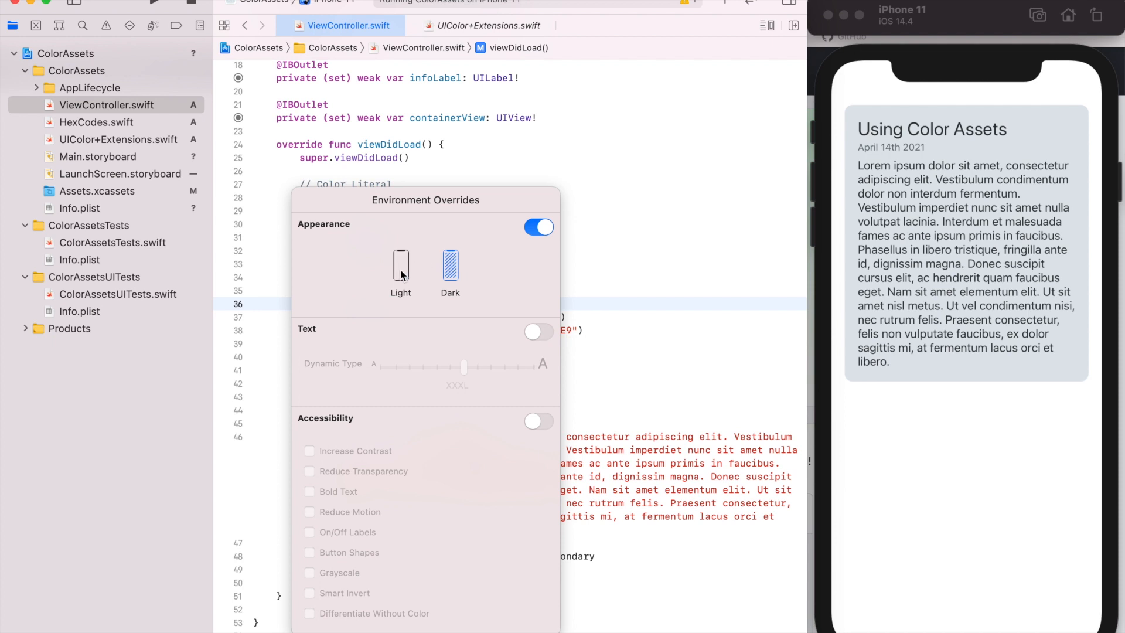
left_click(400, 268)
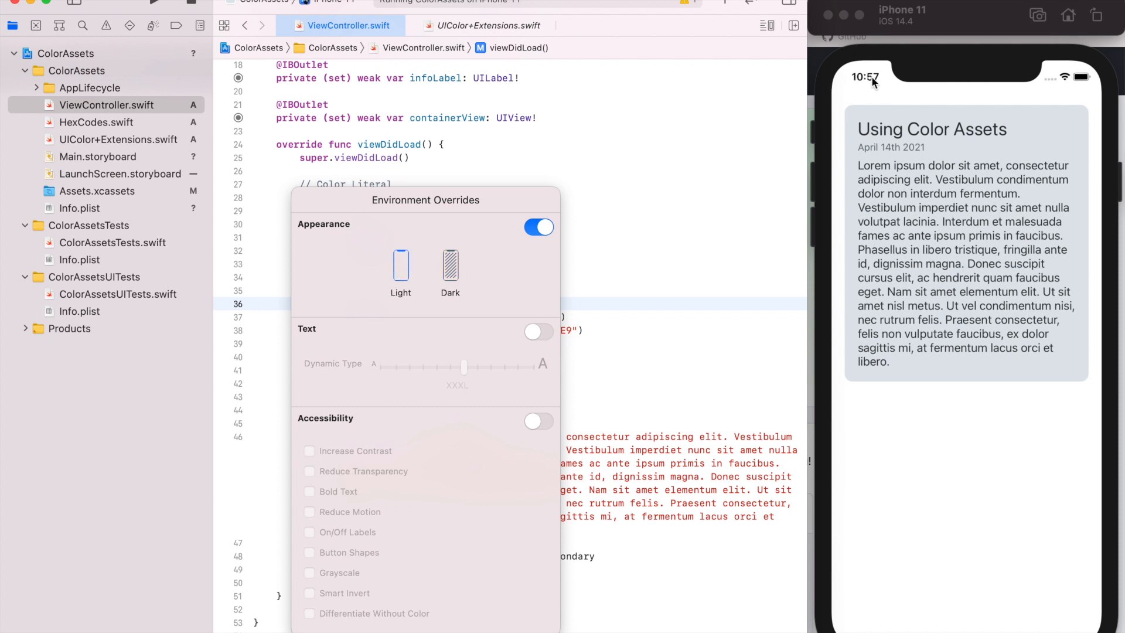
mouse_move(900, 112)
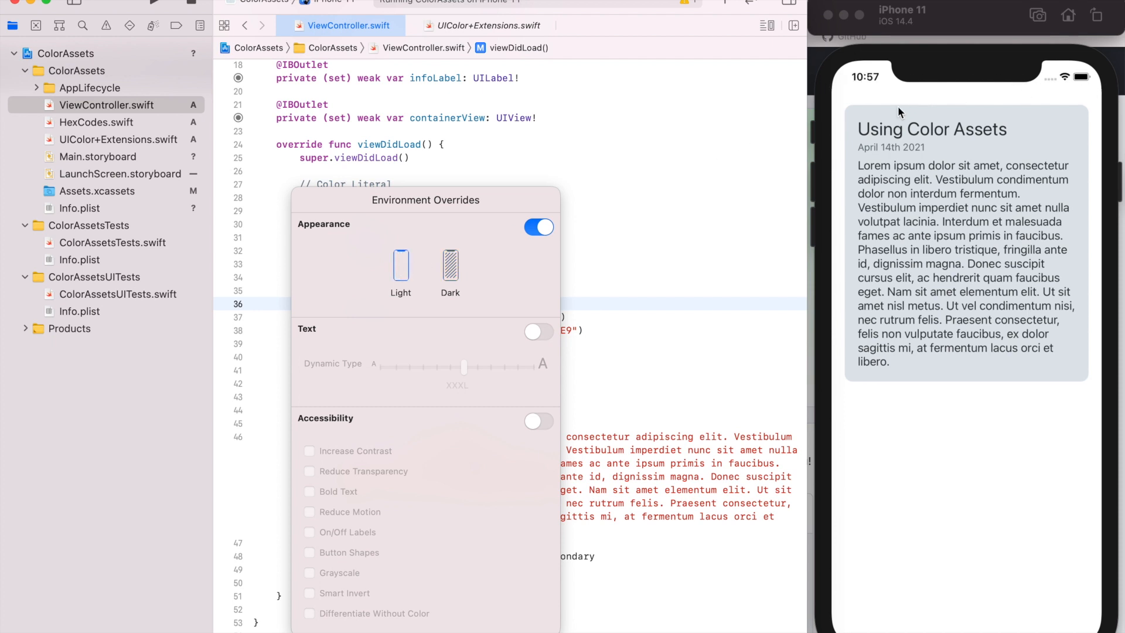
mouse_move(966, 159)
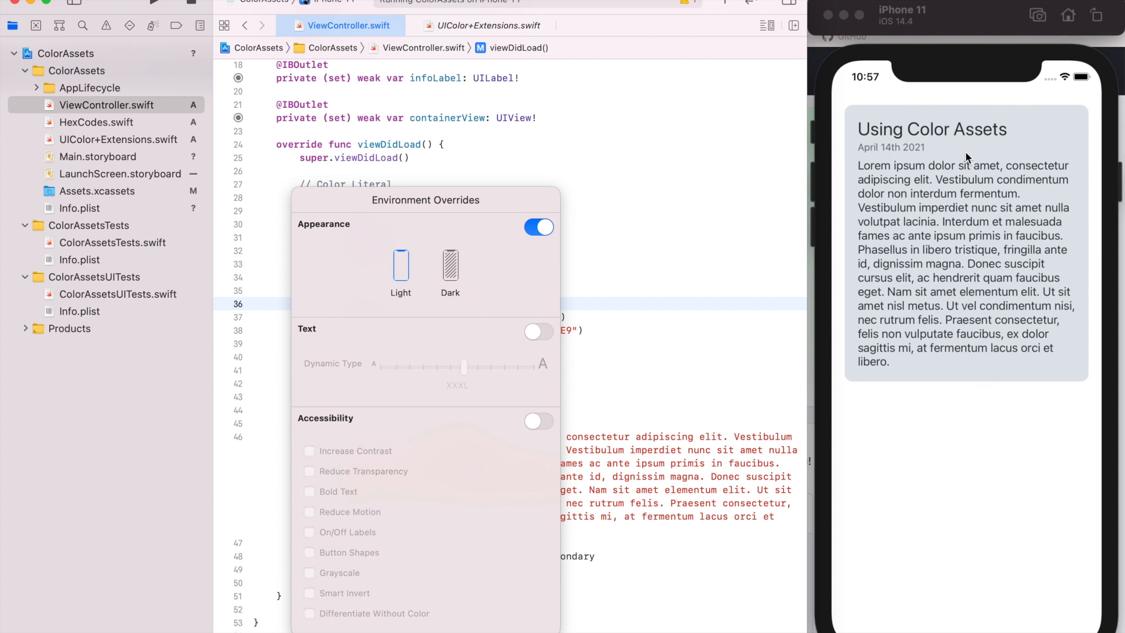
mouse_move(882, 84)
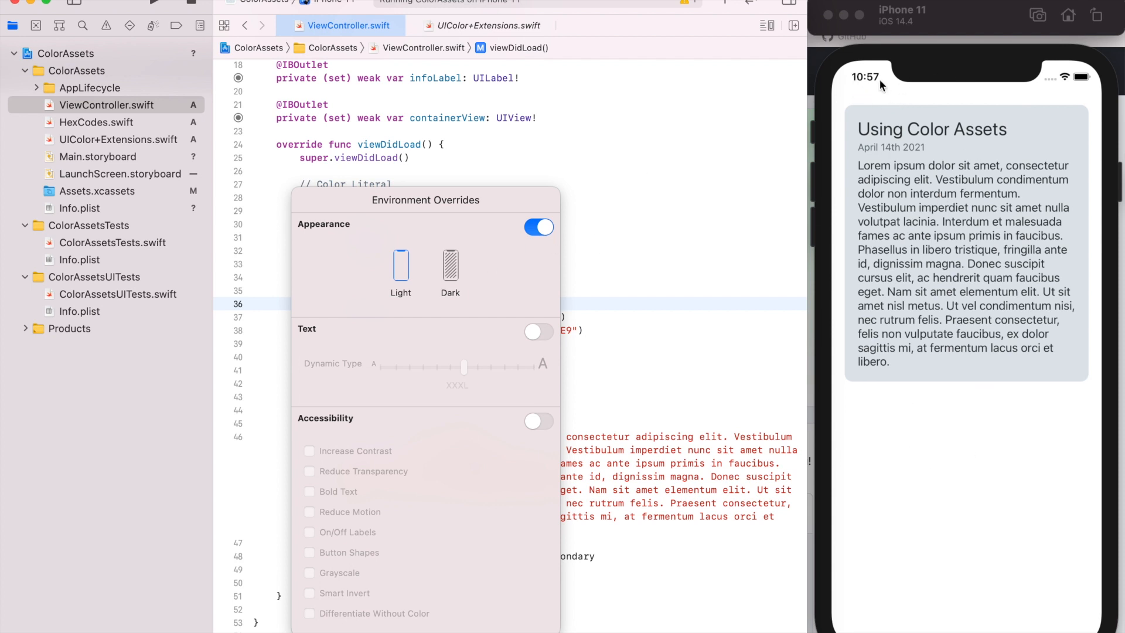
mouse_move(917, 195)
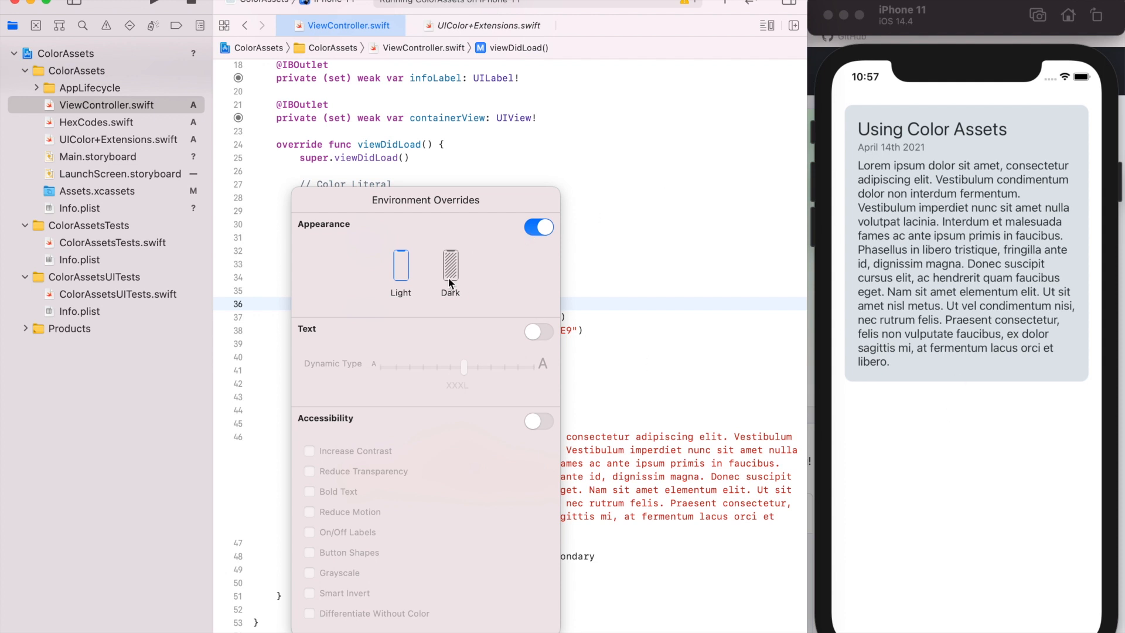
left_click(450, 266)
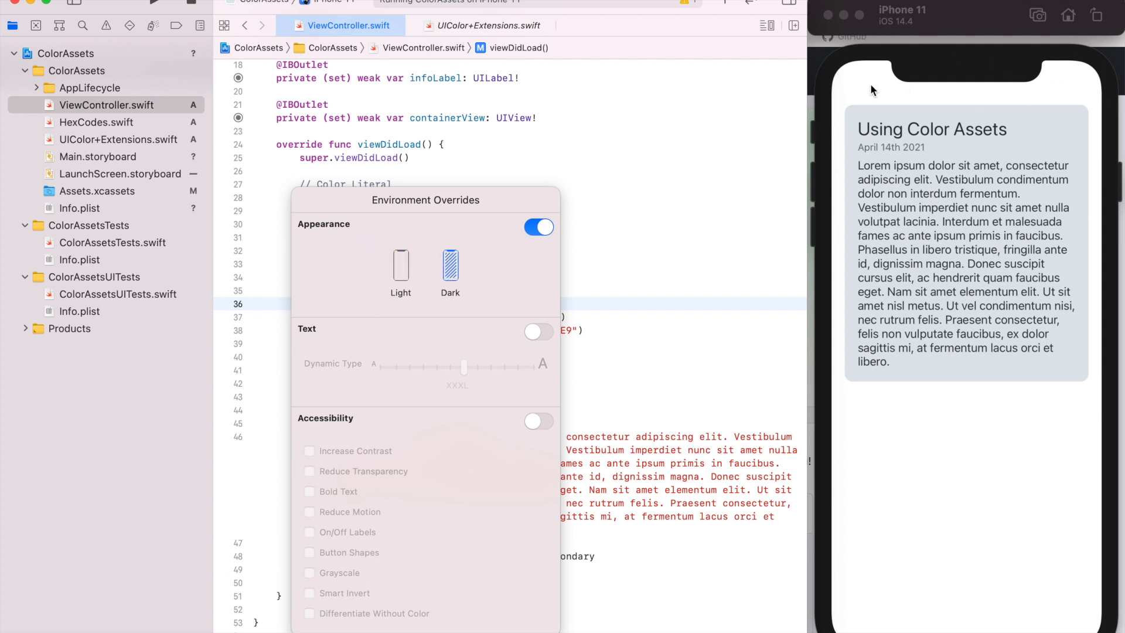
mouse_move(917, 296)
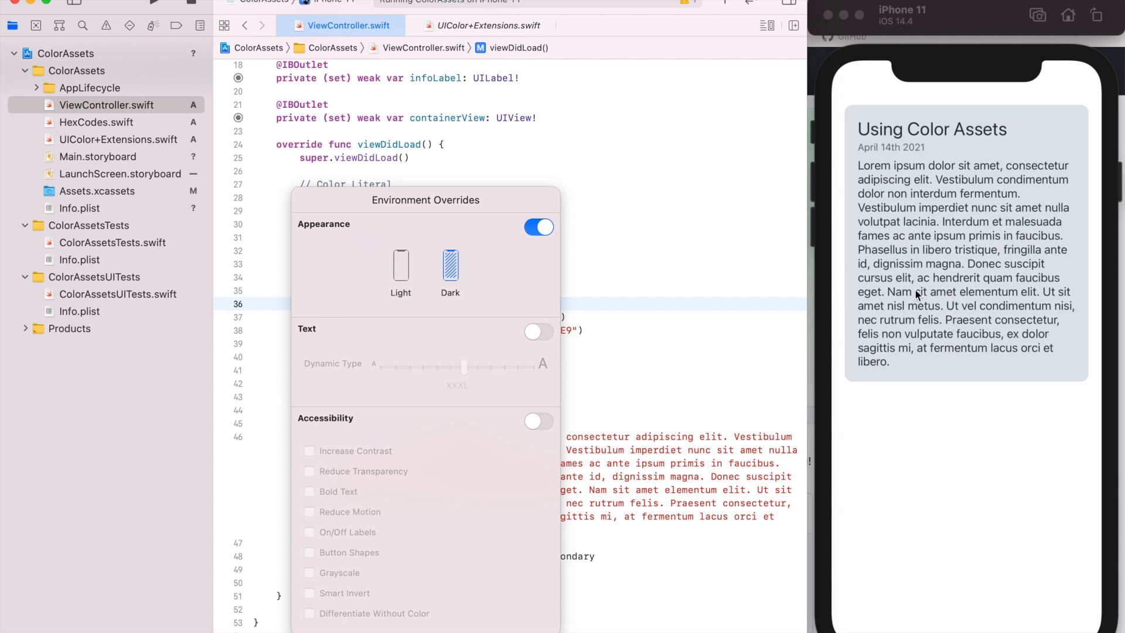
mouse_move(916, 135)
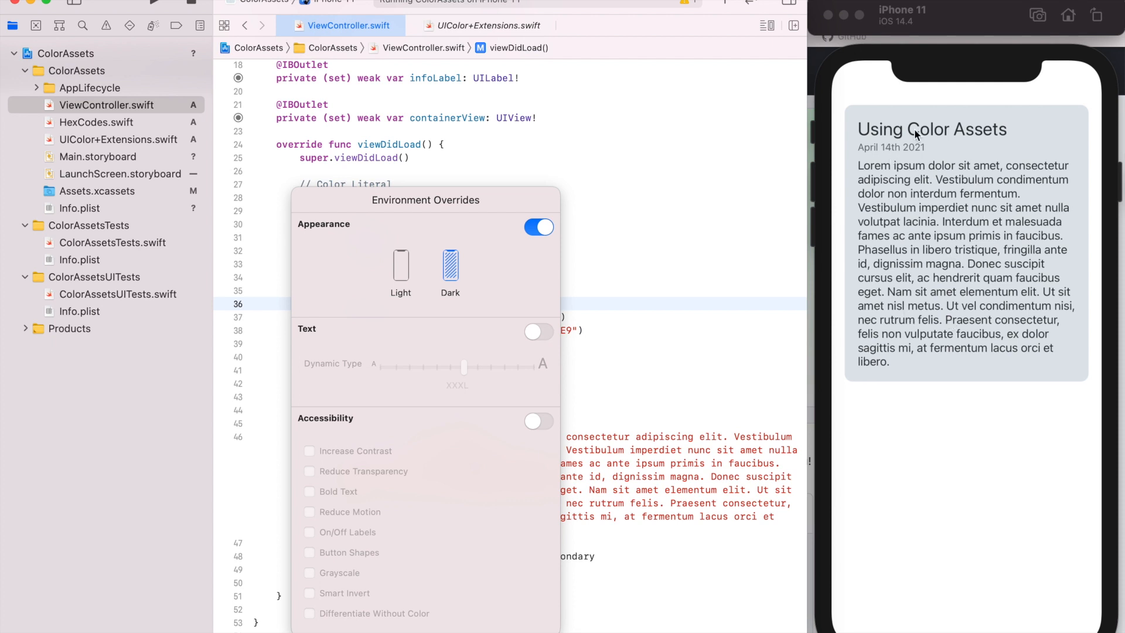
mouse_move(916, 183)
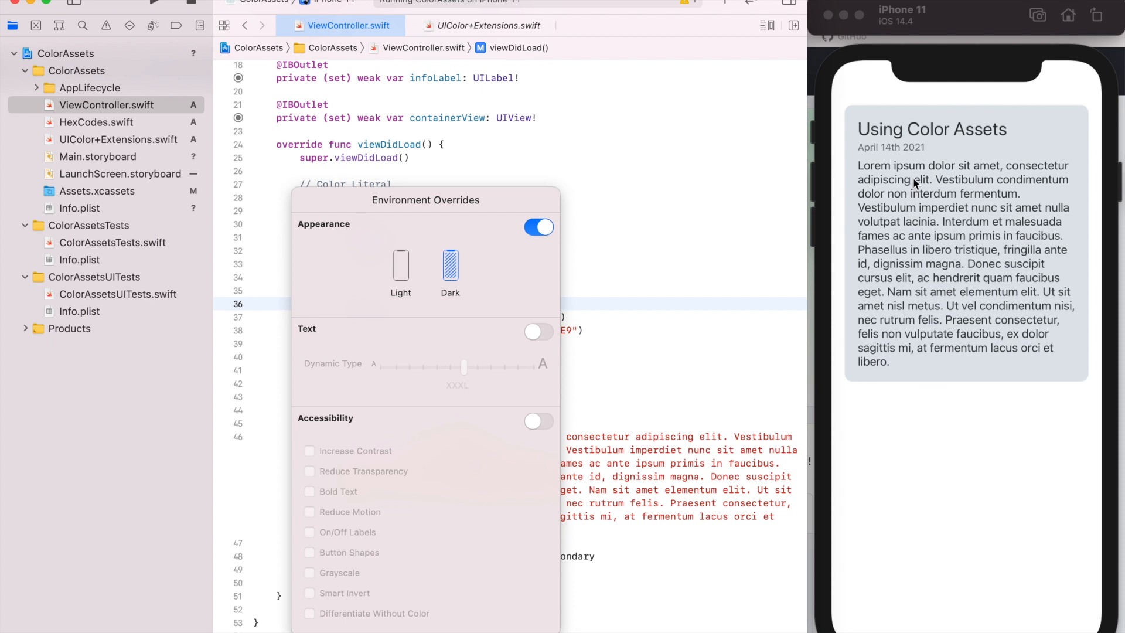
mouse_move(875, 253)
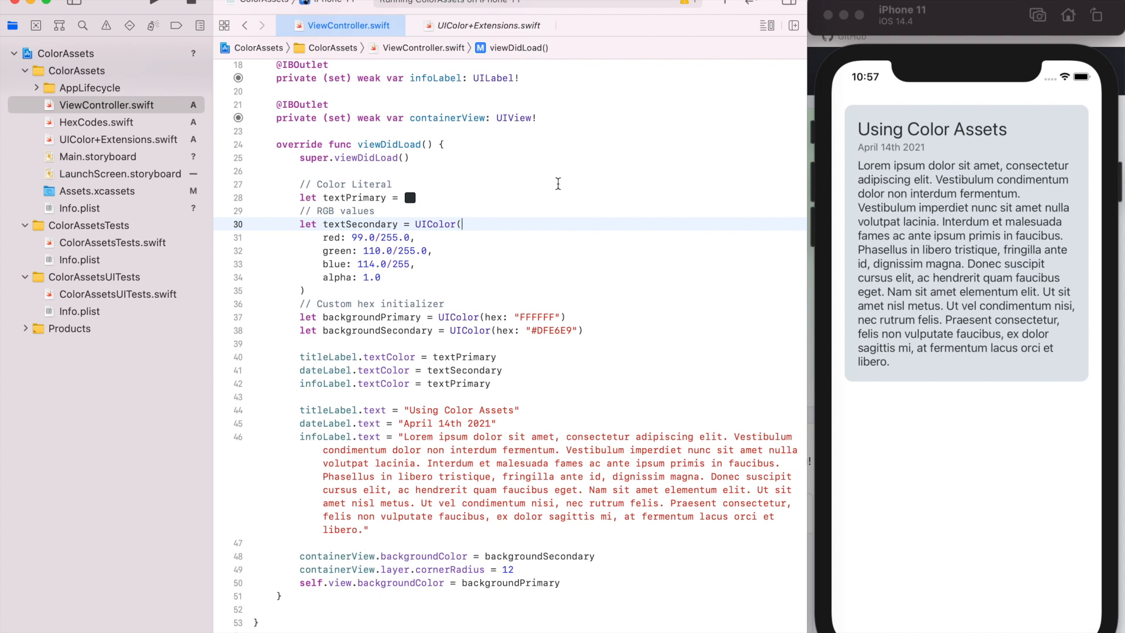
mouse_move(946, 187)
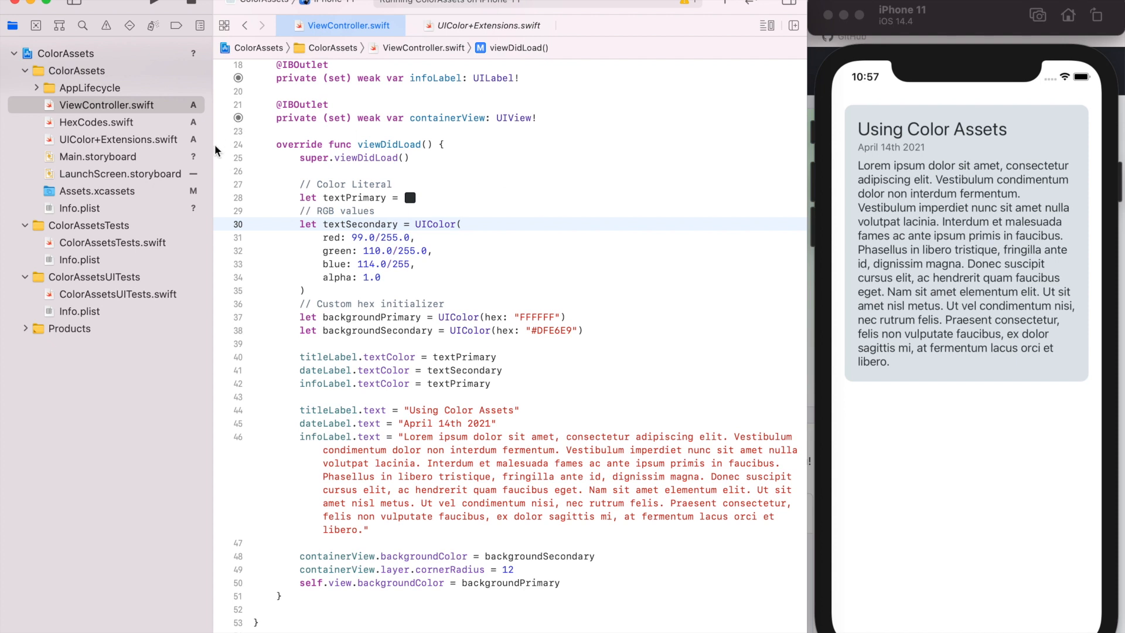
Step: Open Assets.xcassets, which lists only AccentColor and AppIcon
left_click(97, 191)
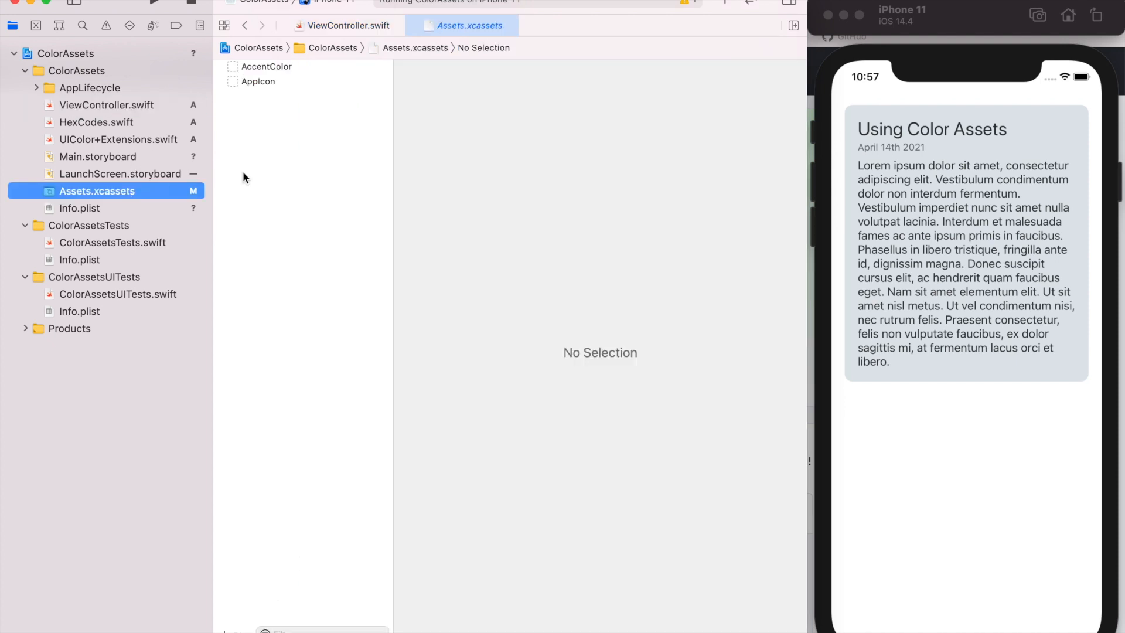
mouse_move(253, 361)
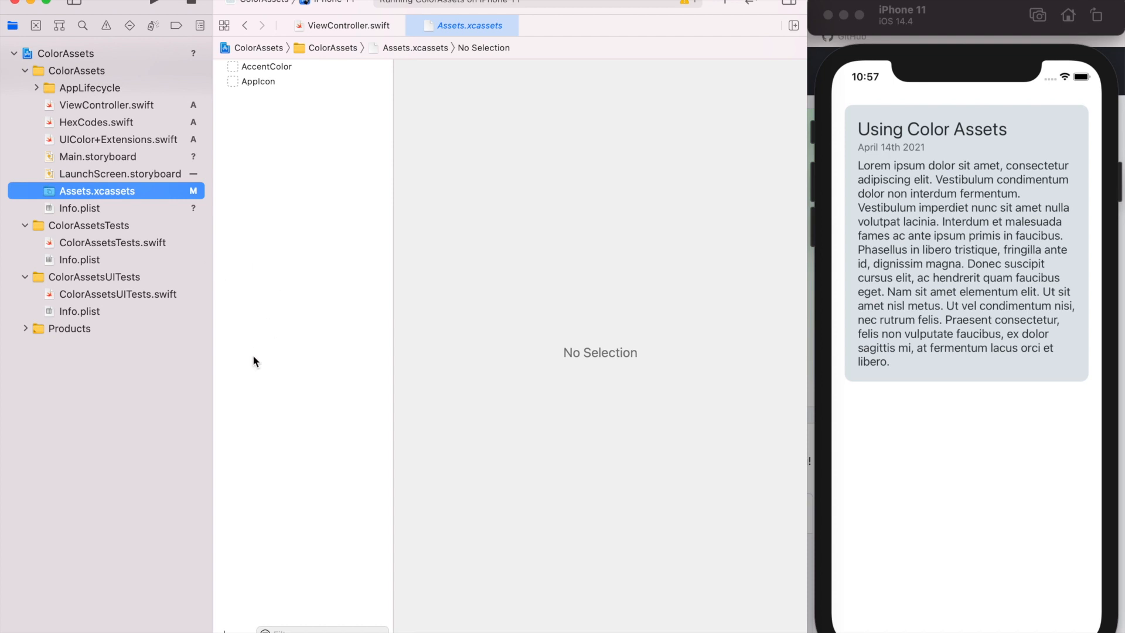
right_click(253, 361)
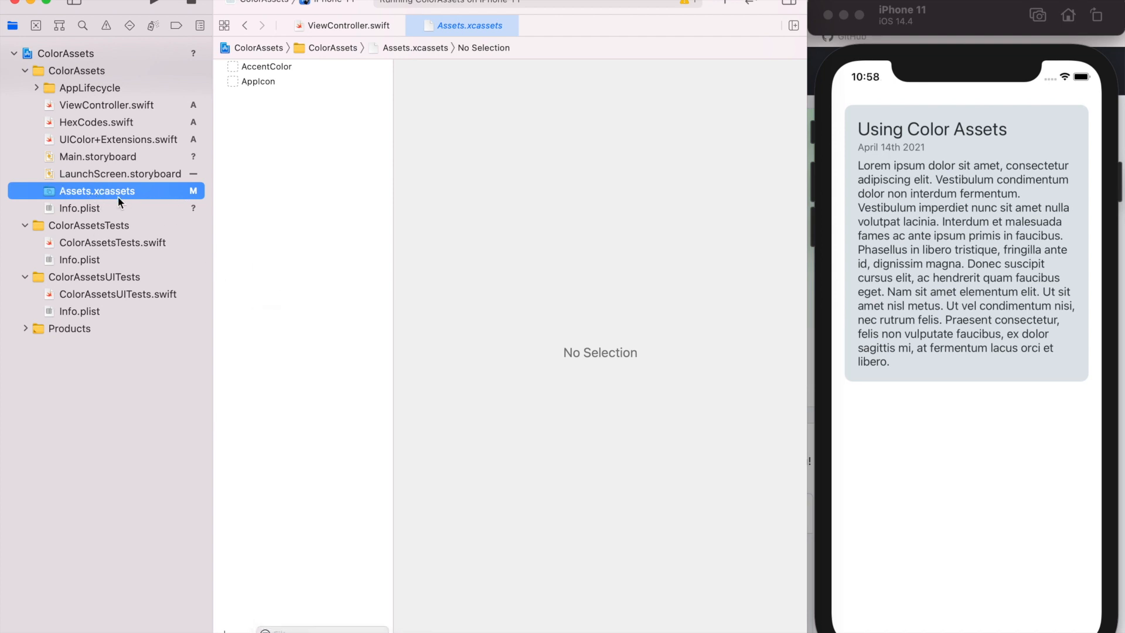
Step: Create an empty folder named Colors in the asset catalog
right_click(240, 492)
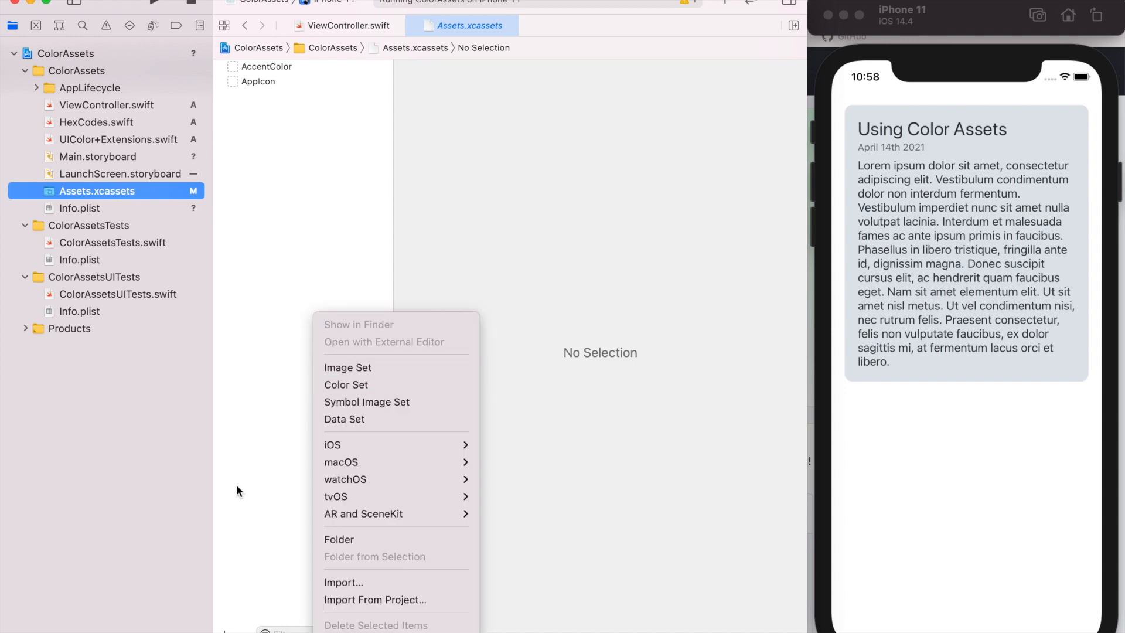
left_click(339, 539)
type("Colors")
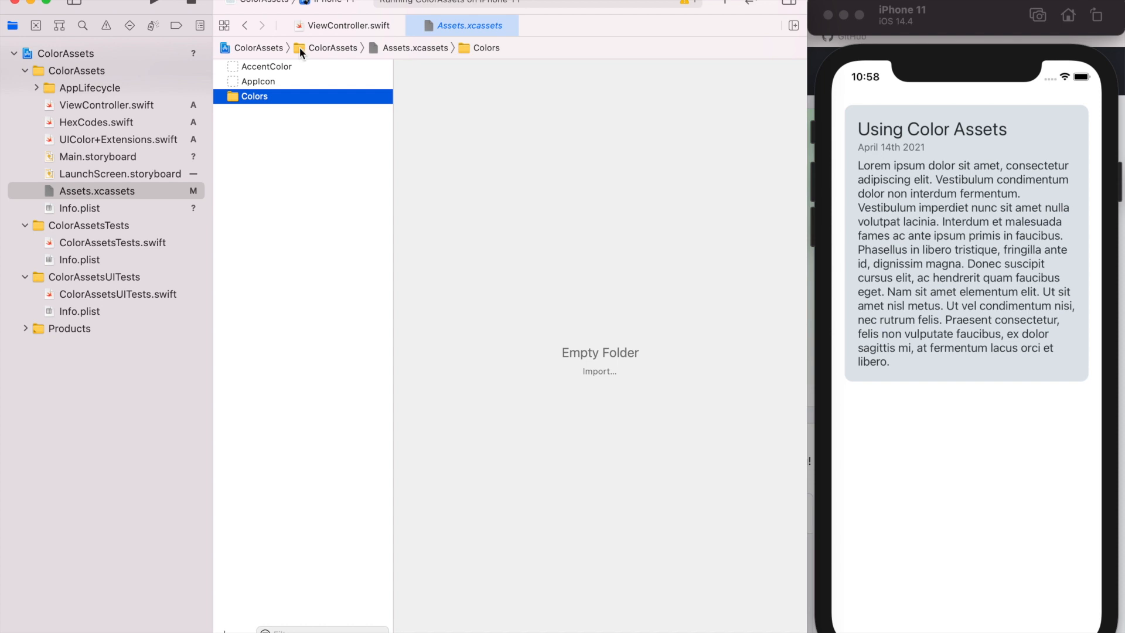
right_click(255, 96)
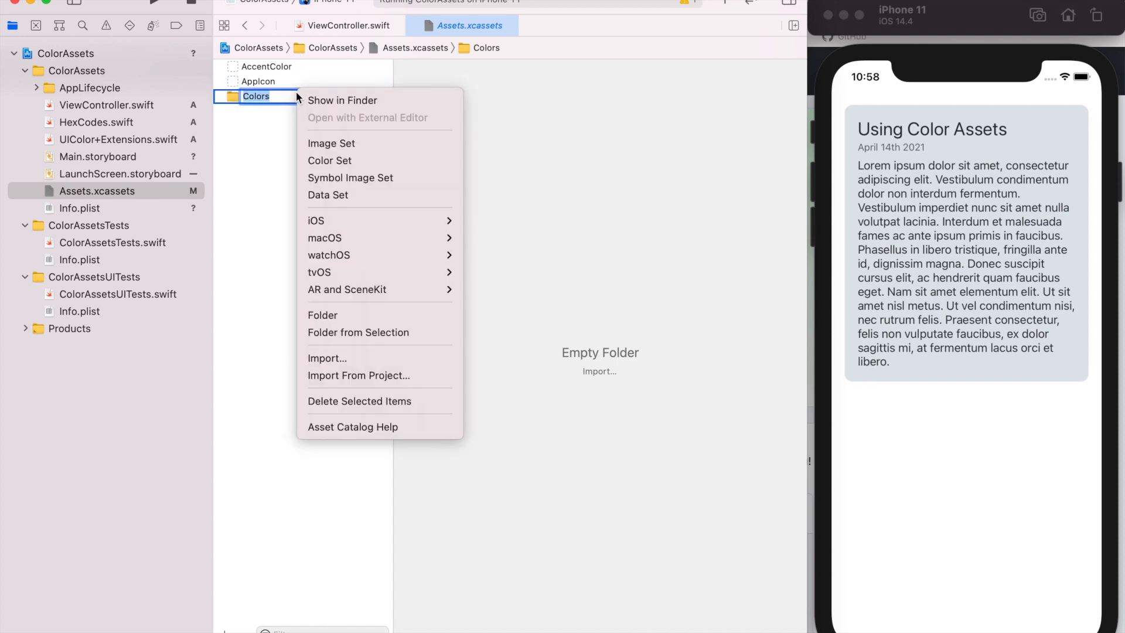
mouse_move(329, 160)
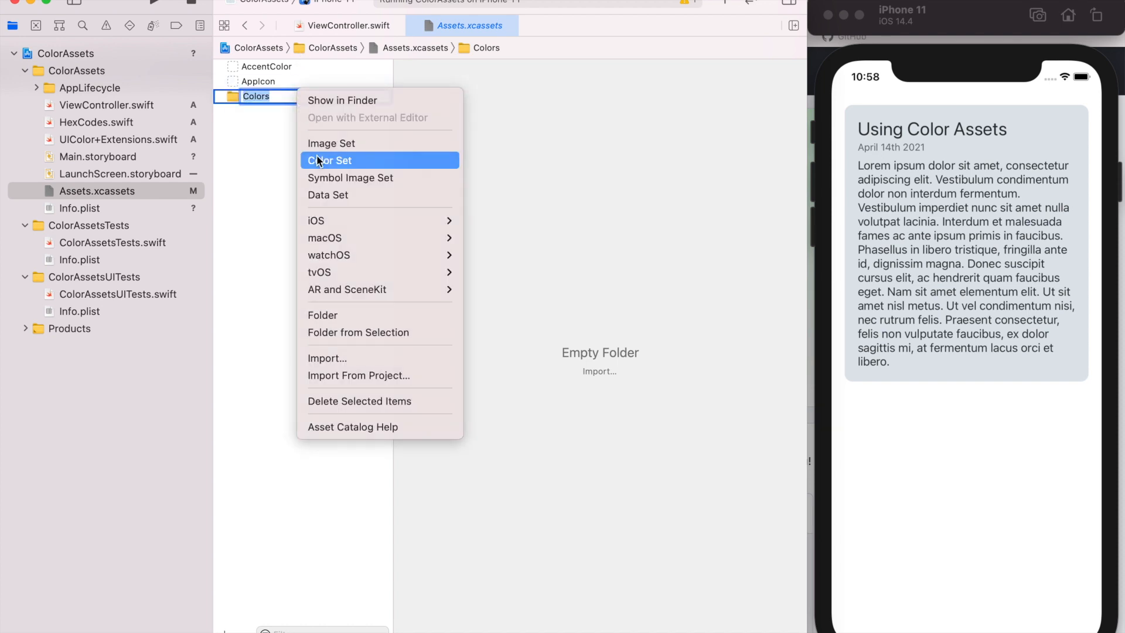
Step: Add a color set named backgroundPrimary inside the Colors folder
left_click(330, 160)
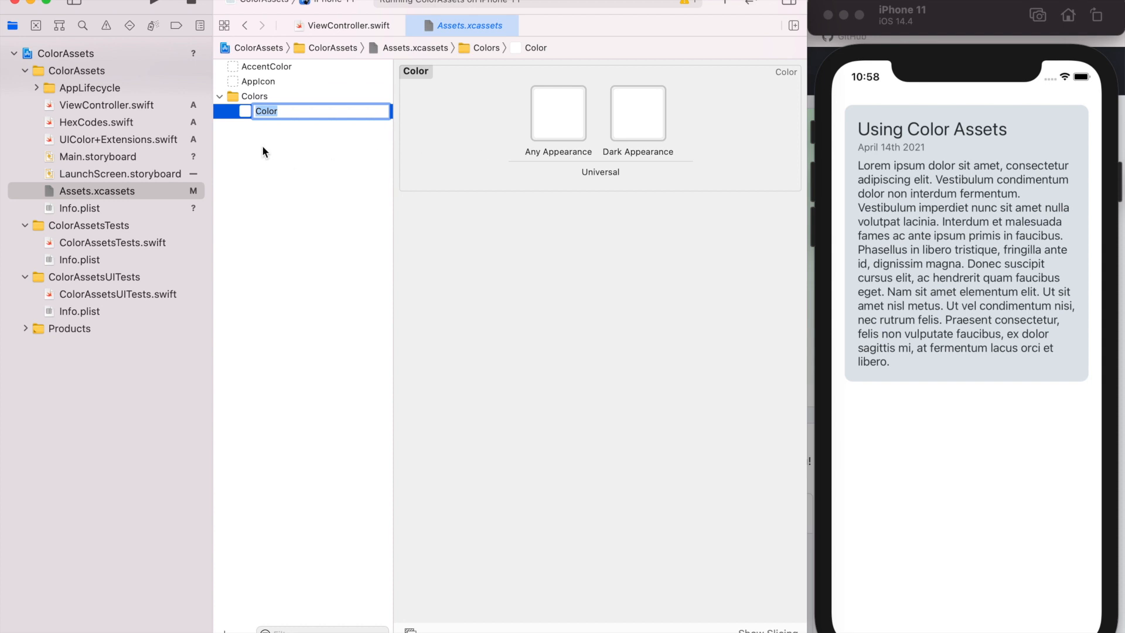
type("backgroun")
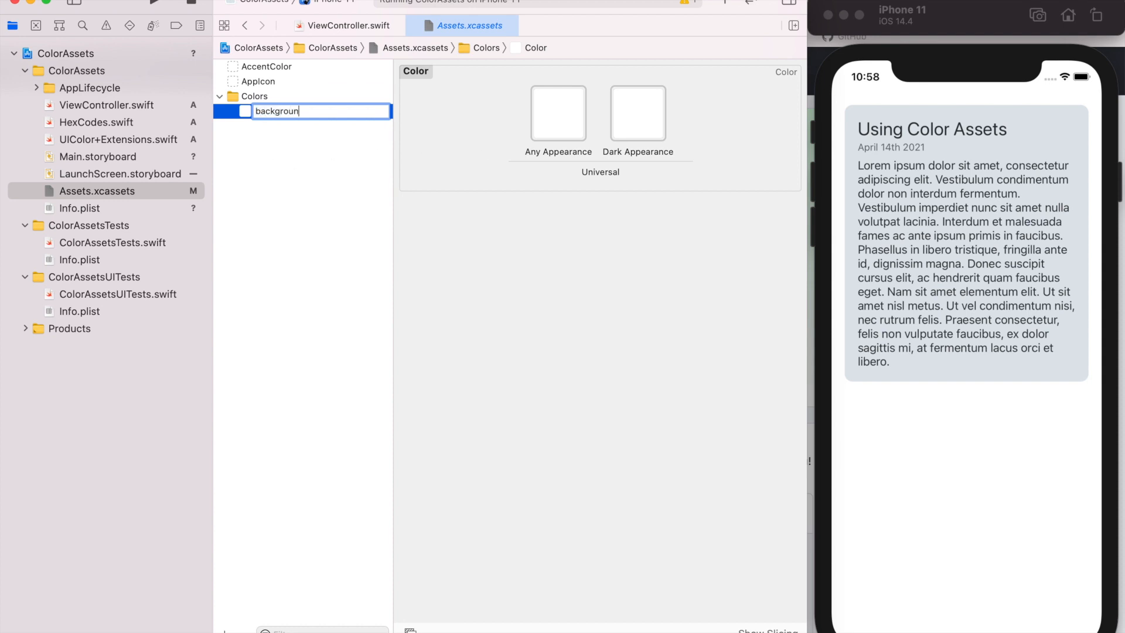
type("dPrimary")
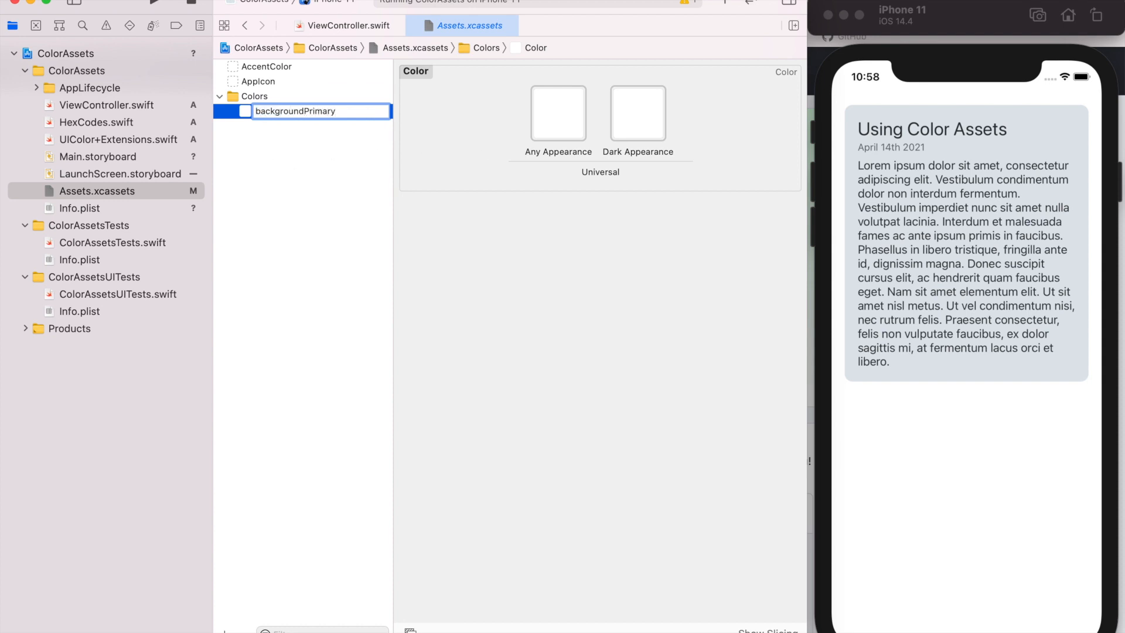
key("Return")
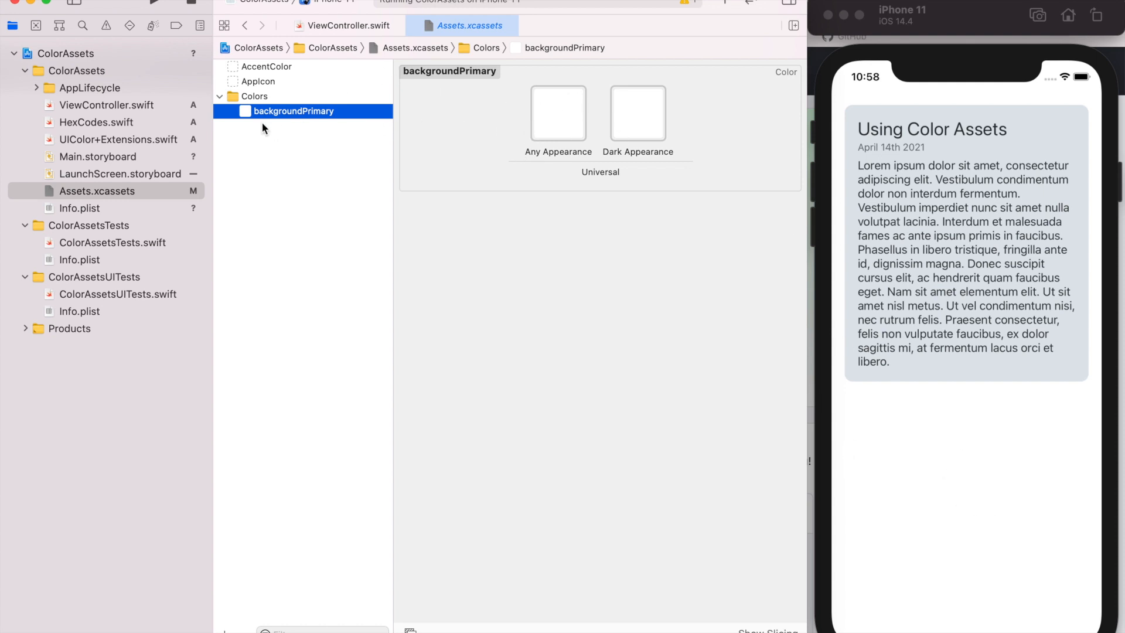
Step: Add a second color set named backgroundSecondary to Colors
right_click(263, 129)
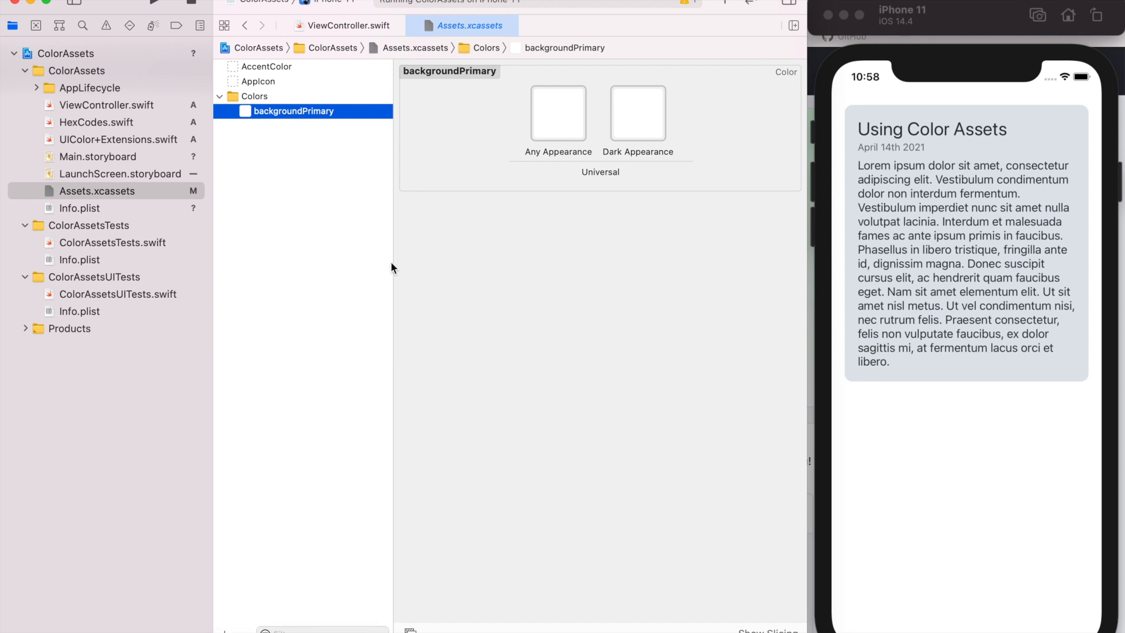
mouse_move(301, 147)
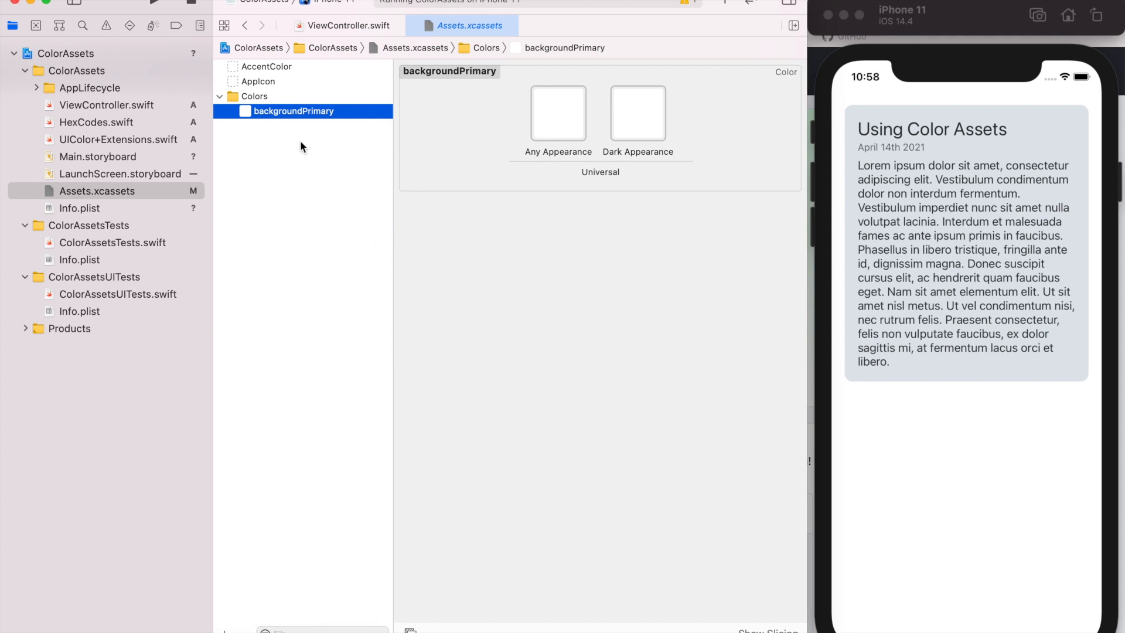
right_click(301, 147)
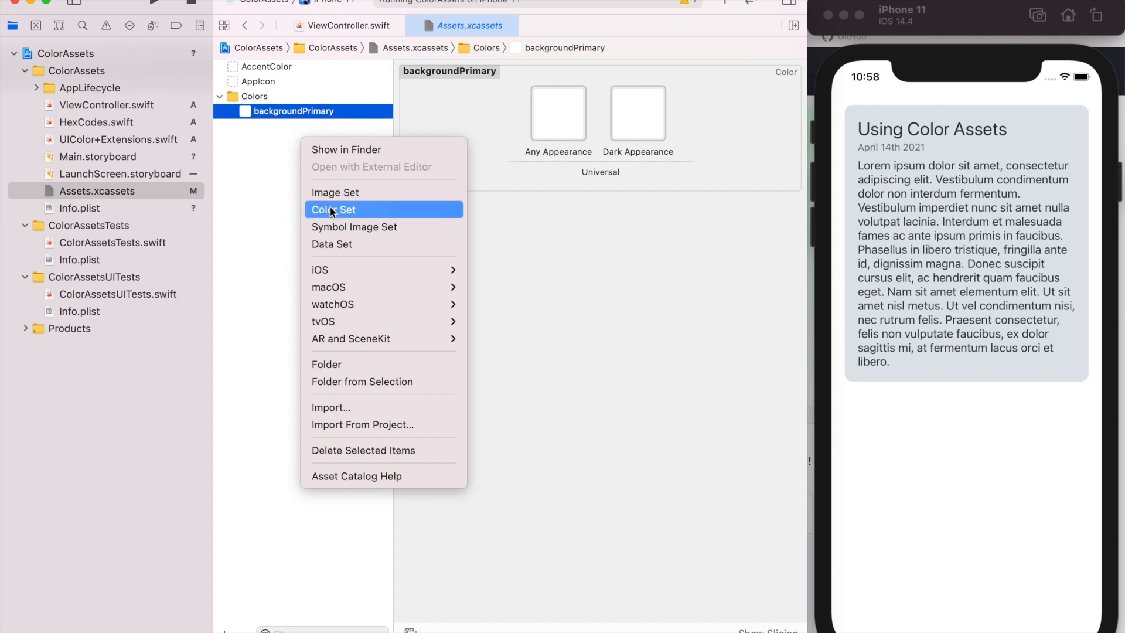
left_click(332, 210)
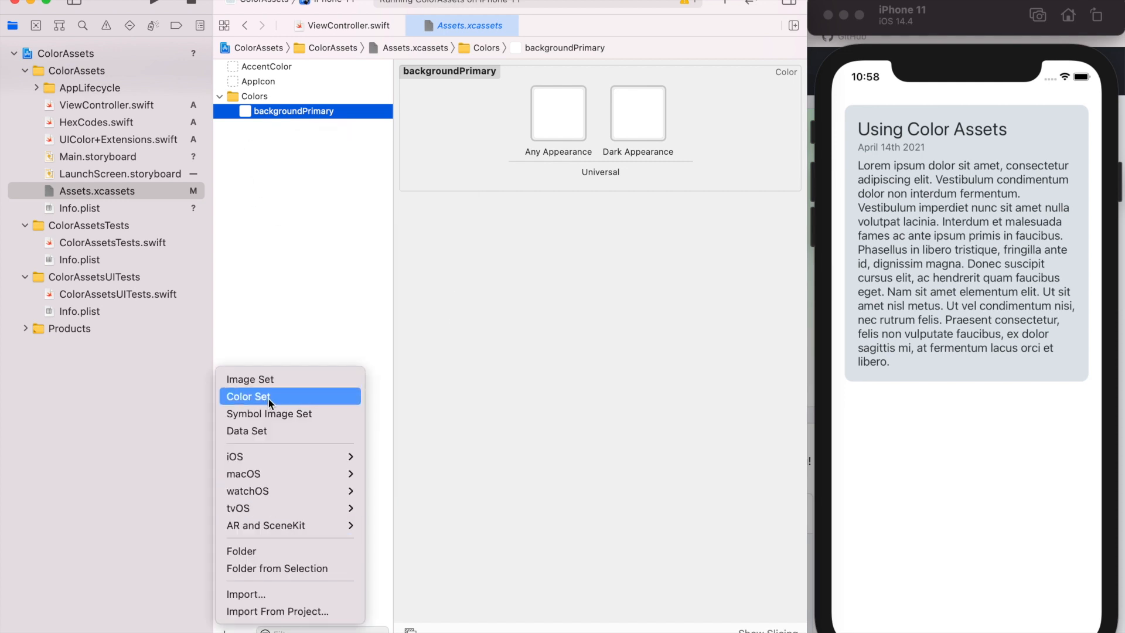
left_click(249, 397)
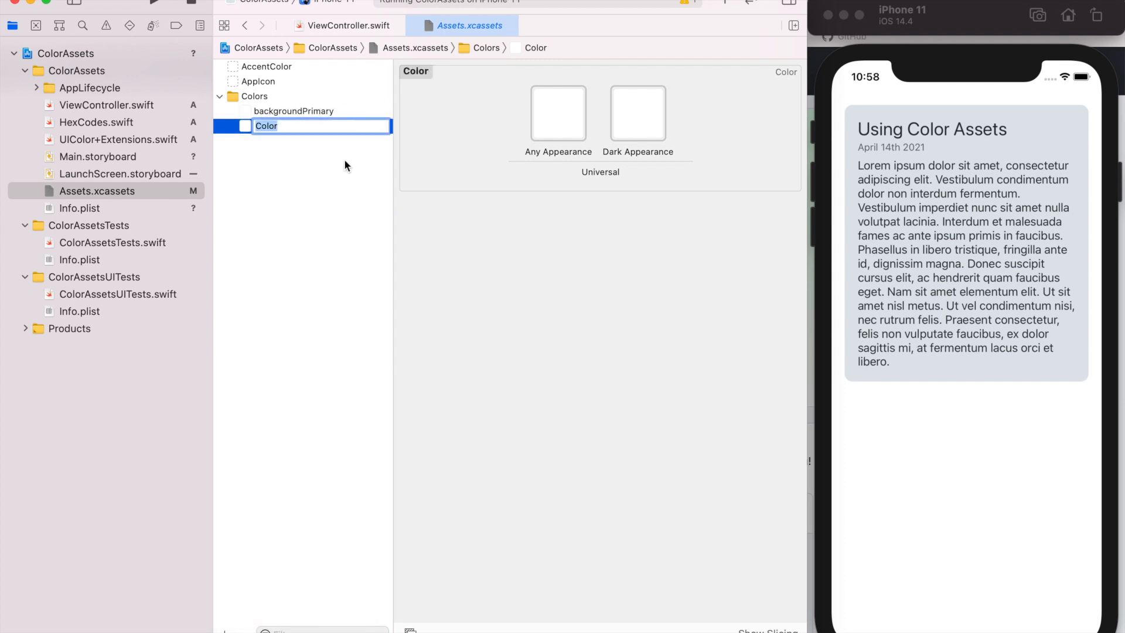
type("secondary")
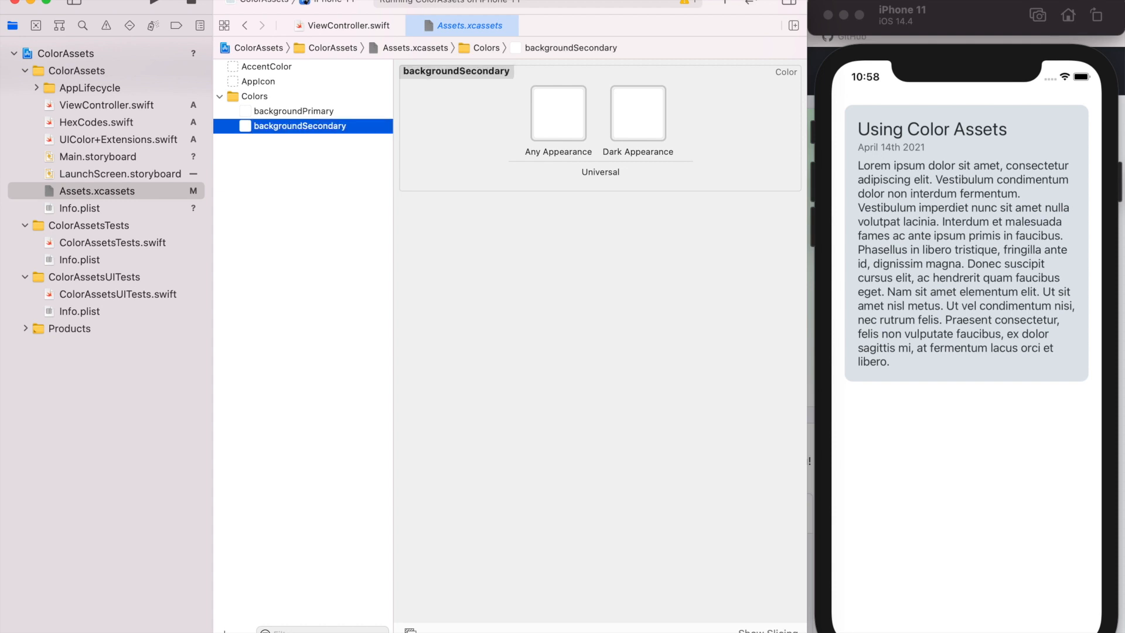
mouse_move(314, 237)
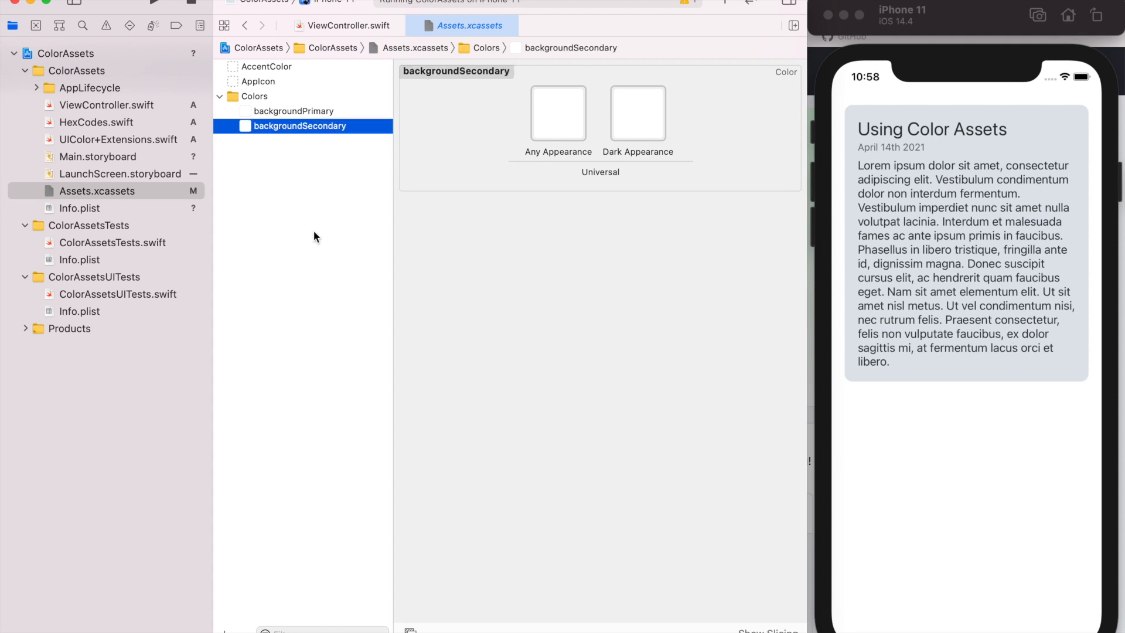
Step: Look up the DFE6E9 hex code in HexCodes.swift and return to the asset catalog
left_click(95, 122)
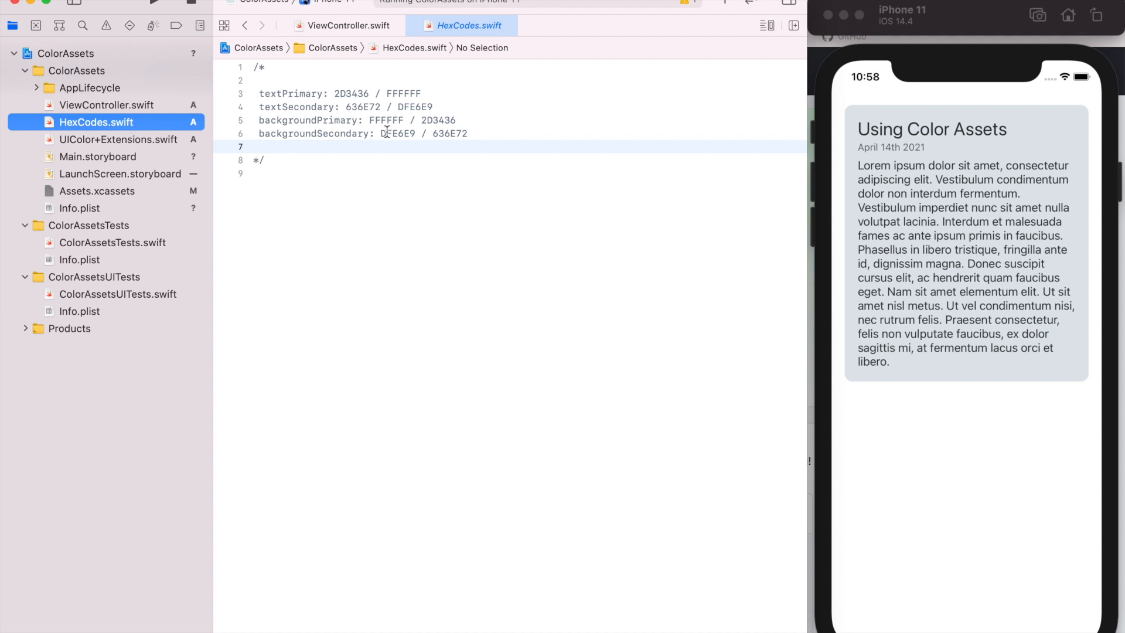
left_click(97, 191)
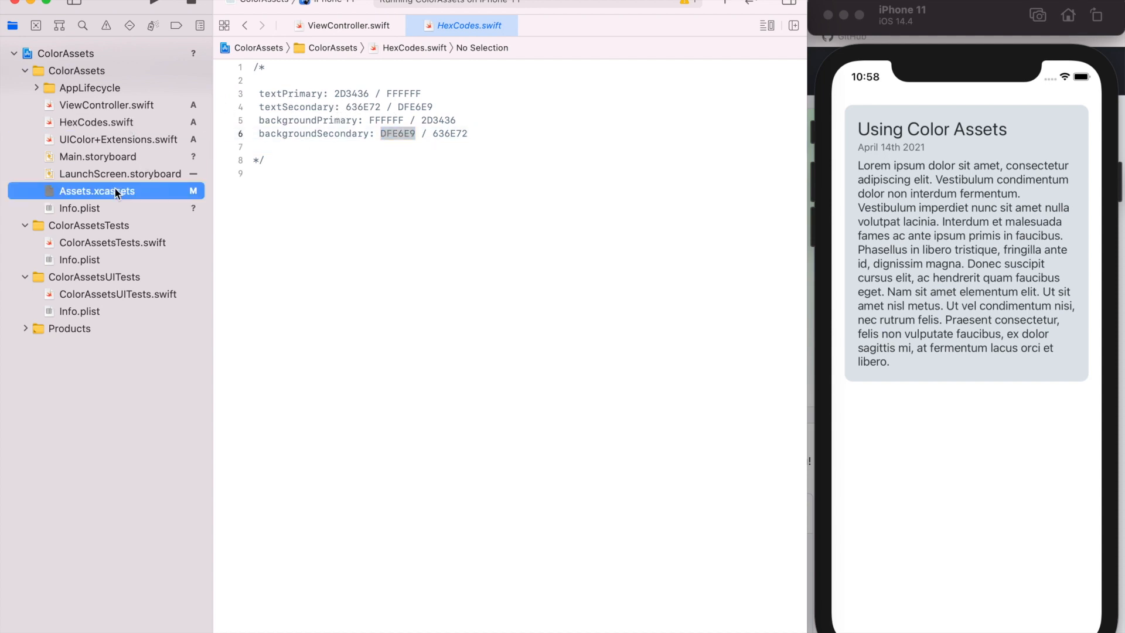
left_click(97, 191)
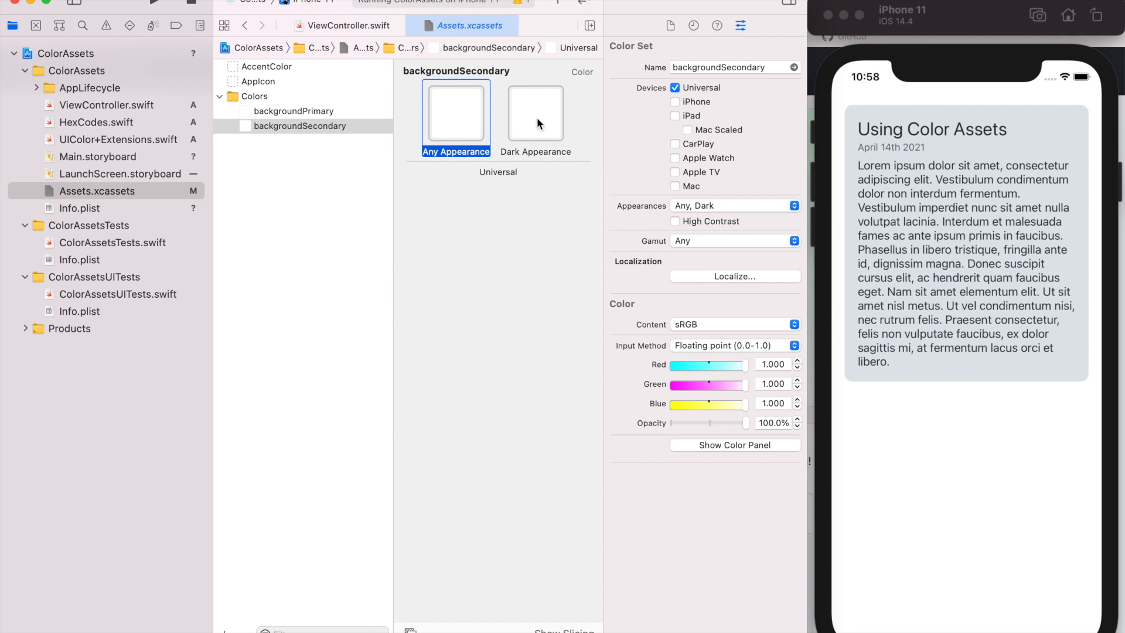
Step: Give backgroundSecondary's Any Appearance variant the light grey DFE6E9, then select backgroundPrimary
left_click(535, 115)
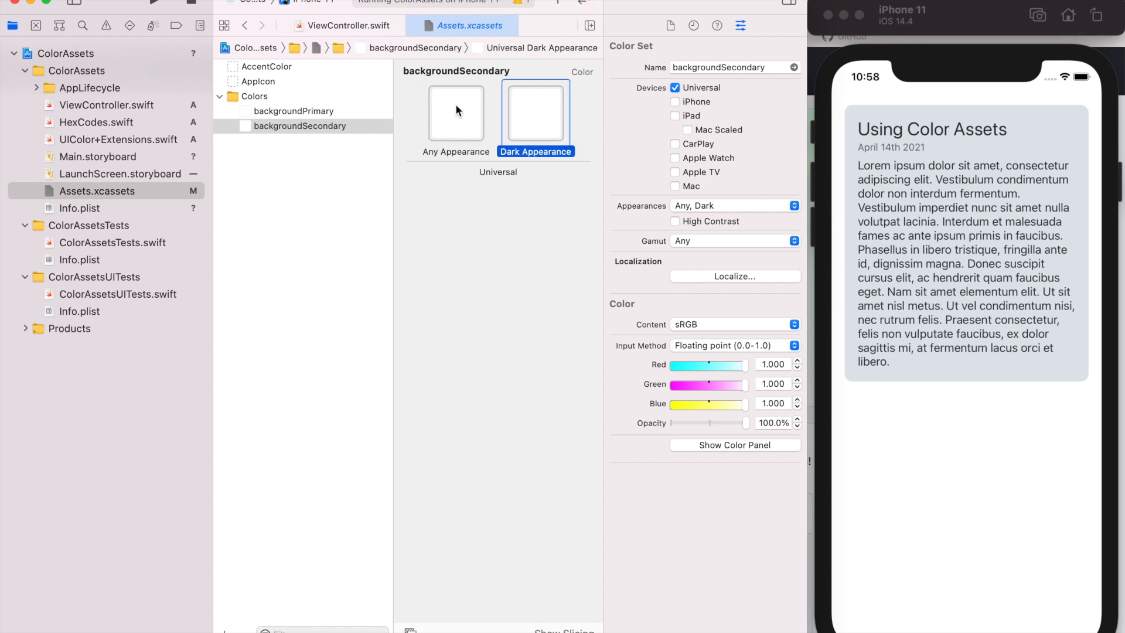
left_click(456, 112)
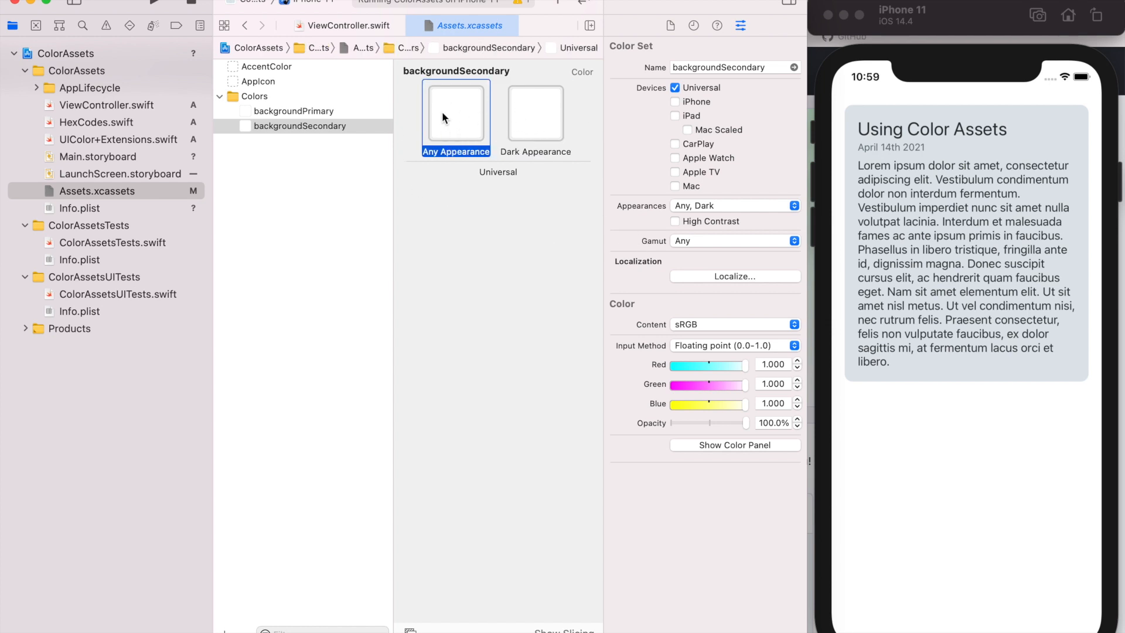
left_click(734, 445)
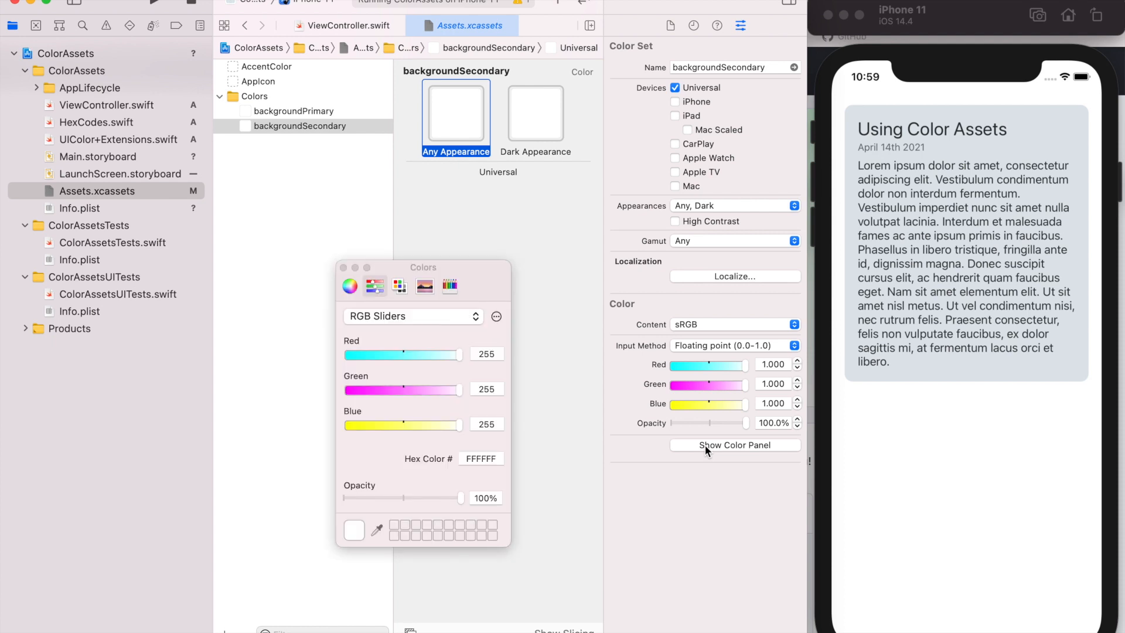
left_click(479, 458)
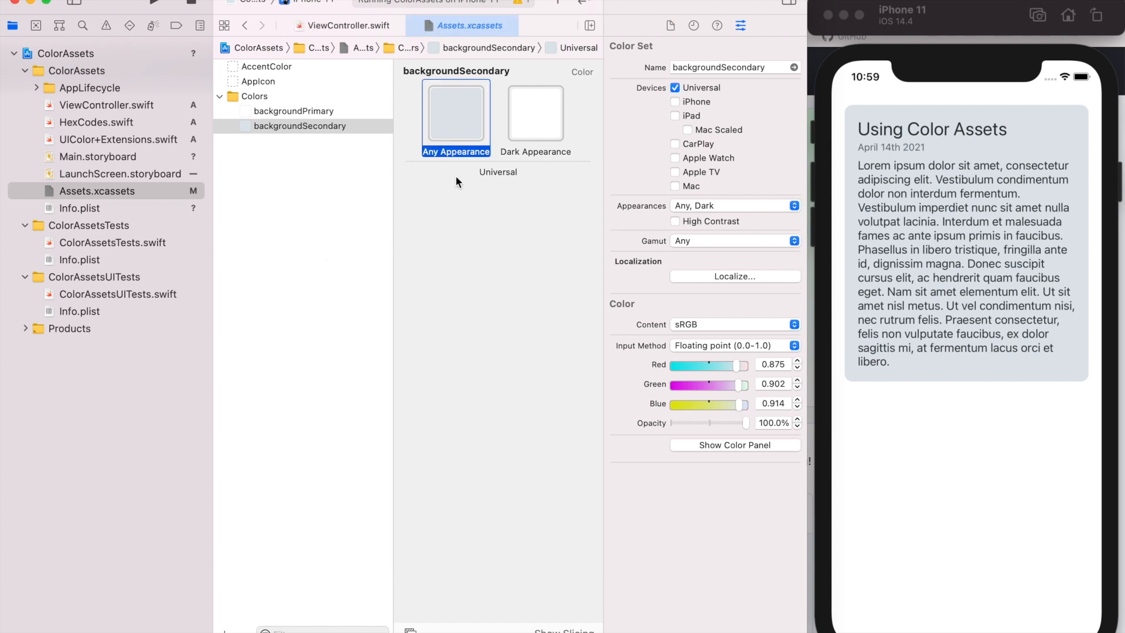
left_click(294, 110)
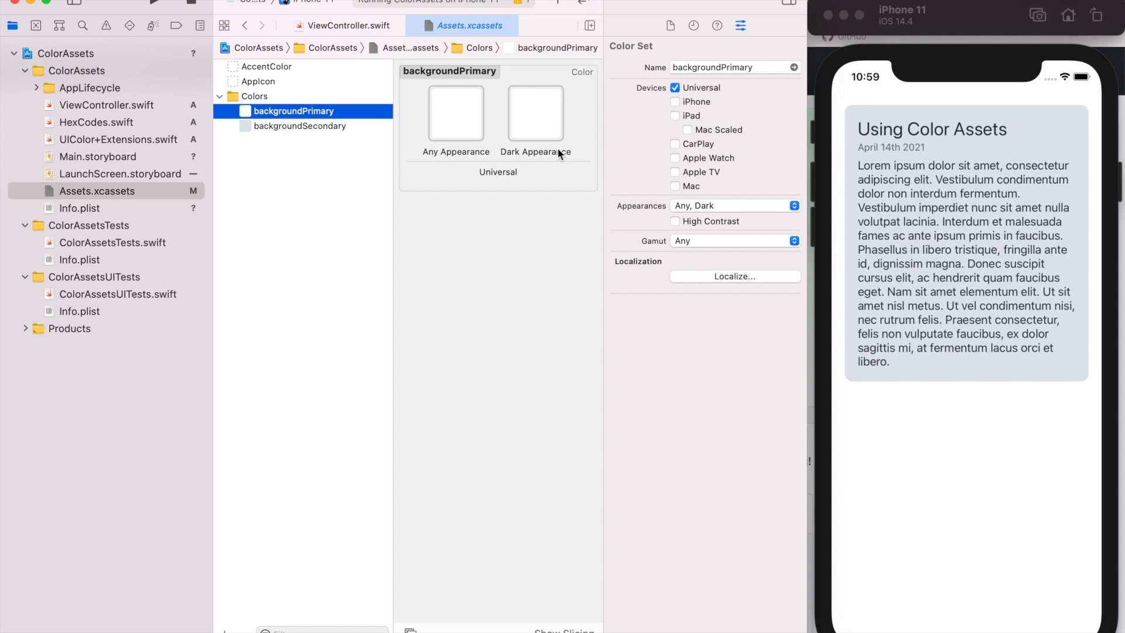
mouse_move(458, 124)
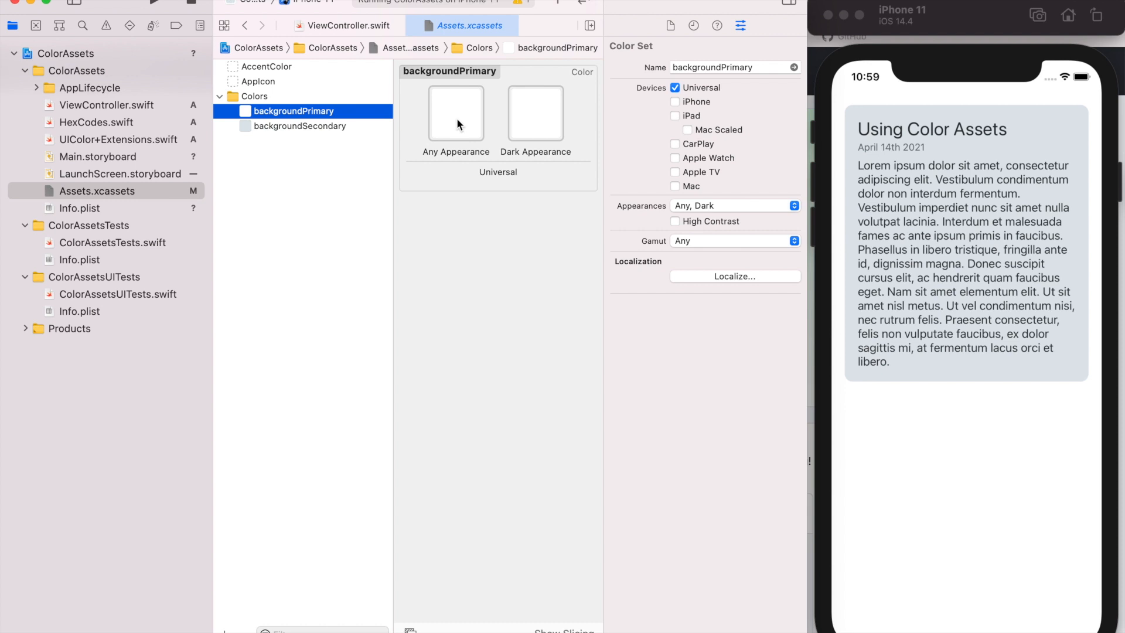
mouse_move(586, 145)
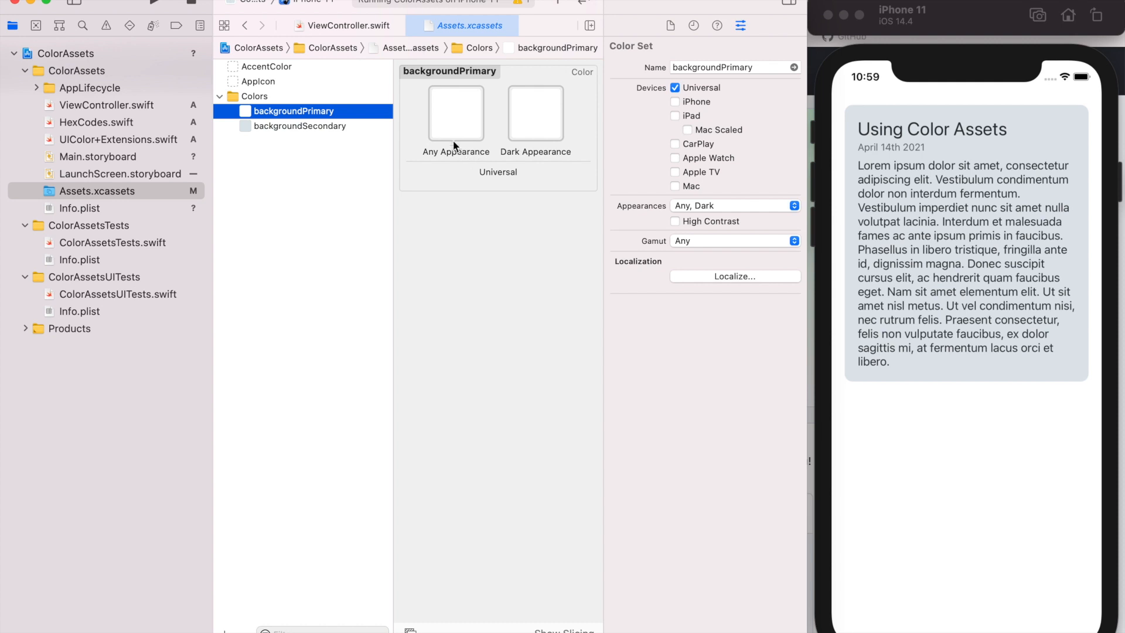
mouse_move(450, 99)
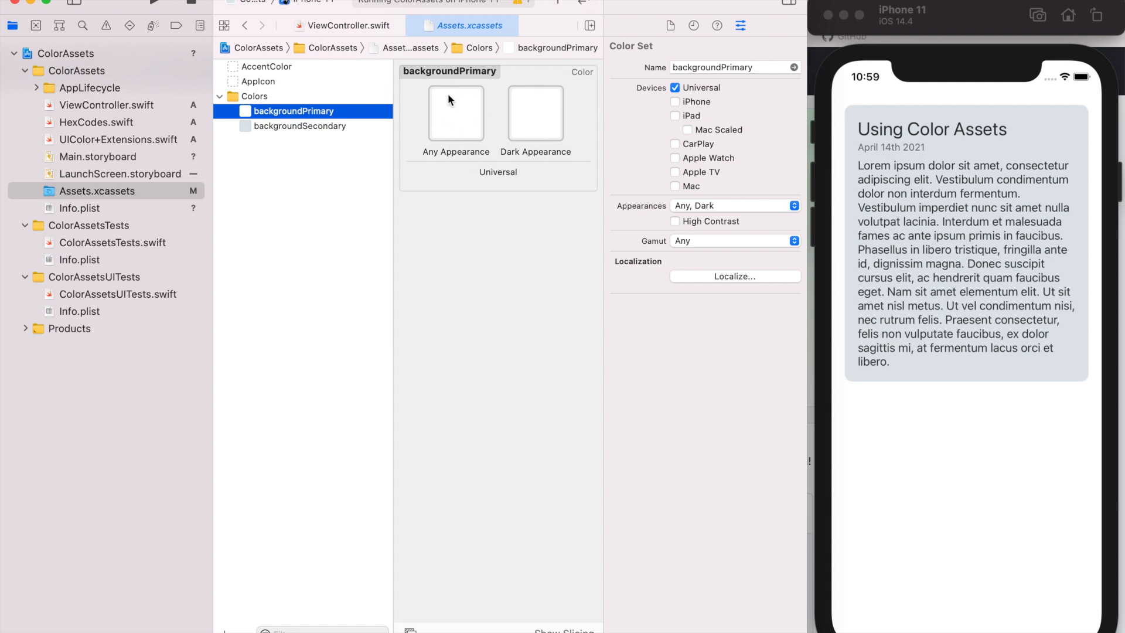
mouse_move(530, 101)
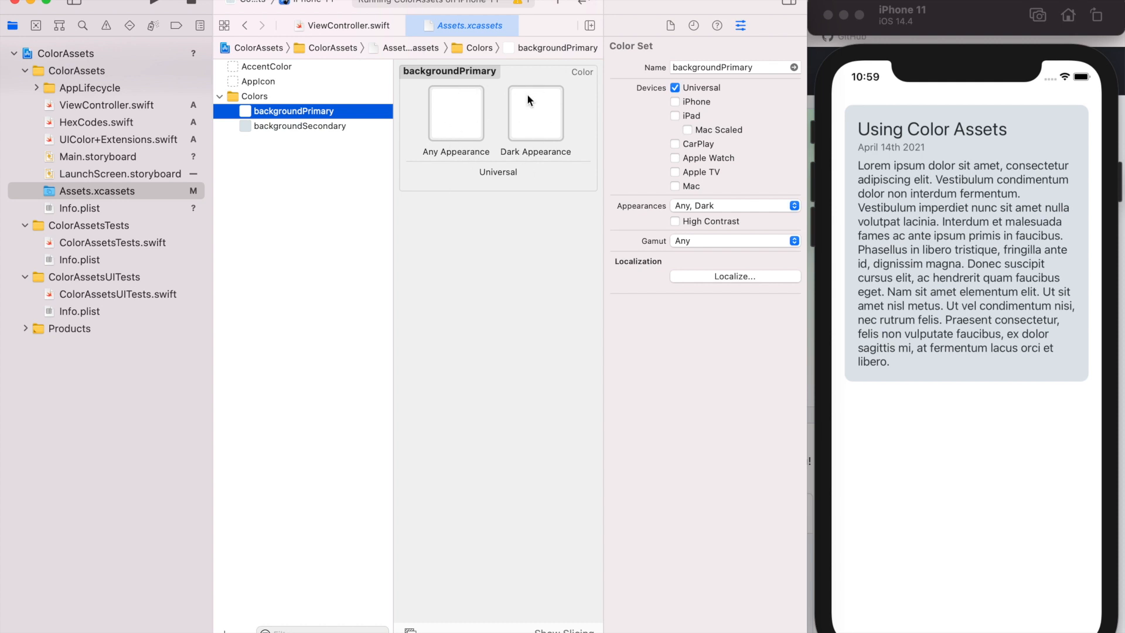
Step: Reopen the backgroundSecondary color set to review its grey and white variants
left_click(300, 125)
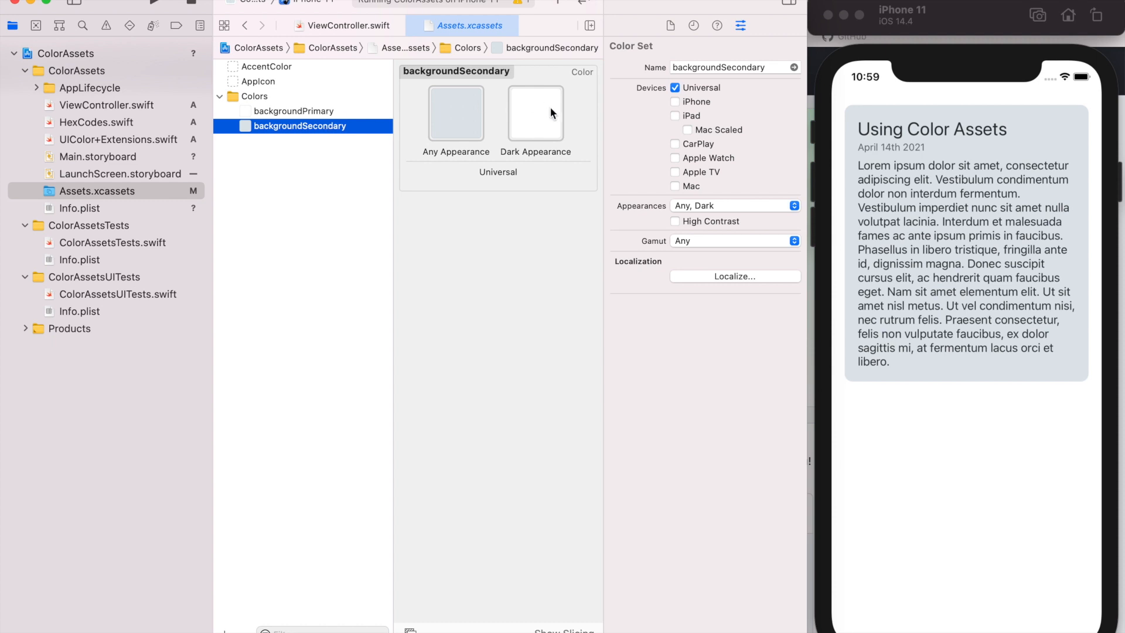
mouse_move(270, 374)
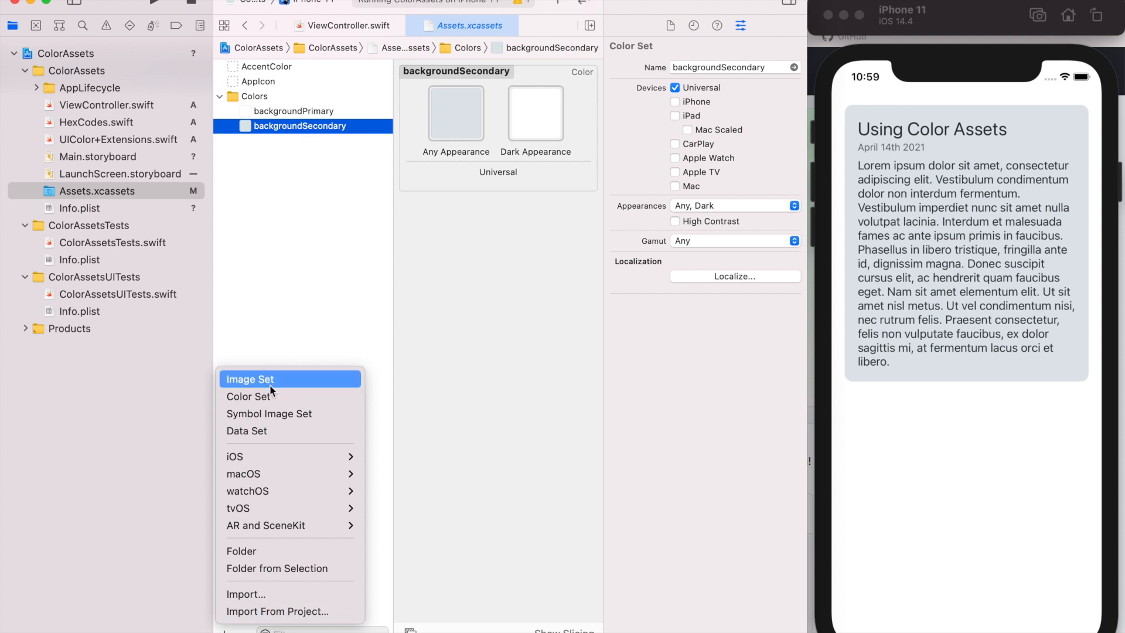
Step: Add a textPrimary color set with Any Appearance hex 2D3436
left_click(249, 396)
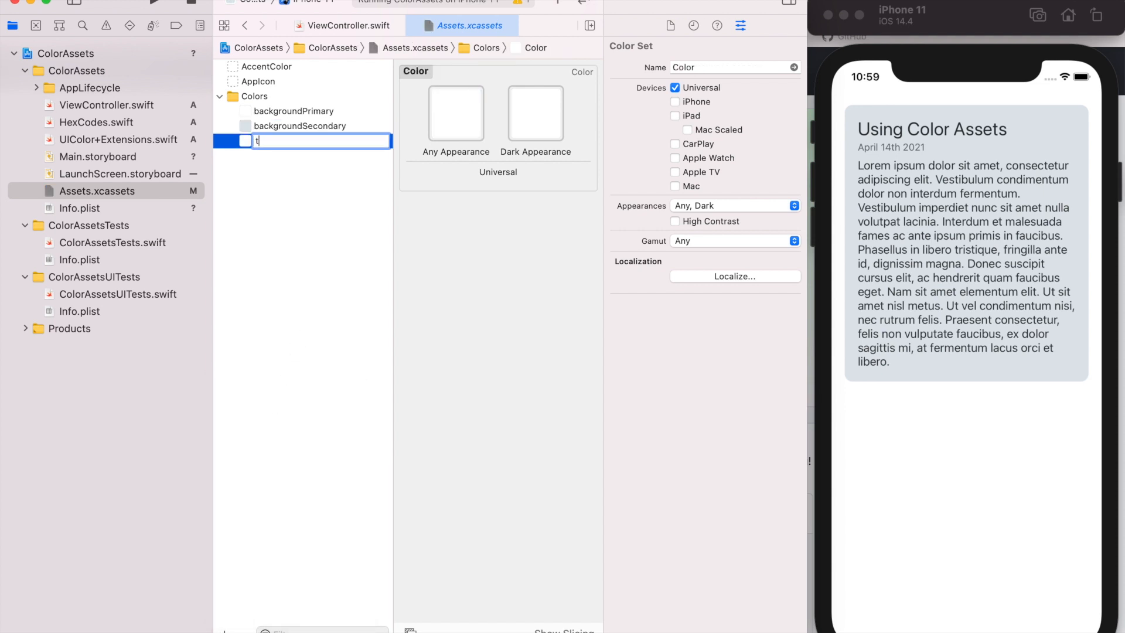
type("extPrimary")
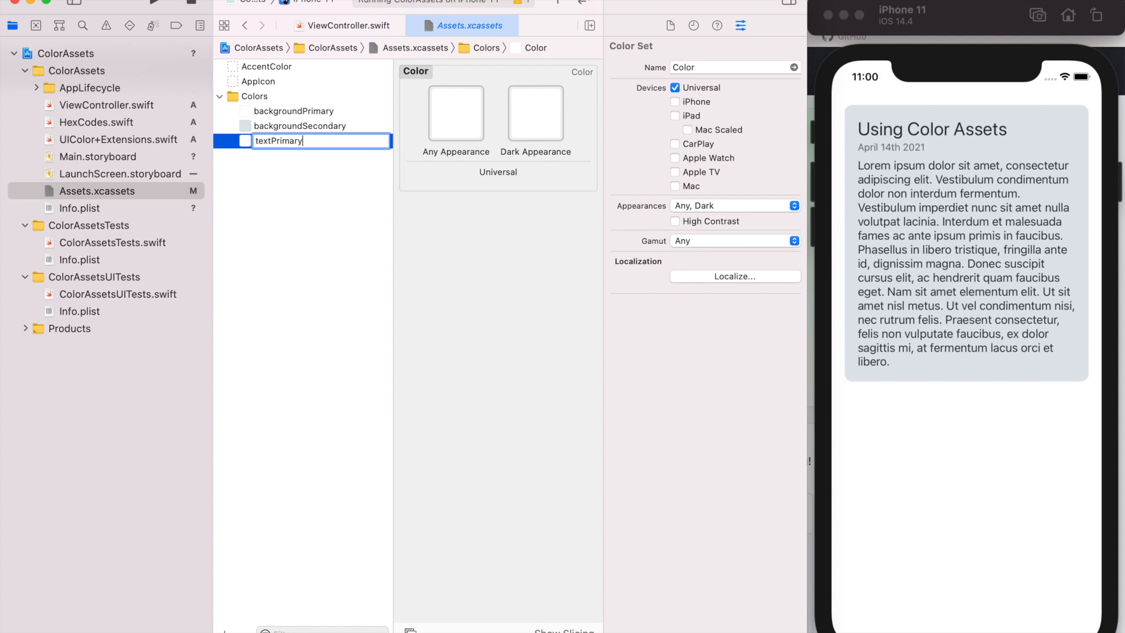
left_click(95, 122)
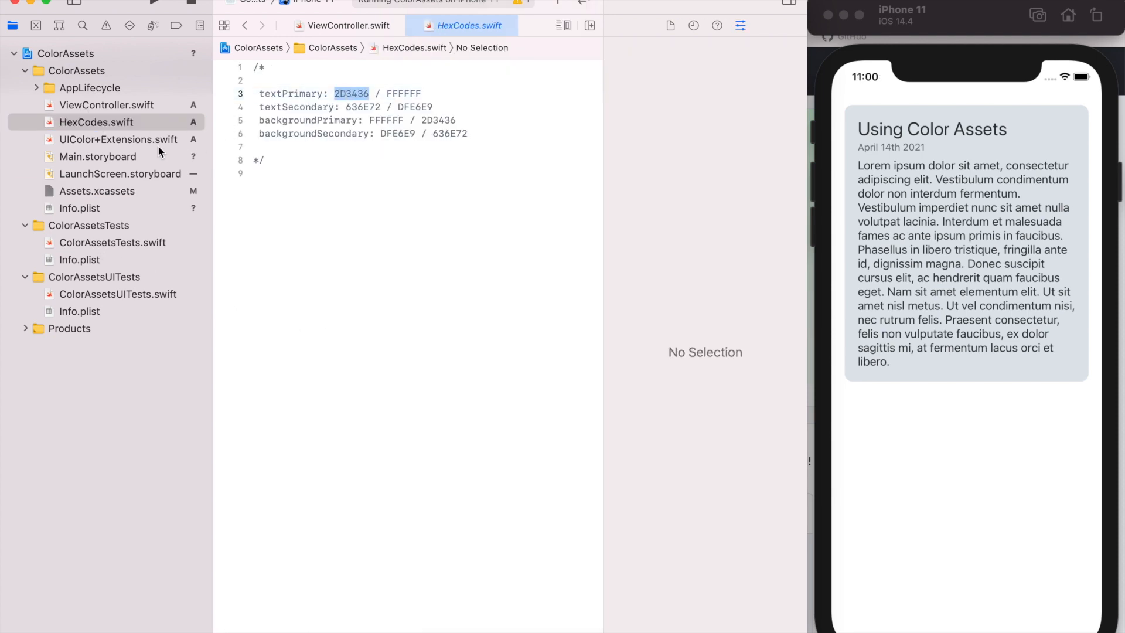
left_click(97, 191)
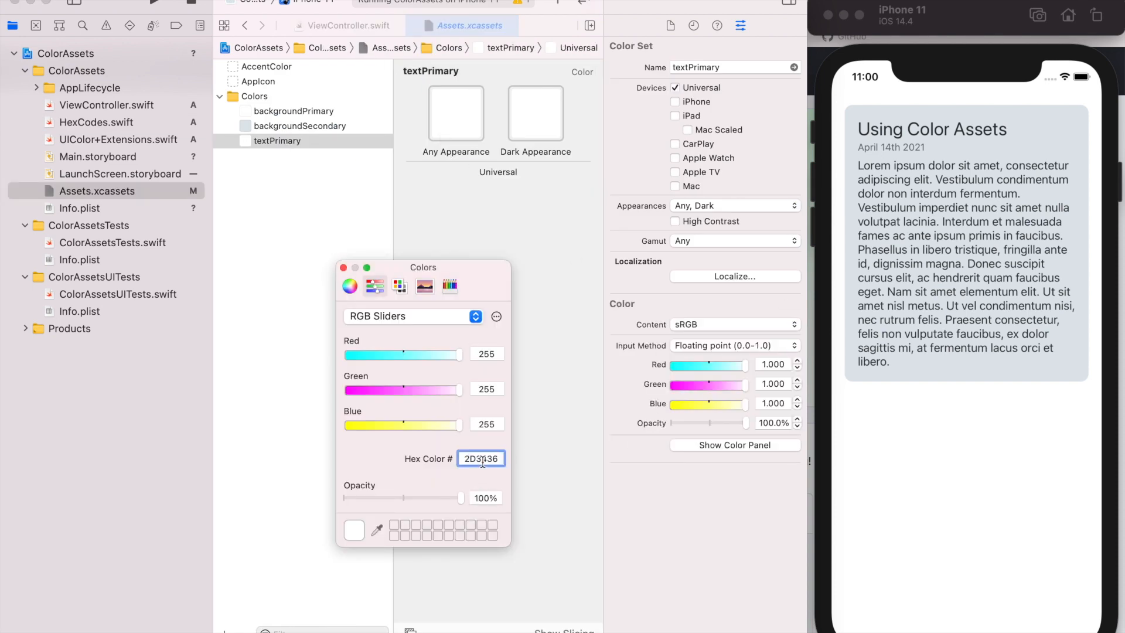
type("2D3436")
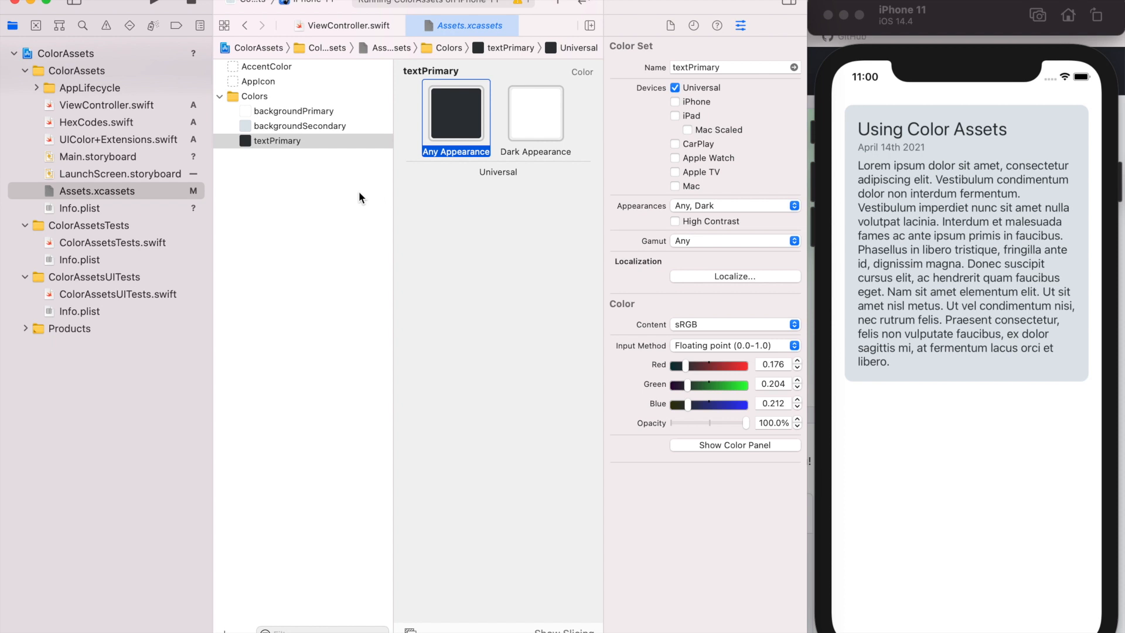
mouse_move(227, 181)
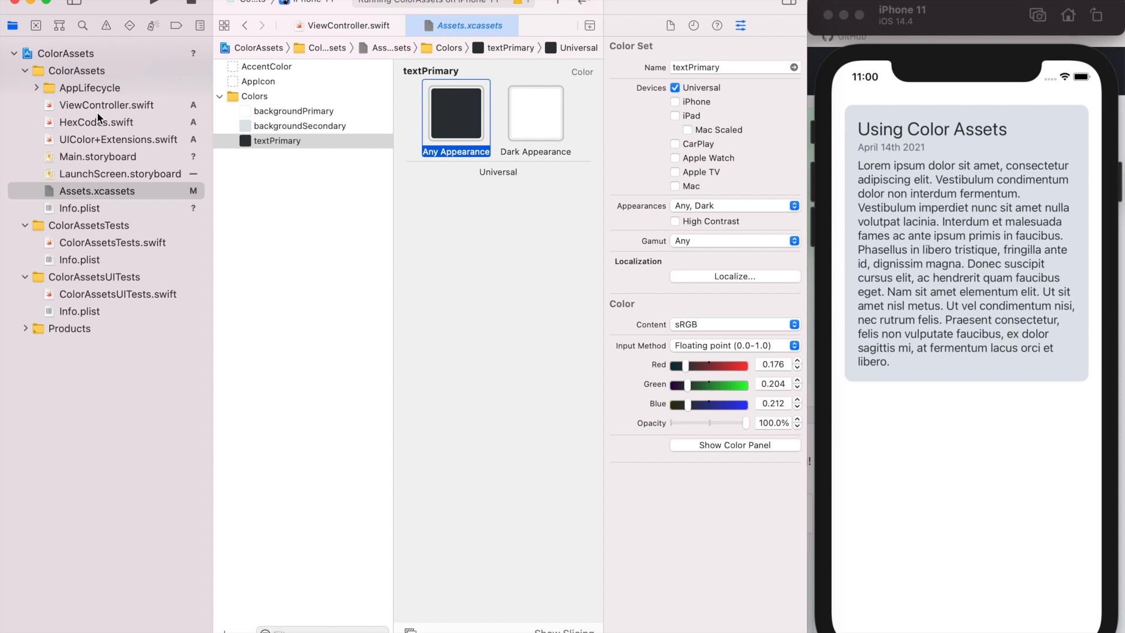
mouse_move(130, 127)
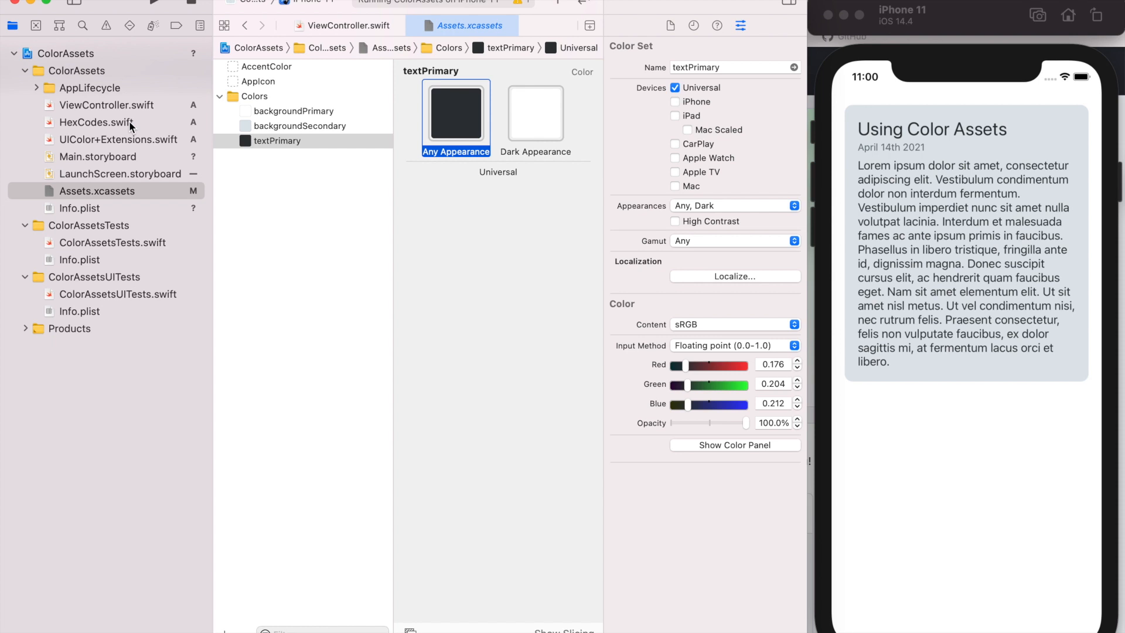
Step: Show HexCodes.swift beside the catalog and set backgroundPrimary's dark-mode color
left_click(95, 122)
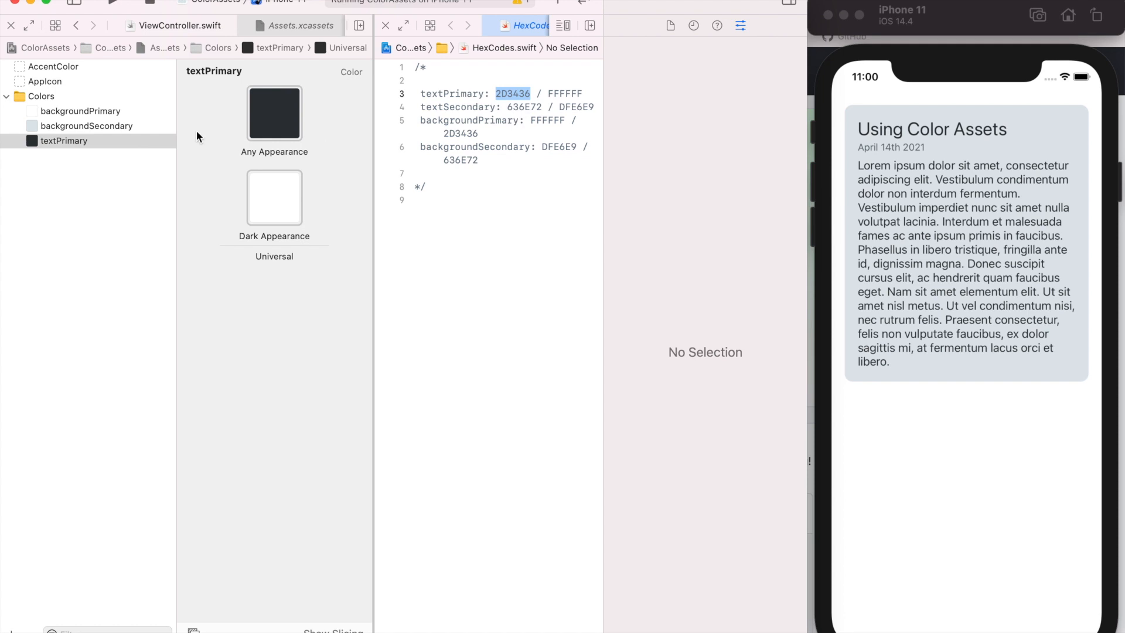
mouse_move(71, 185)
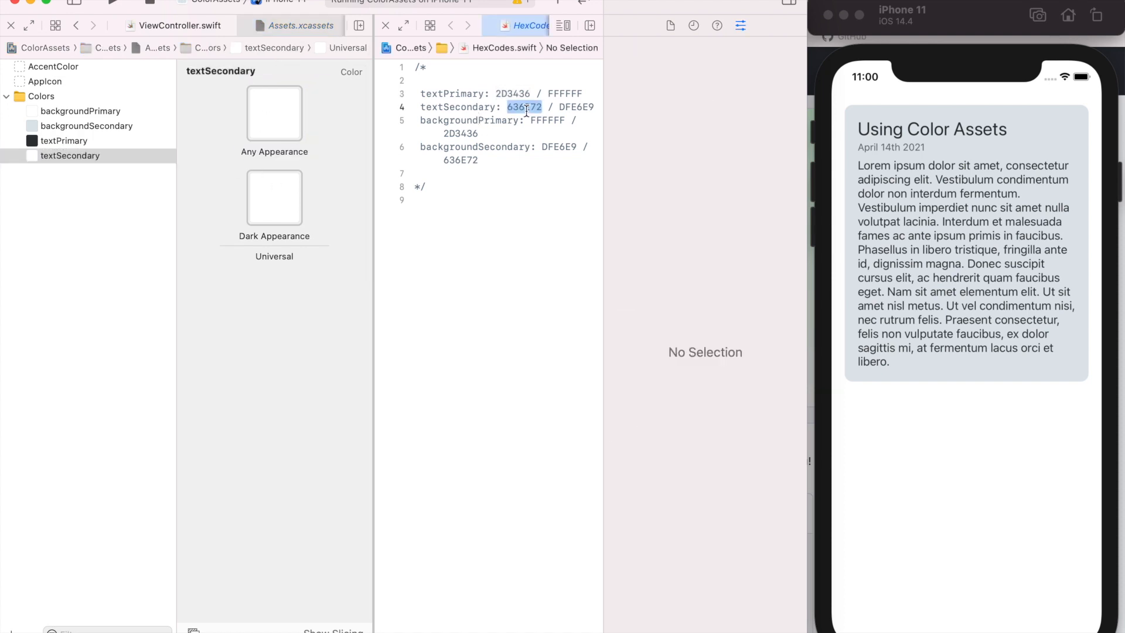
left_click(80, 111)
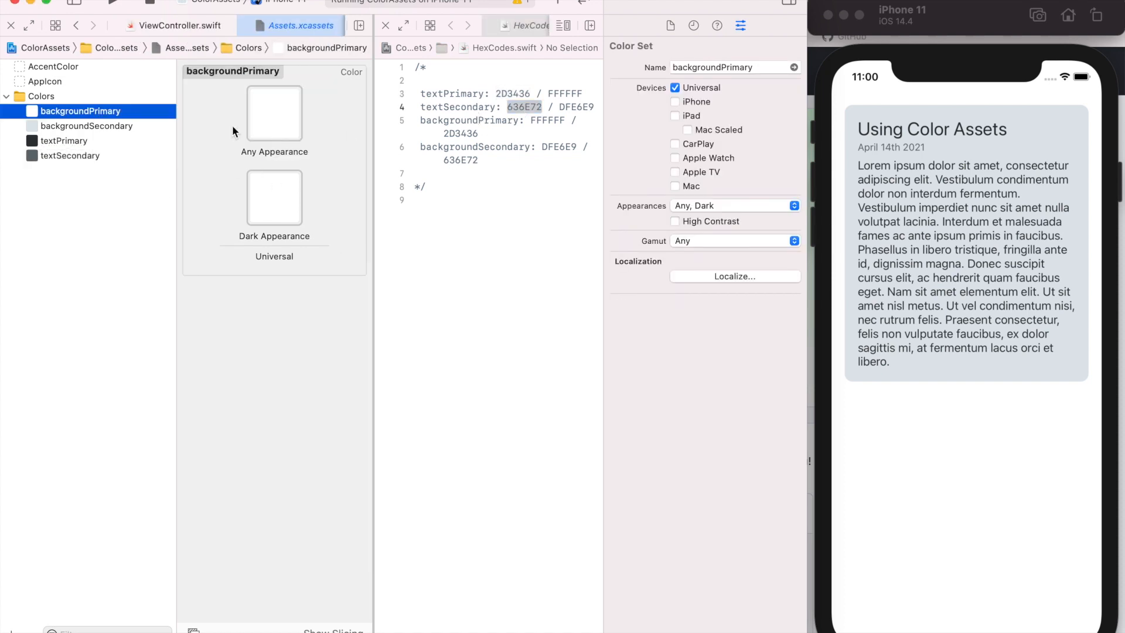
left_click(274, 195)
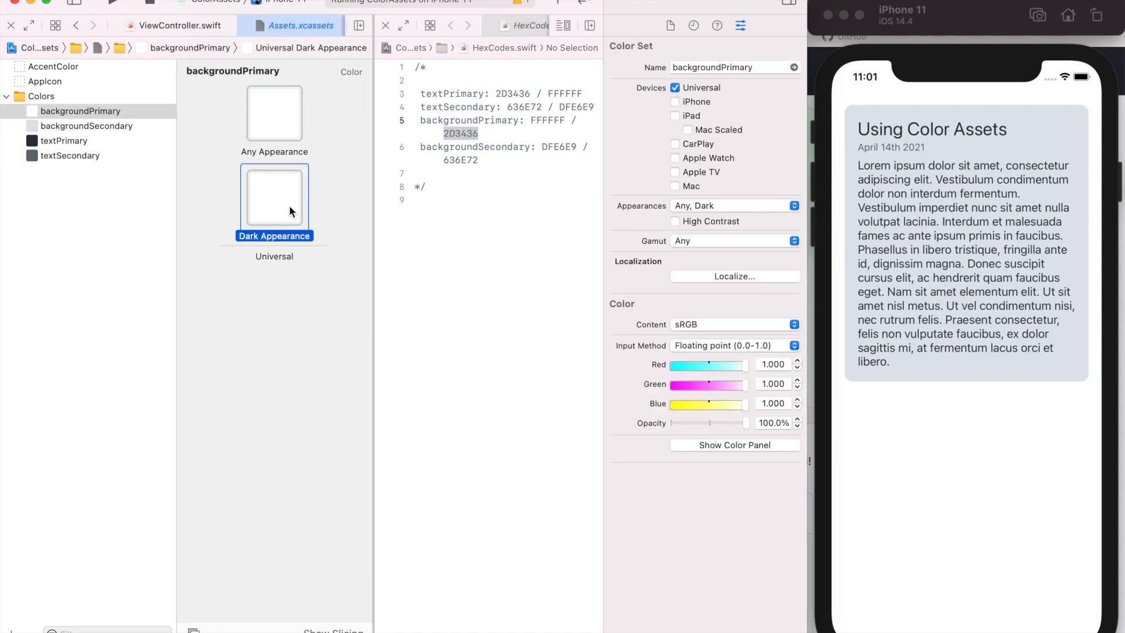
Step: Set backgroundSecondary's dark-mode color and review all four color sets together
left_click(86, 126)
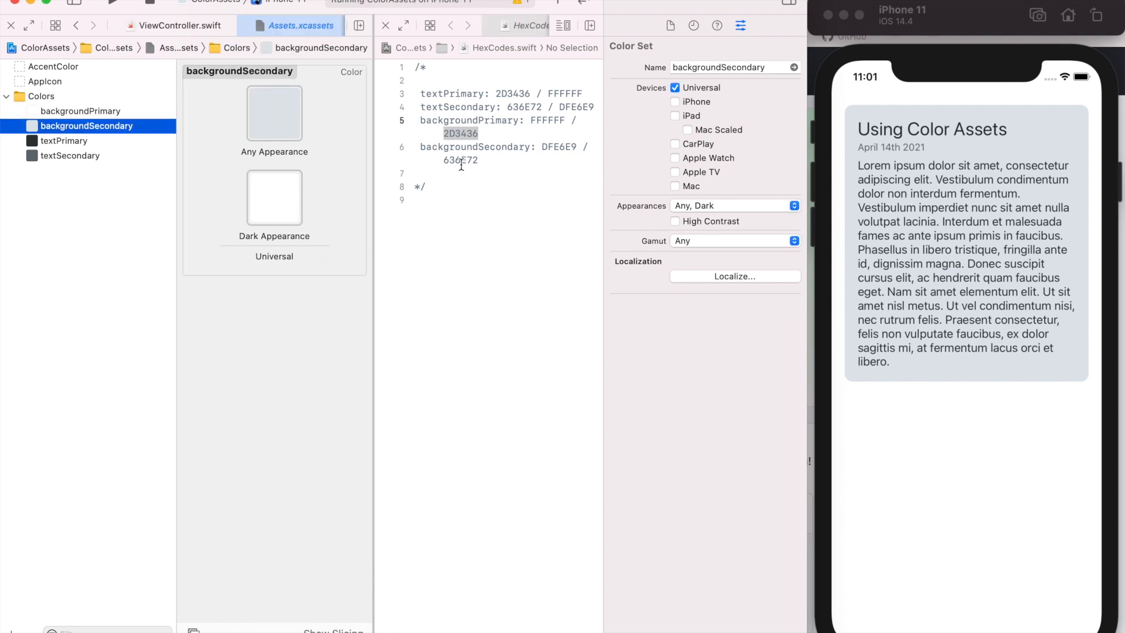
left_click(64, 140)
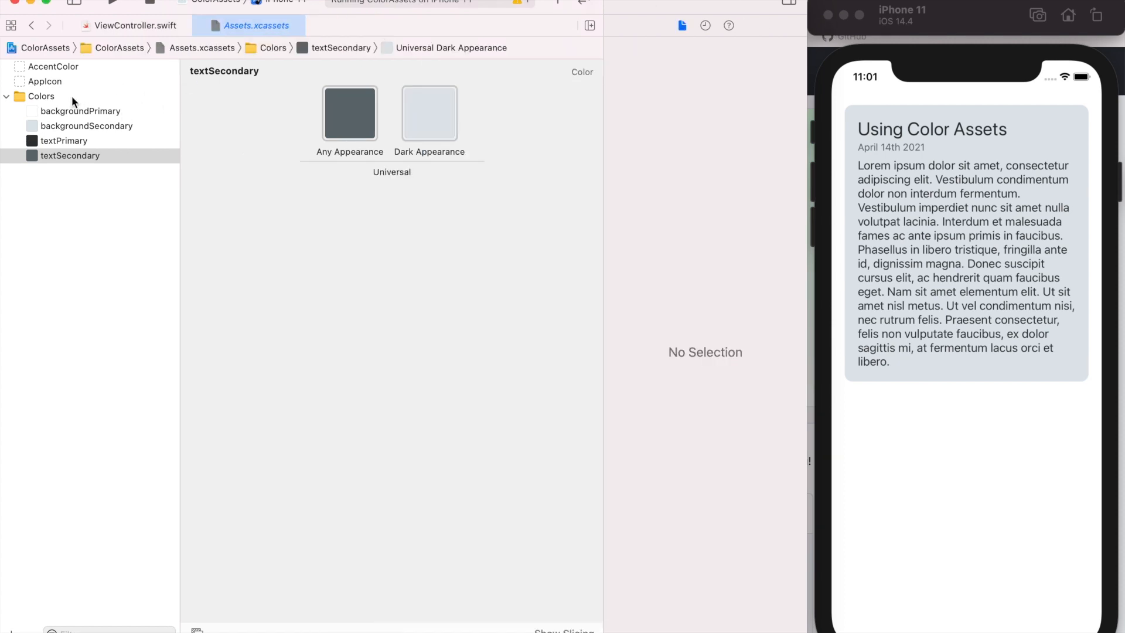
left_click(80, 111)
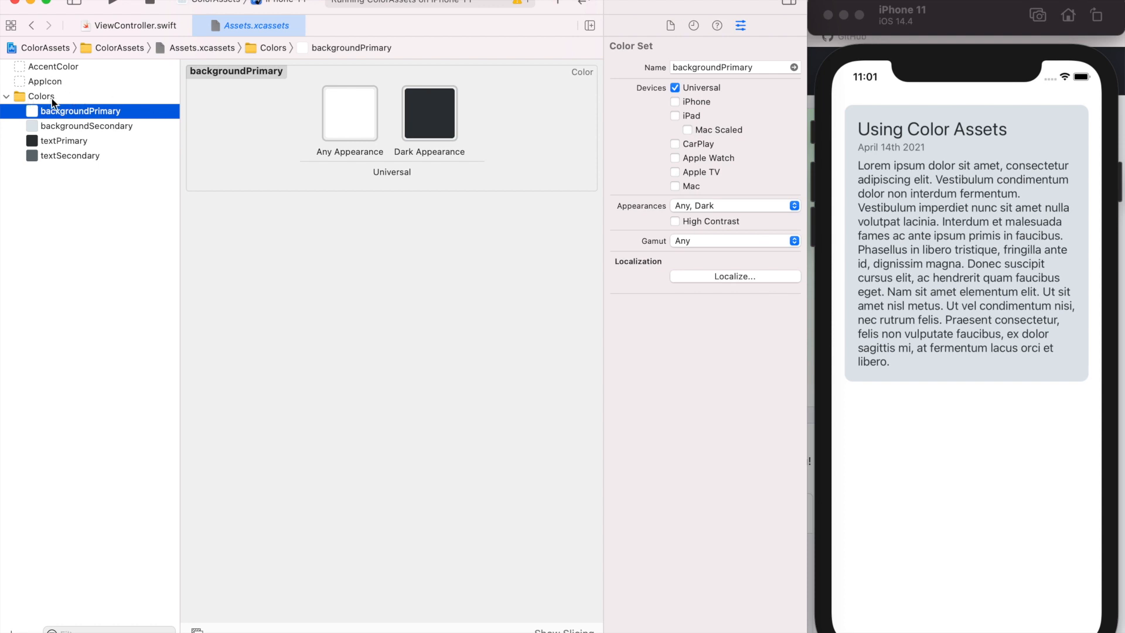
left_click(41, 96)
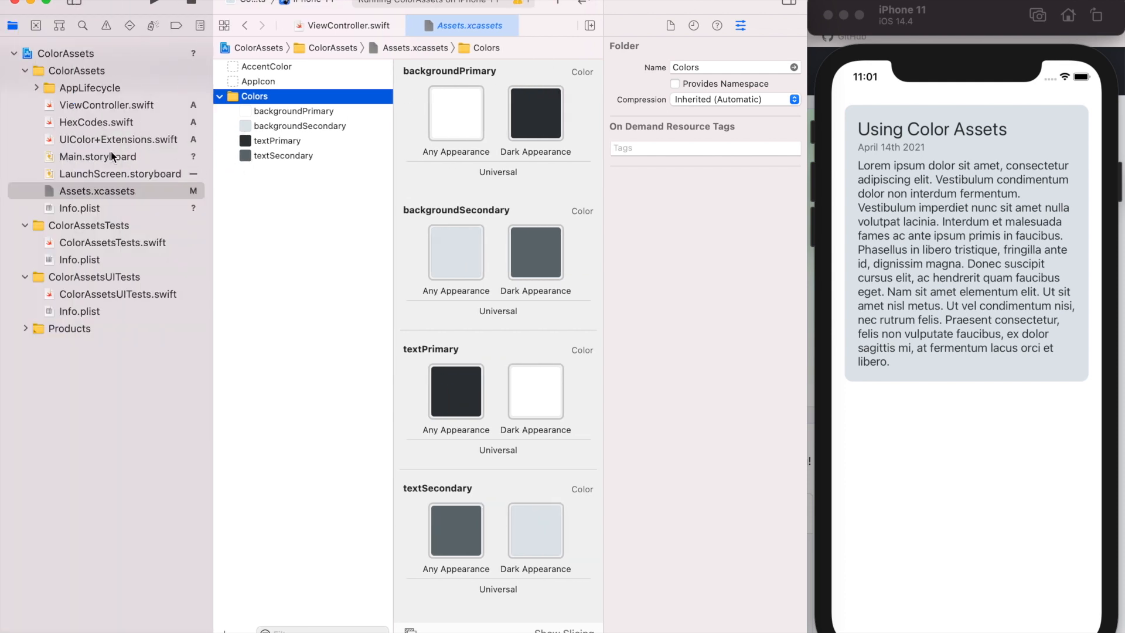
Step: Open ViewController.swift and select the color definition lines 28–38 in viewDidLoad
left_click(106, 105)
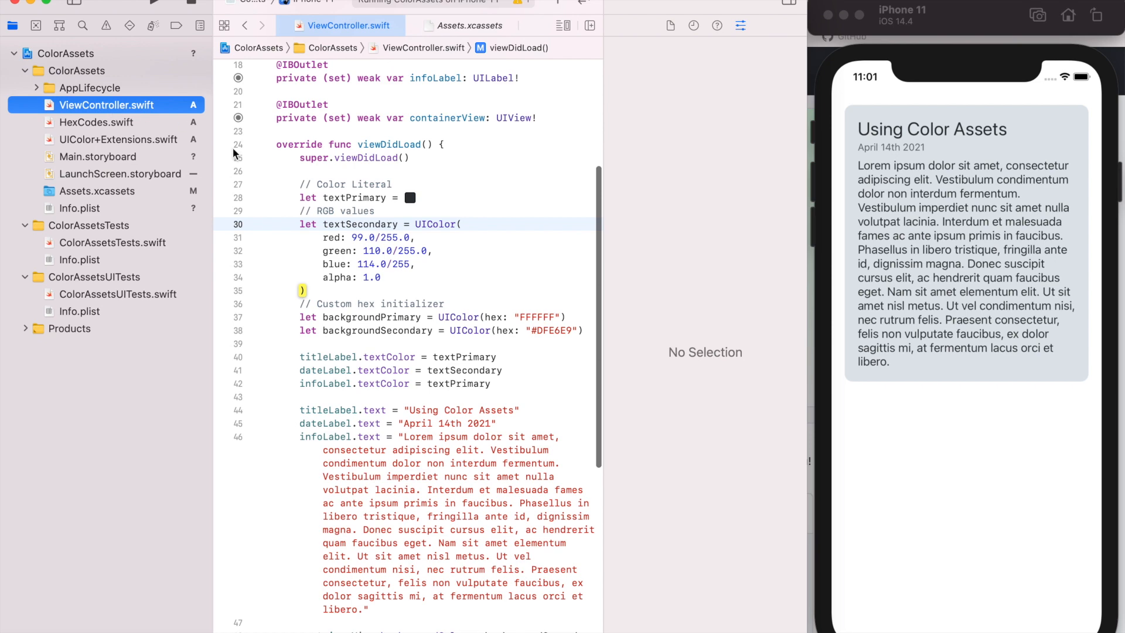
left_click_drag(300, 198, 574, 331)
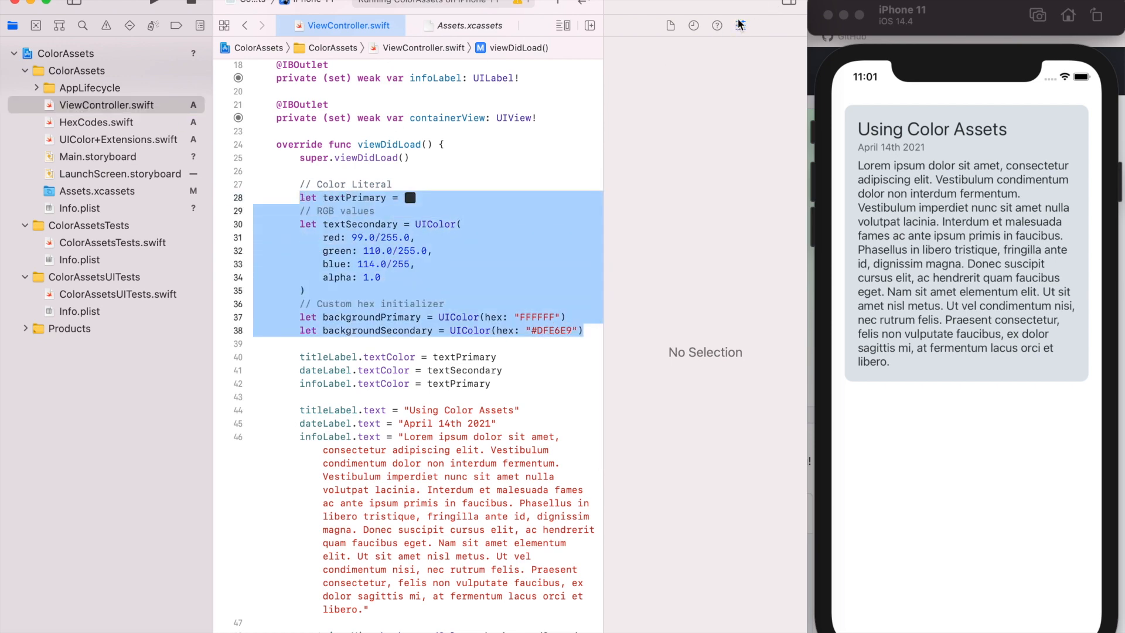
left_click(375, 210)
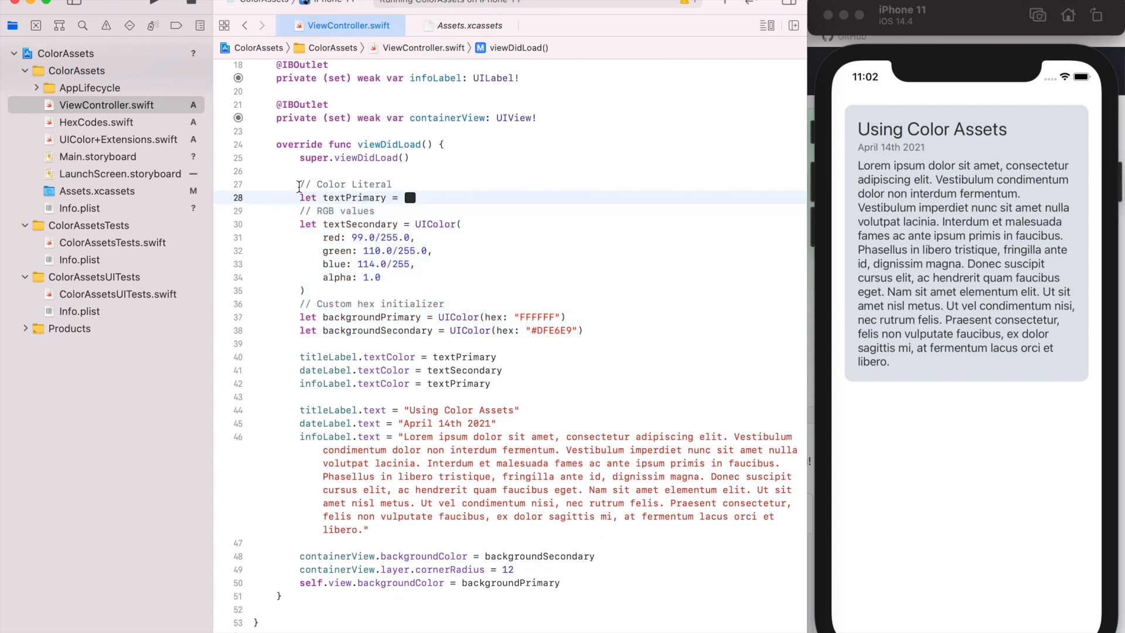
Step: Comment out the old color lines and load textPrimary, backgroundSecondary and the others via UIColor(named:)
left_click_drag(299, 183, 589, 329)
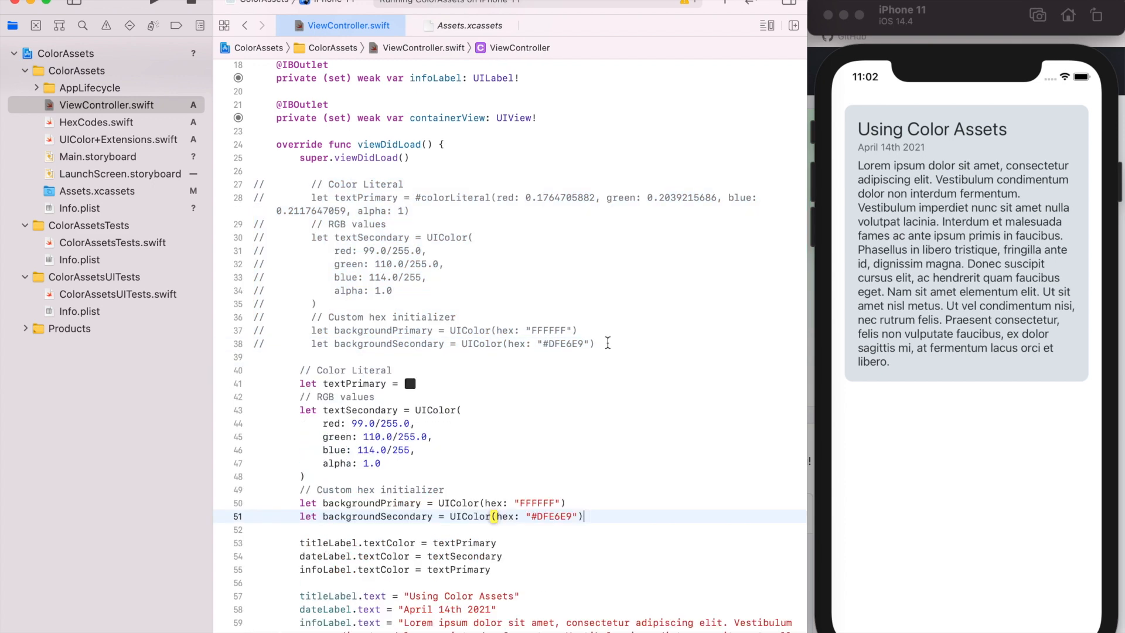
type("u")
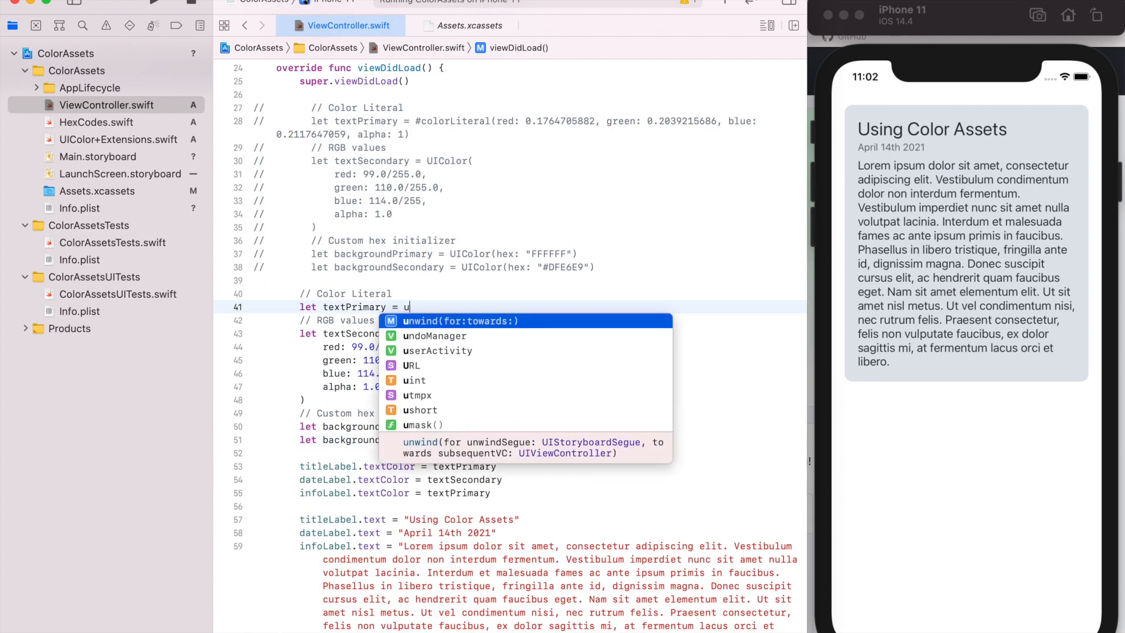
type("IColor(named: \"")
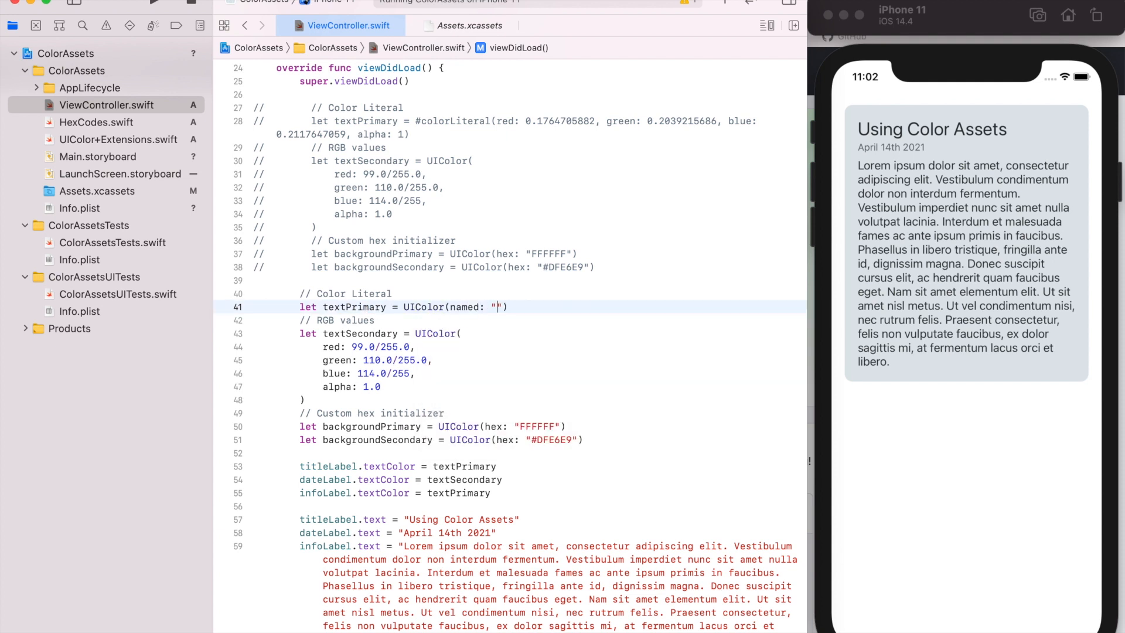
type("textPrimary")
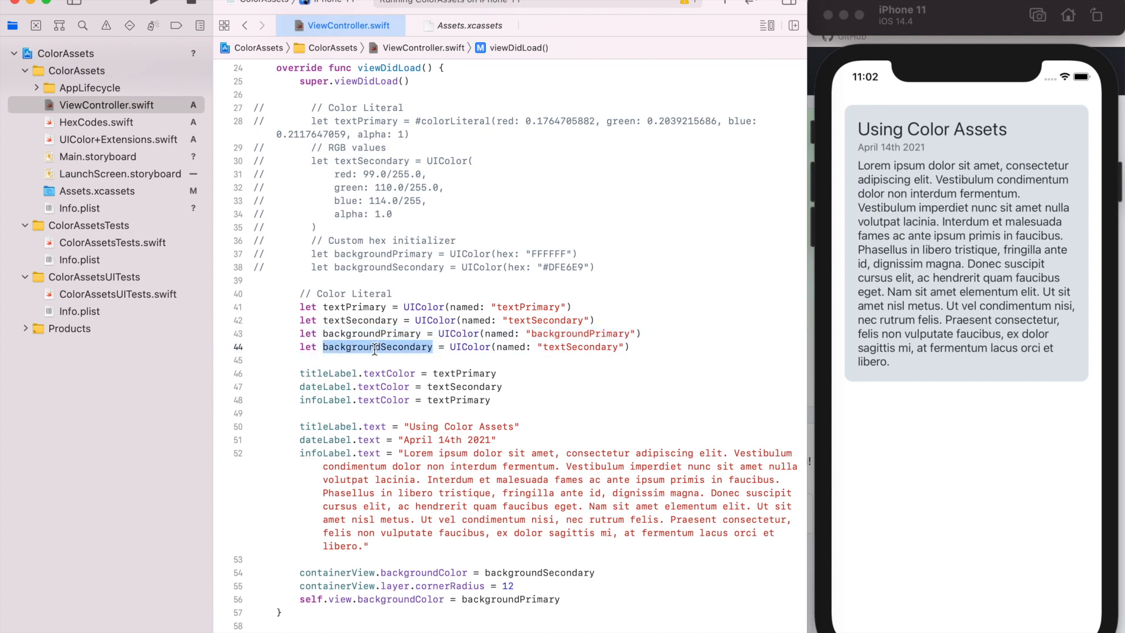
type("backgroundSecondary")
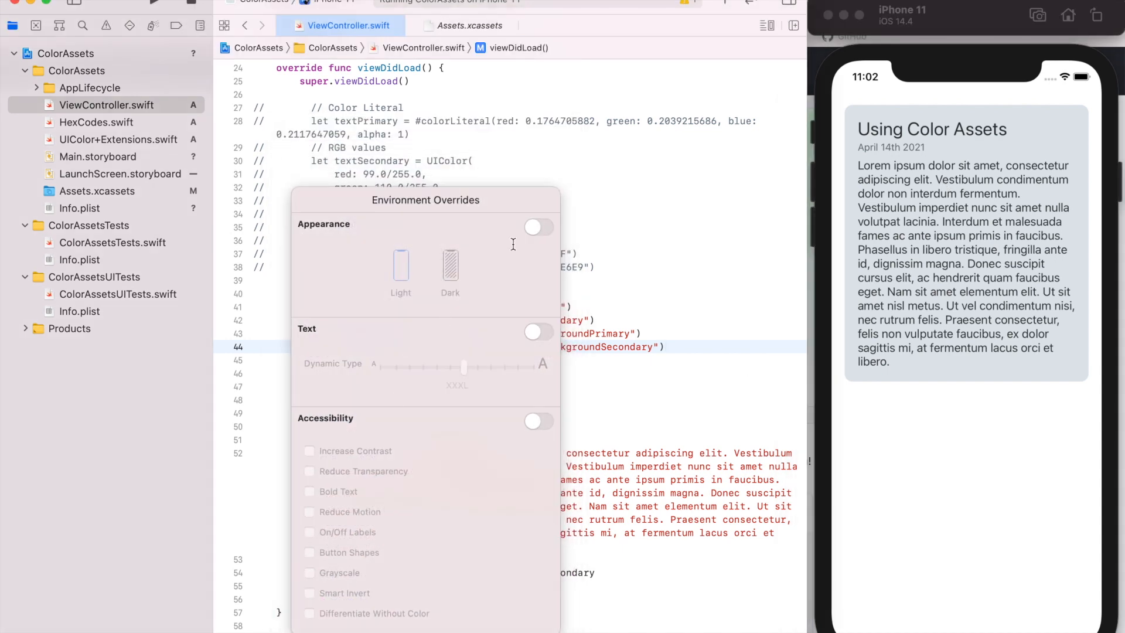
Step: Switch the simulator appearance override to Dark, then Light, then Dark again
left_click(539, 226)
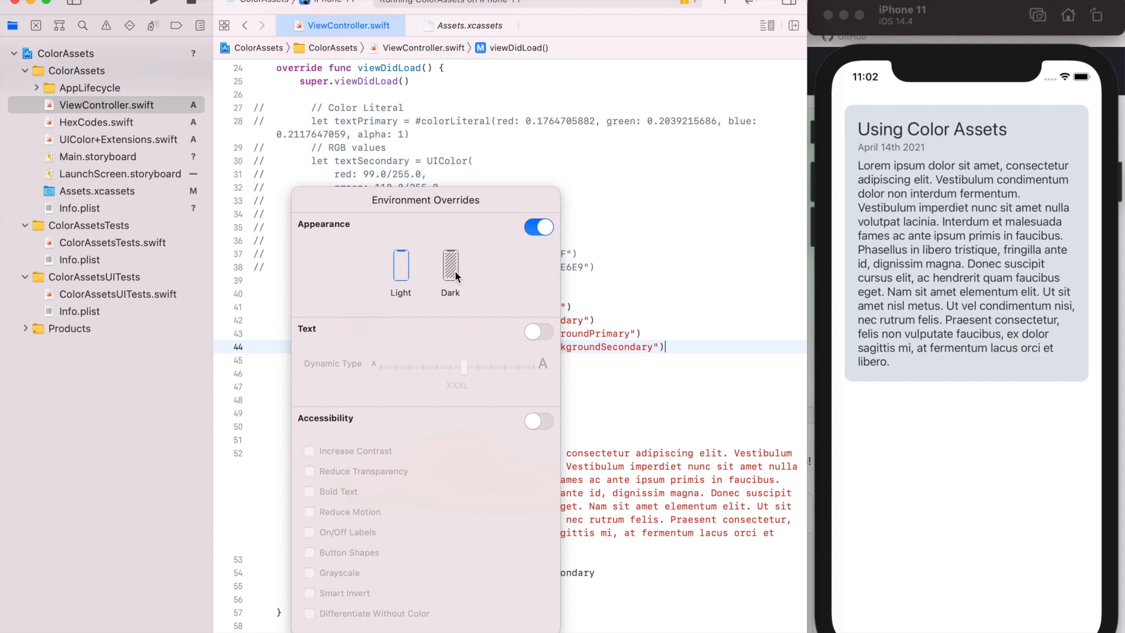
left_click(450, 266)
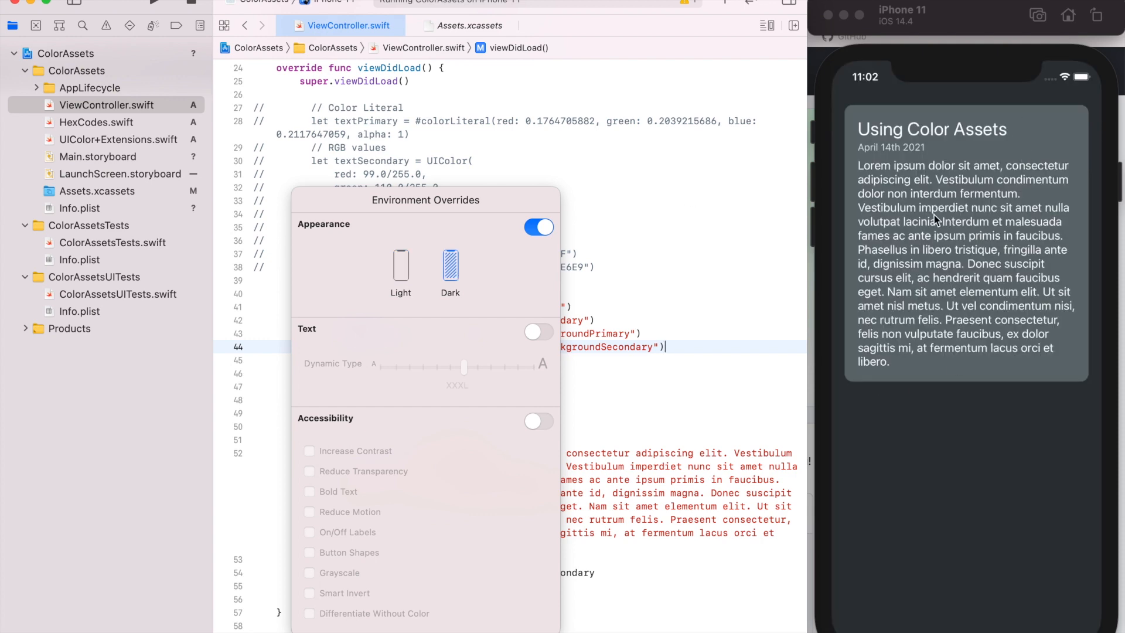
left_click(401, 267)
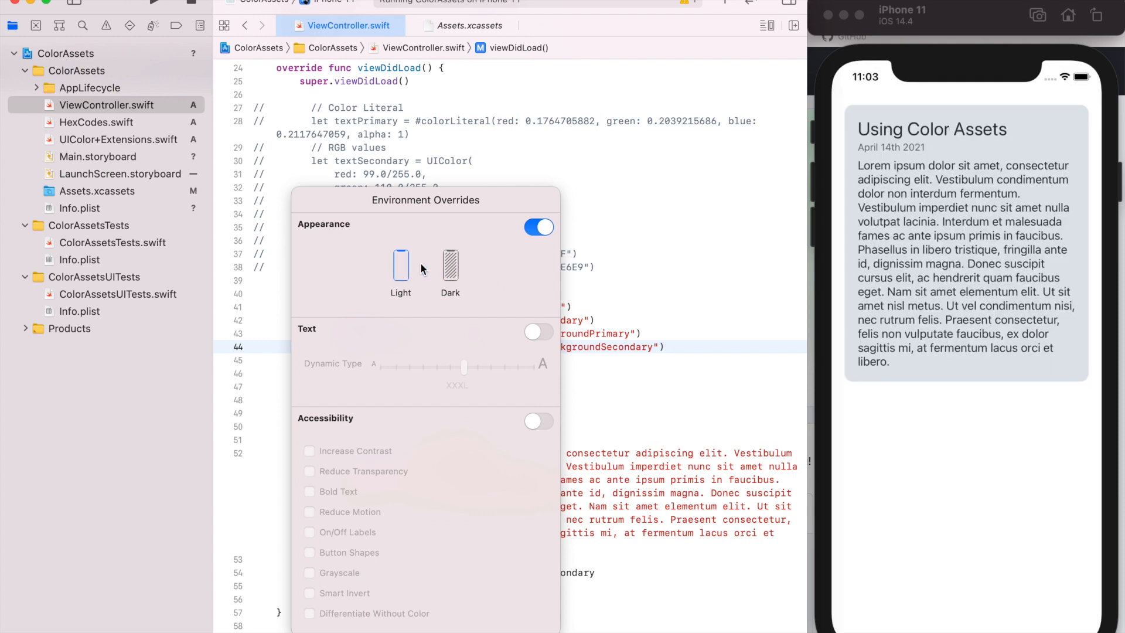
left_click(450, 268)
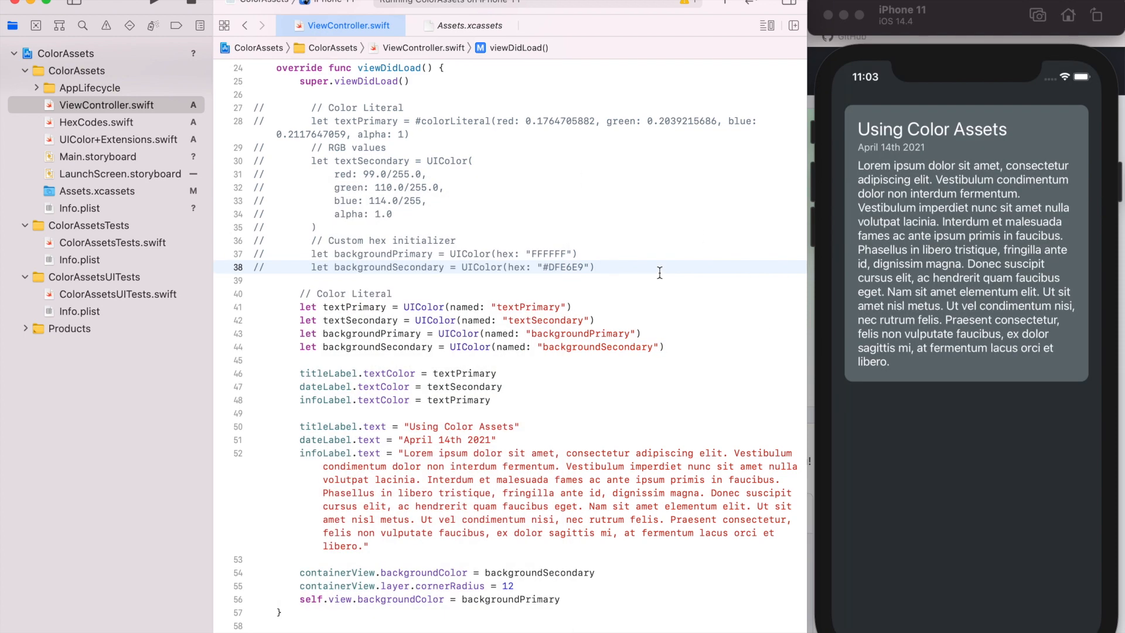
mouse_move(393, 259)
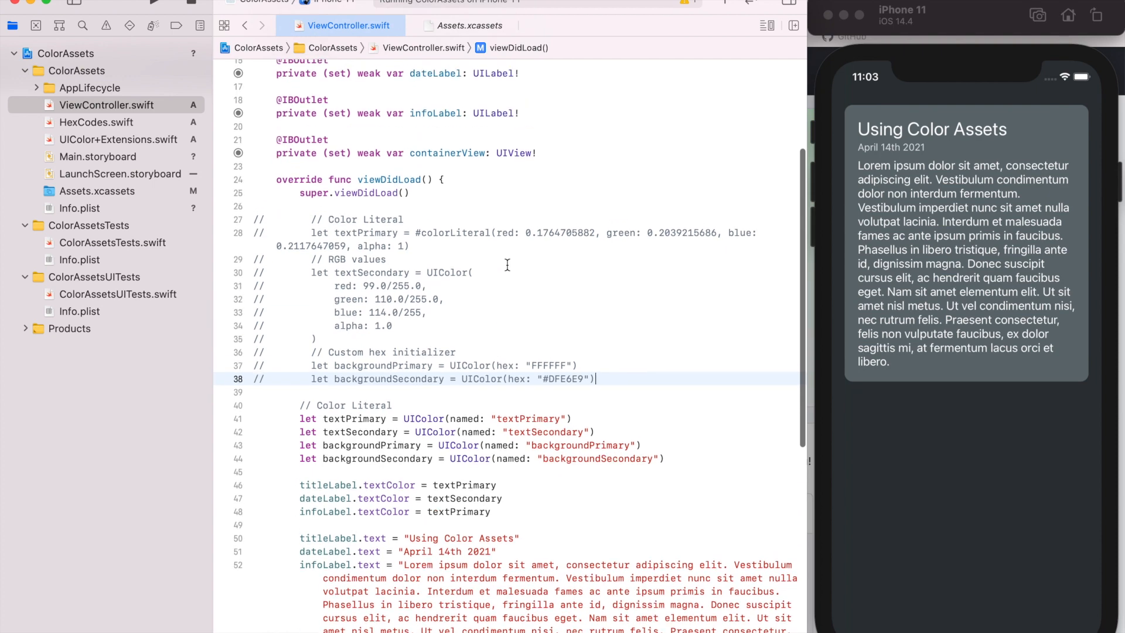
Step: Add import SwiftUI and an extension UIColor block in ViewController.swift
scroll("down", 3)
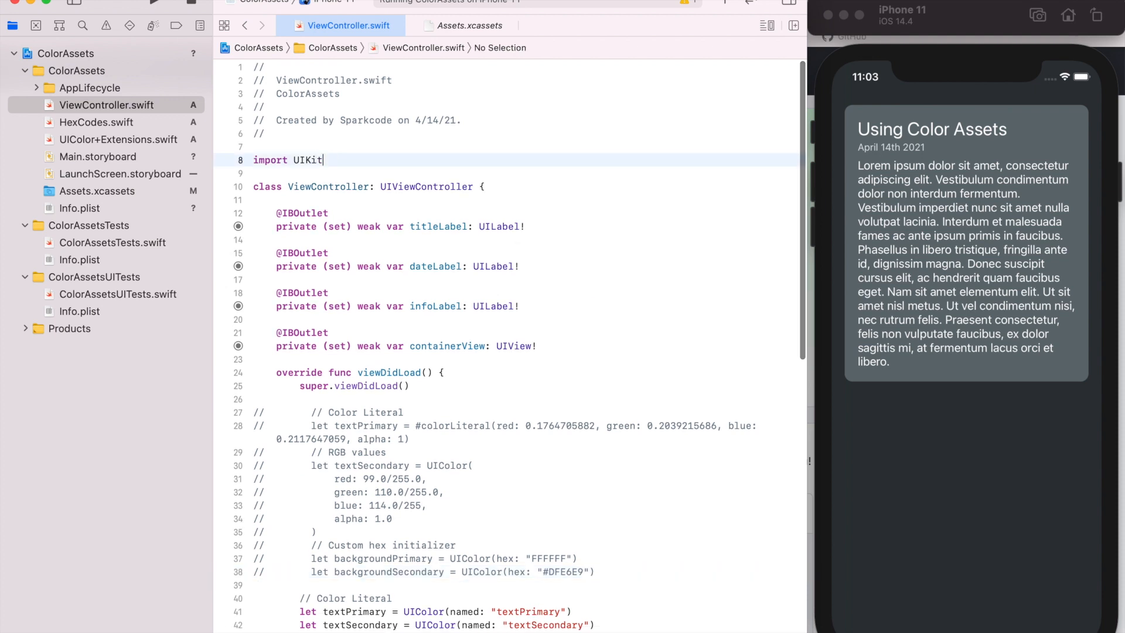
type("extension")
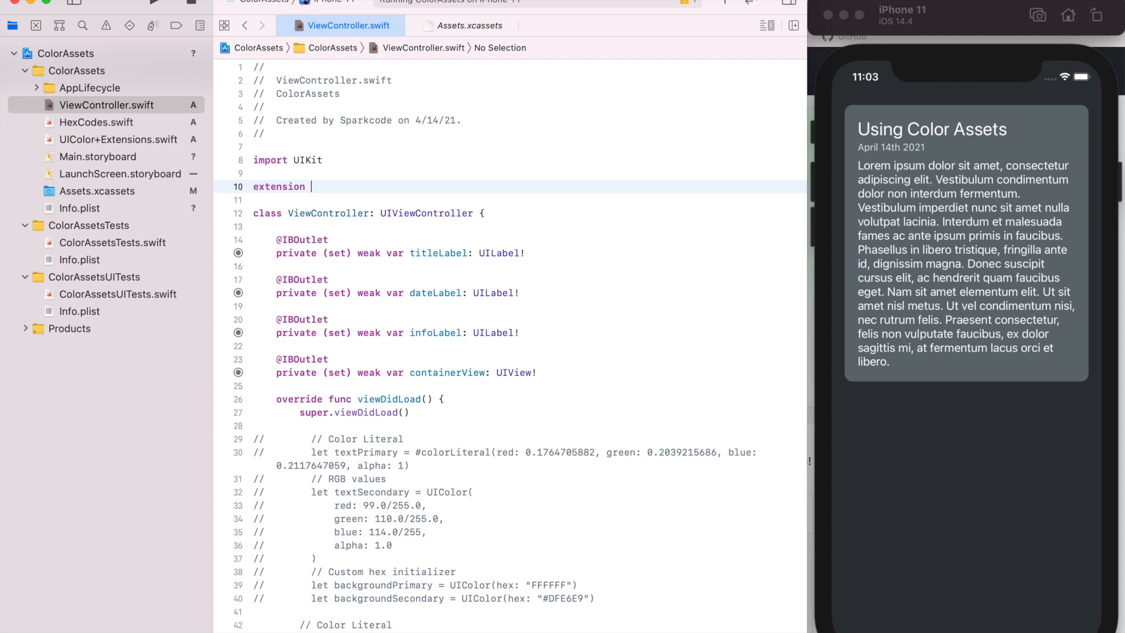
type("UIColor {")
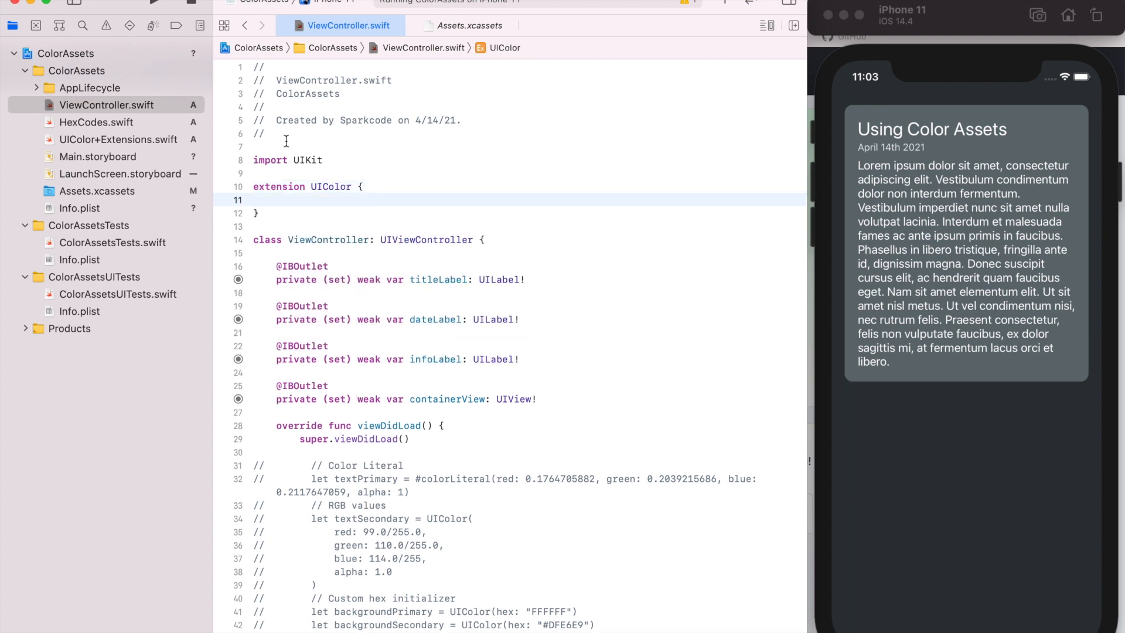
type("import module")
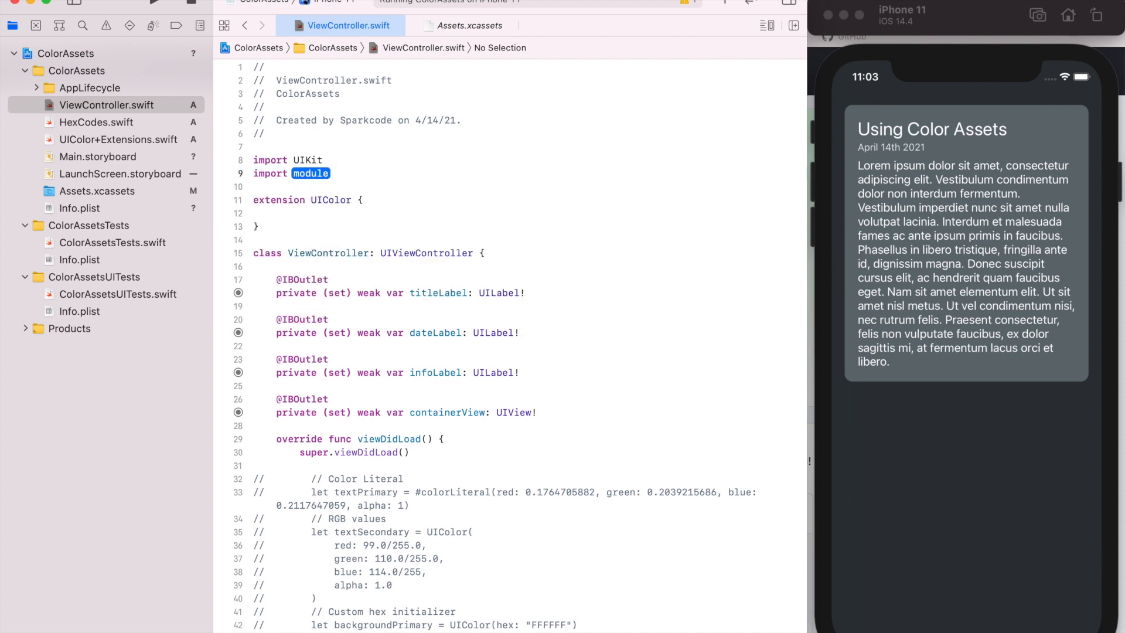
type("Swift")
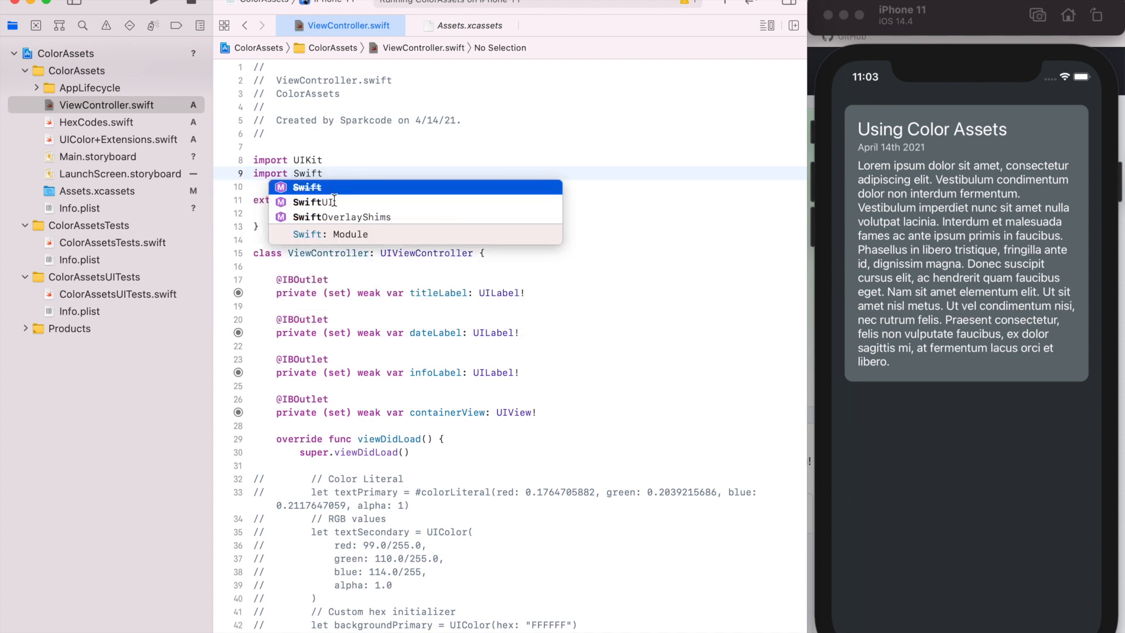
Step: Add a toSwiftUI() -> Color method to the extension that returns Color(self)
left_click(329, 202)
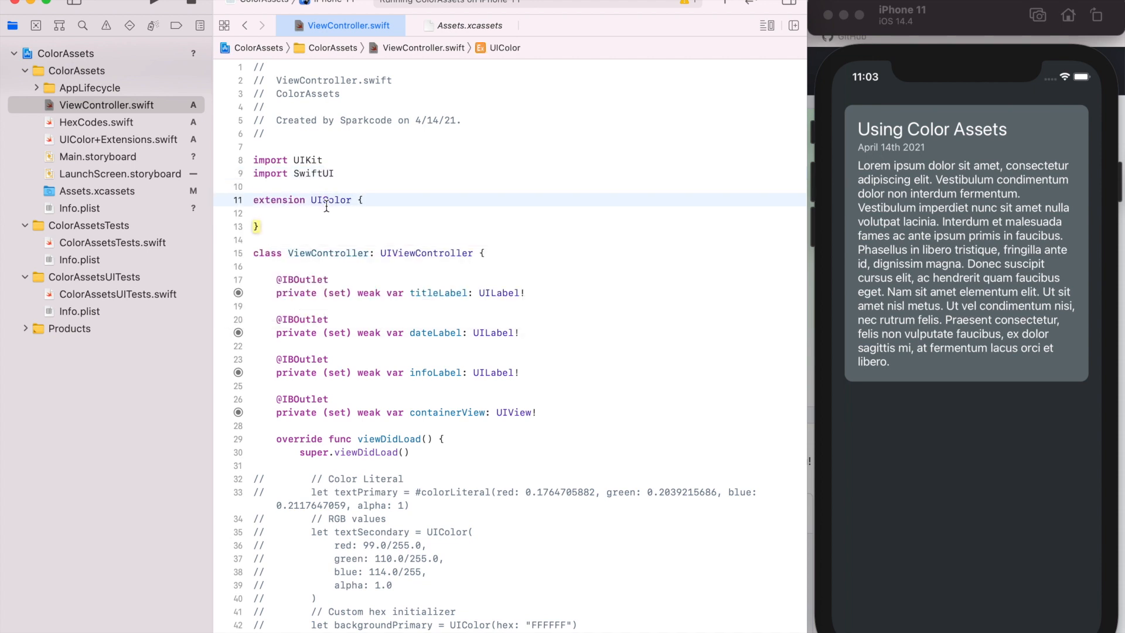
type("func")
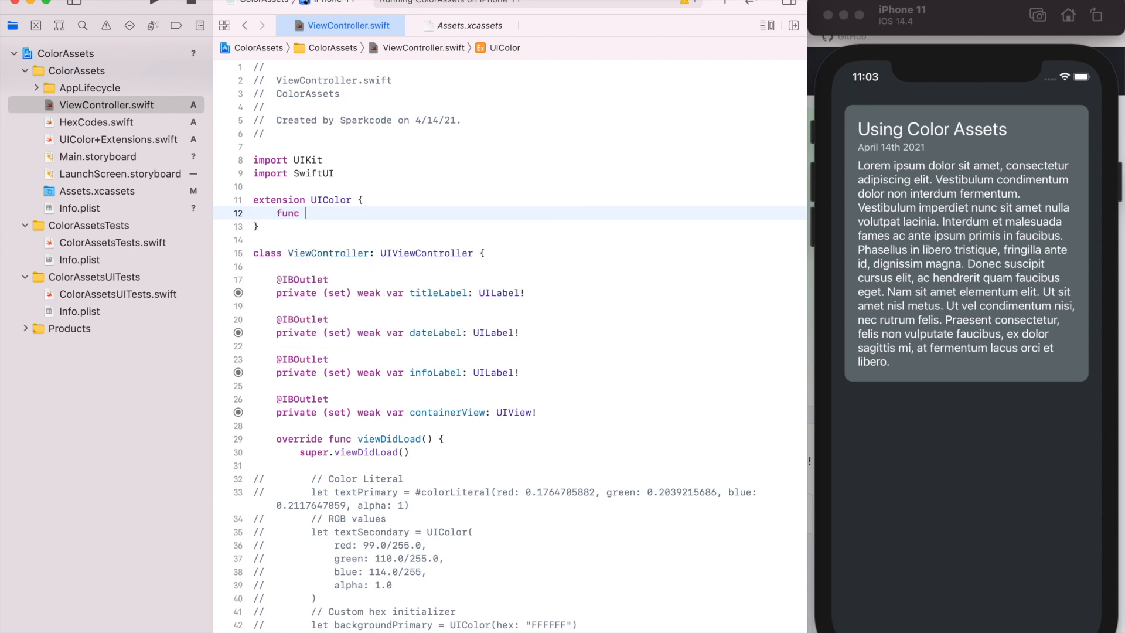
type("toSwiftUI() ->")
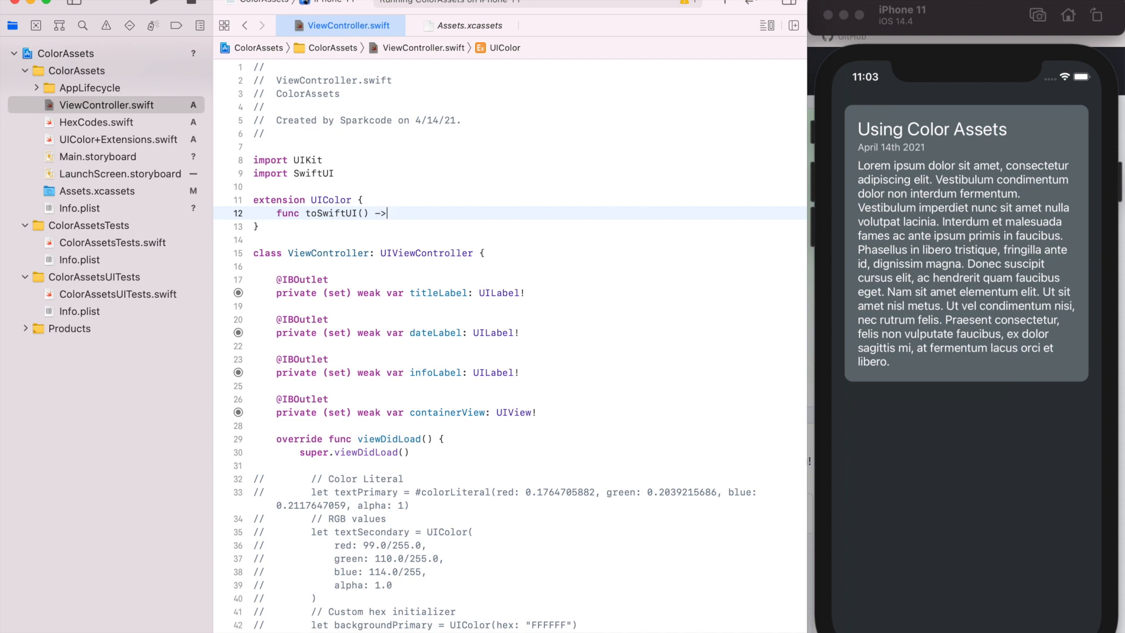
type("Color {")
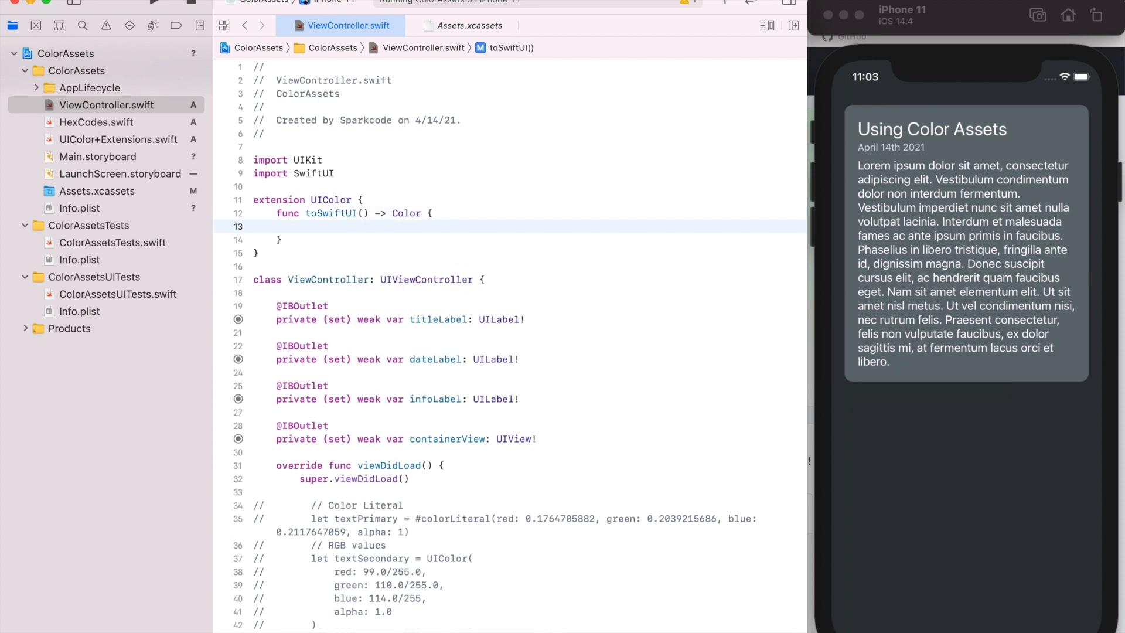
type("return Color(")
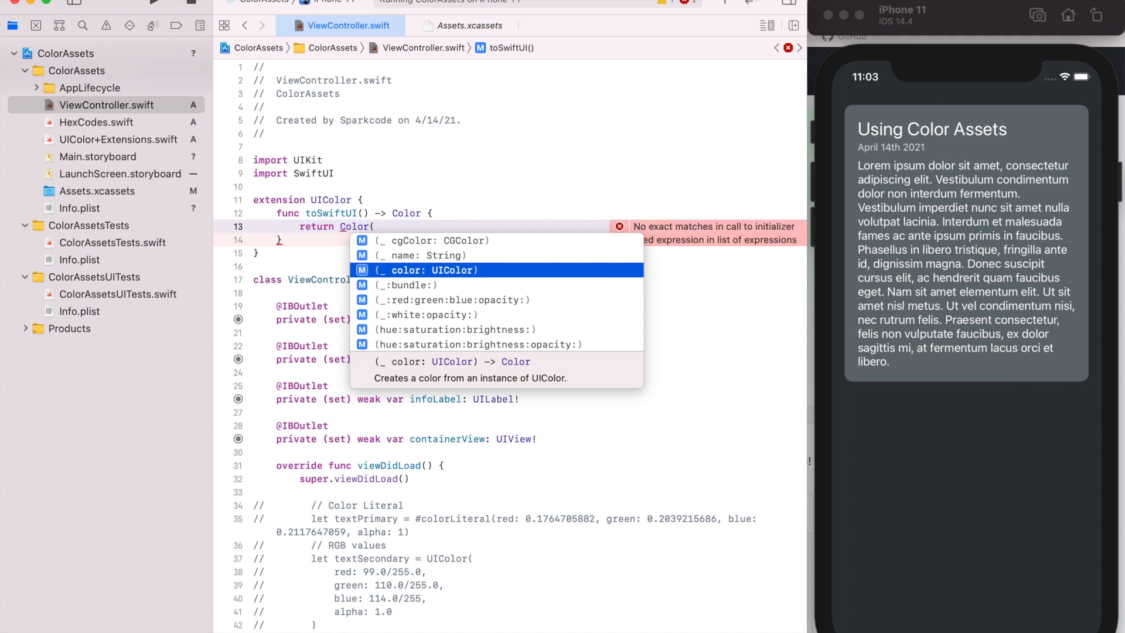
type("s")
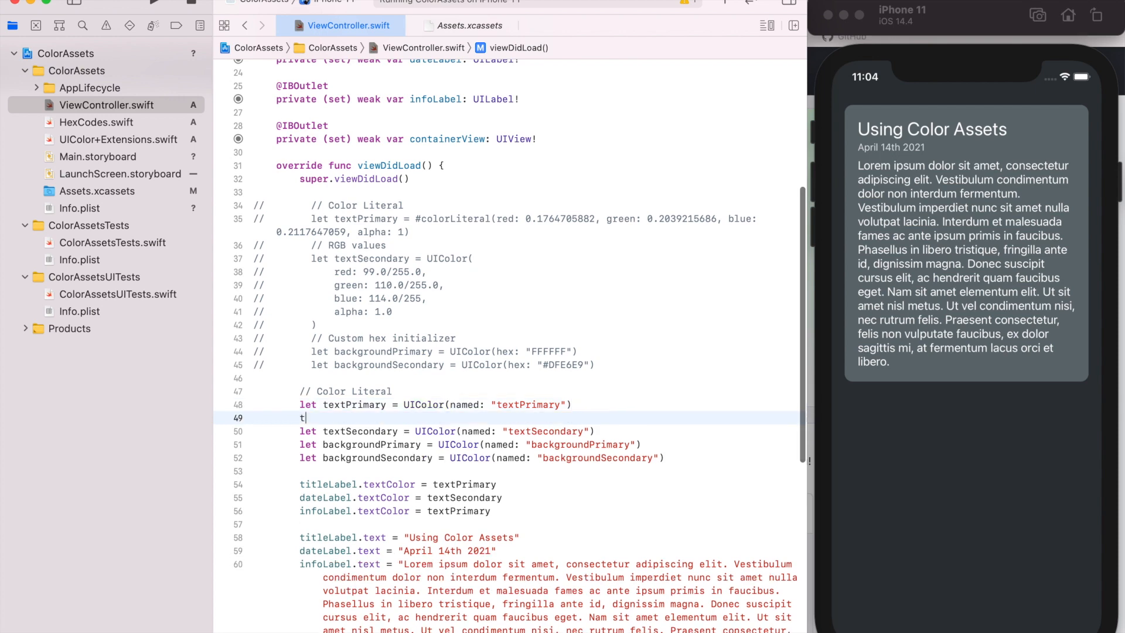
Step: Try a textPrimary.toSwiftUI() call in viewDidLoad, then remove it
type("textprimary.toSwift")
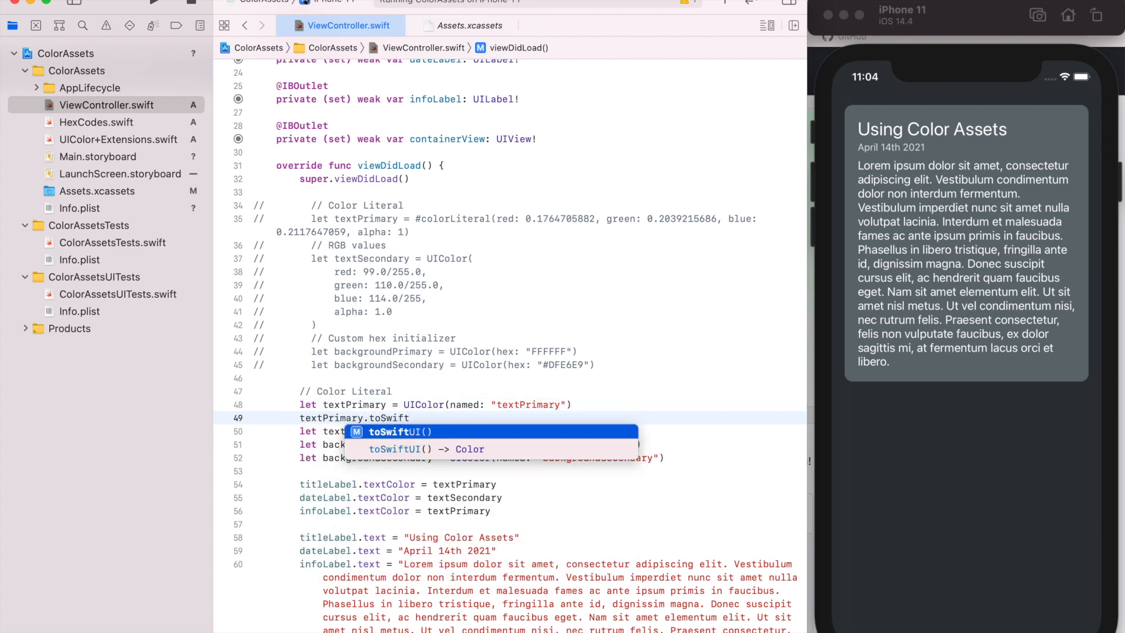
key("Return")
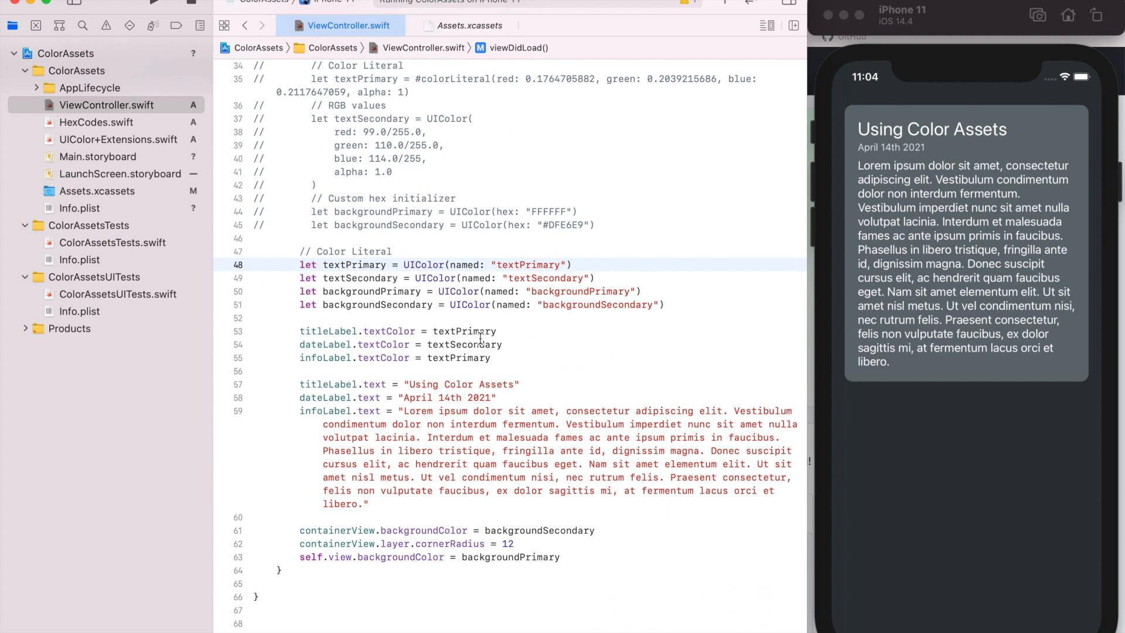
left_click(571, 264)
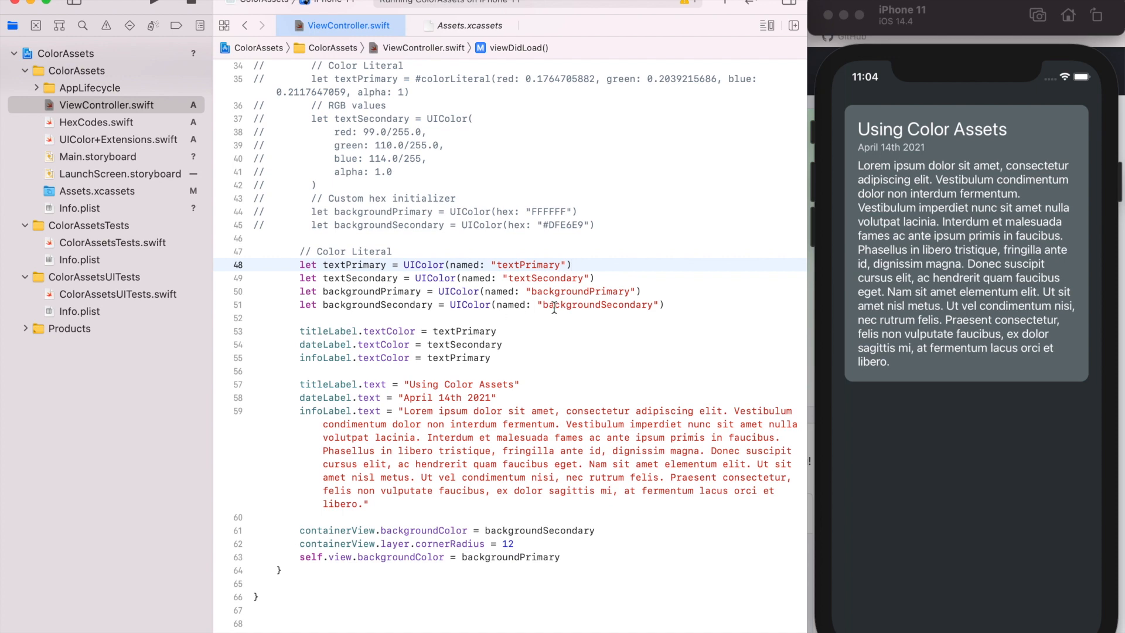
mouse_move(590, 312)
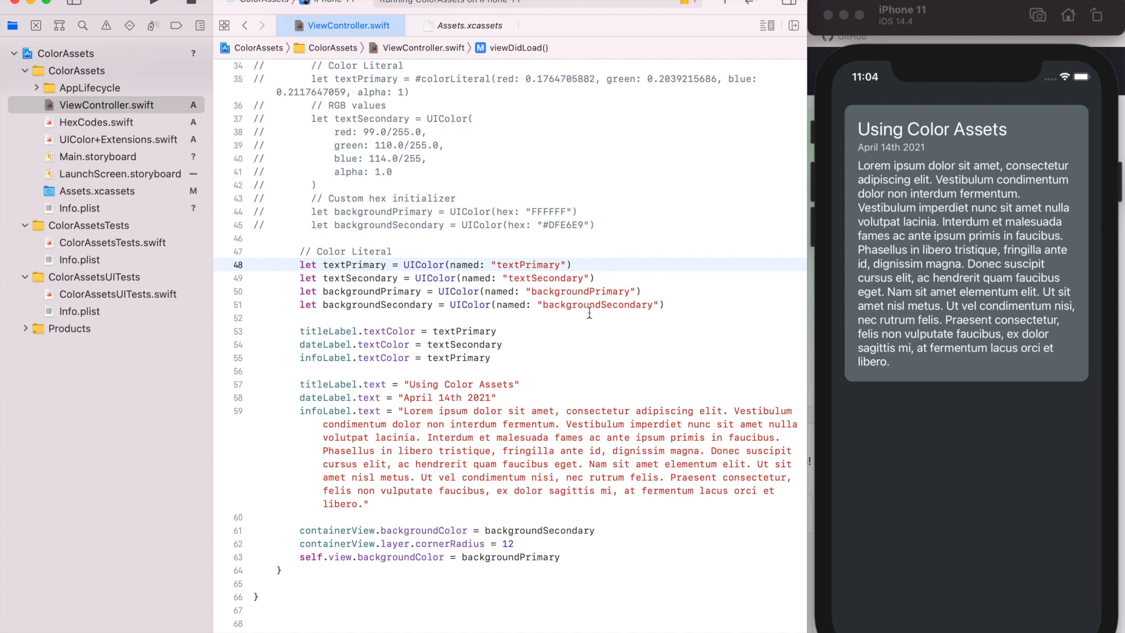
Step: Select the four UIColor(named:) lines, then reopen Assets.xcassets
scroll("down", 3)
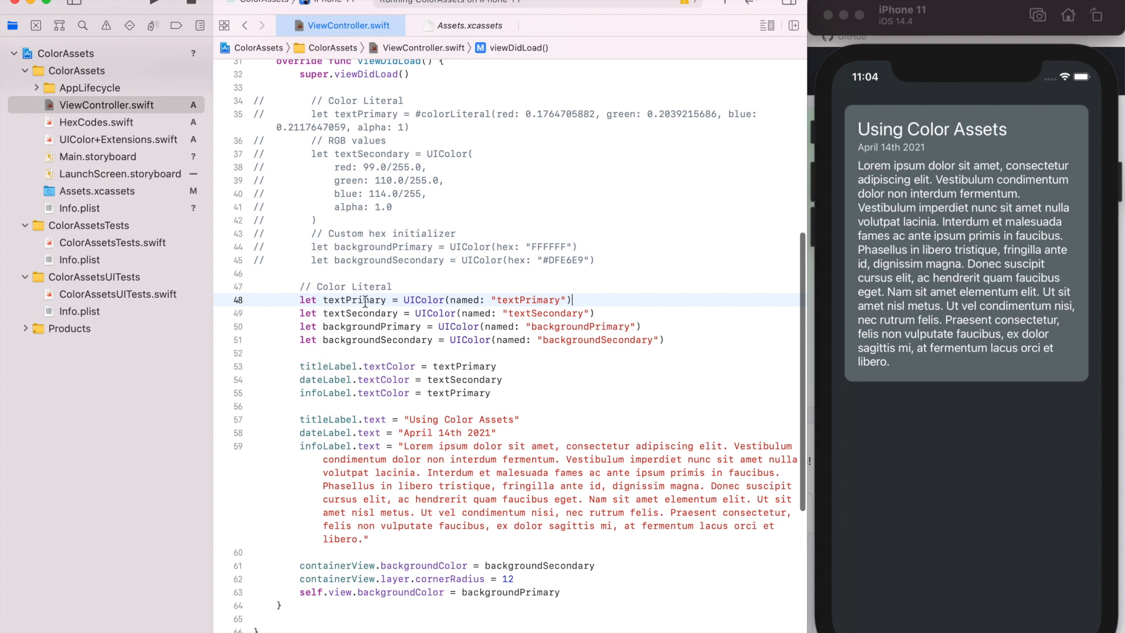
left_click_drag(363, 300, 672, 351)
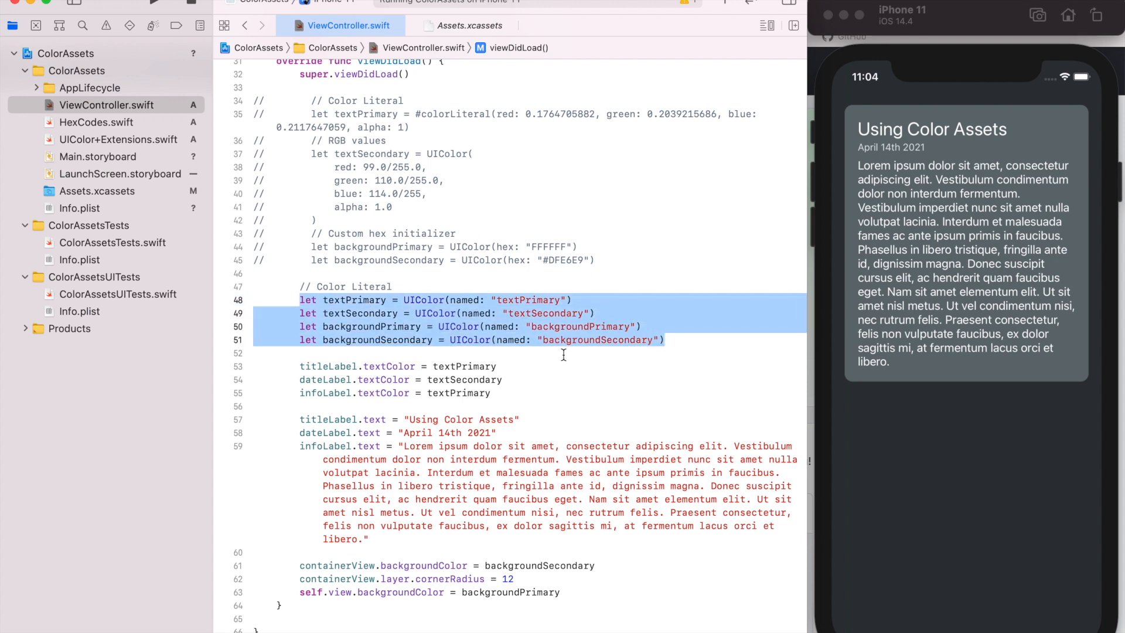
left_click(547, 352)
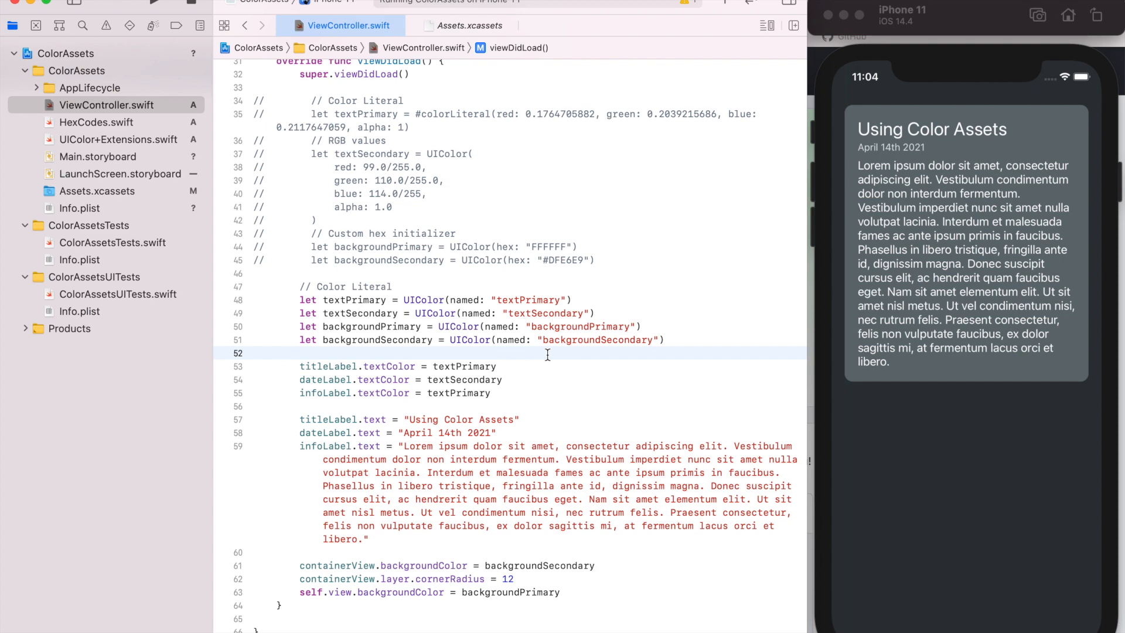
left_click(96, 191)
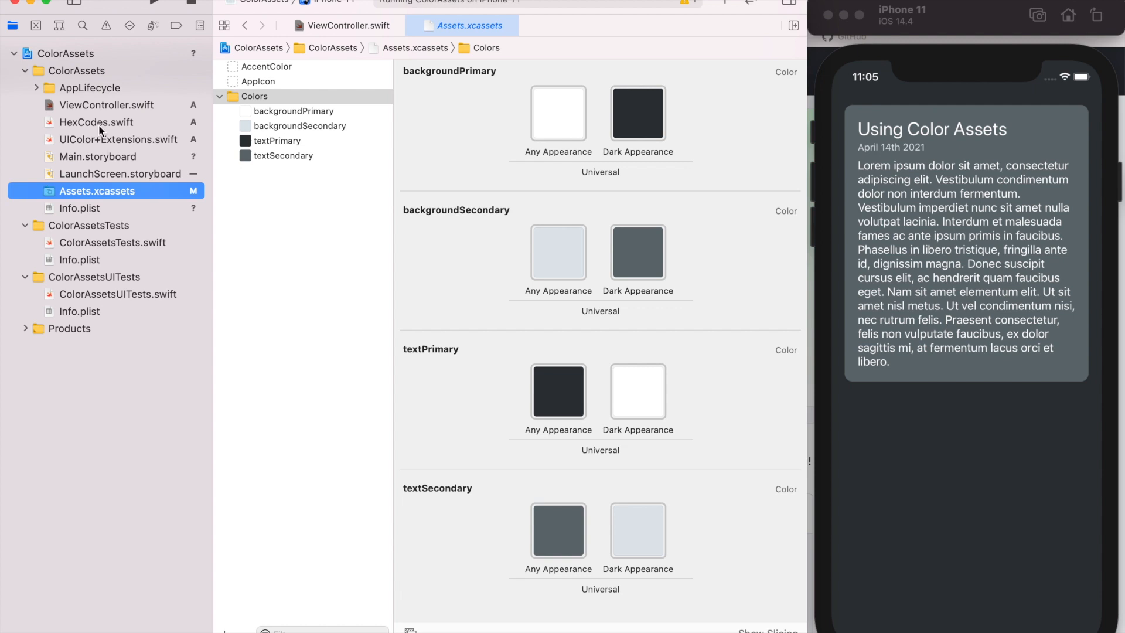
Step: Misspell the asset name as 'backgroundSecondaryy' in ViewController.swift
left_click(106, 105)
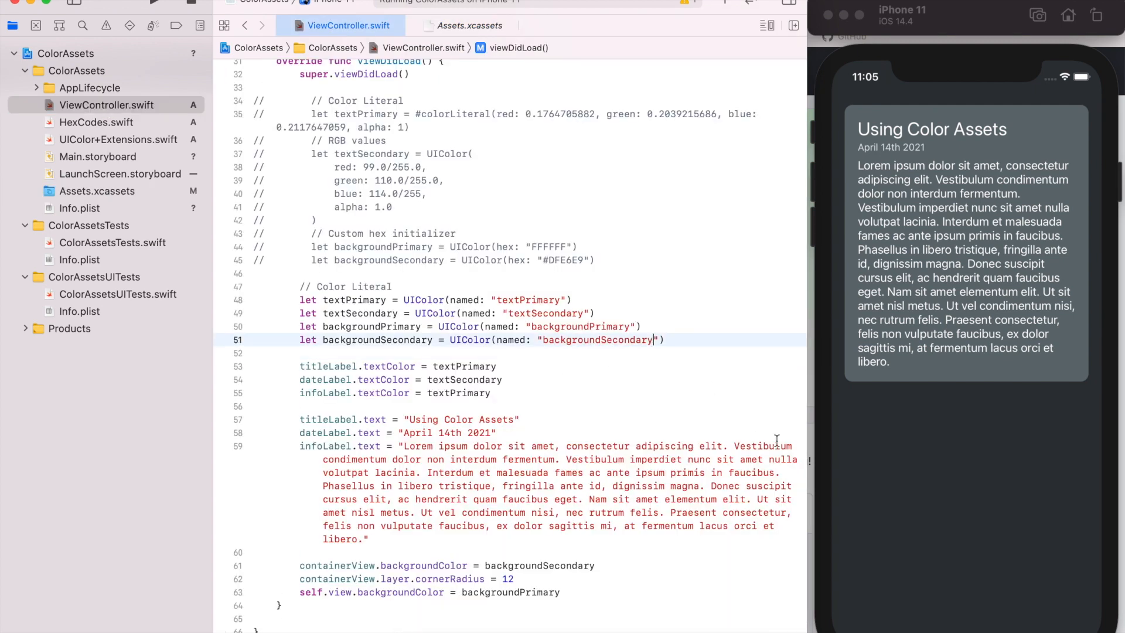
type("y")
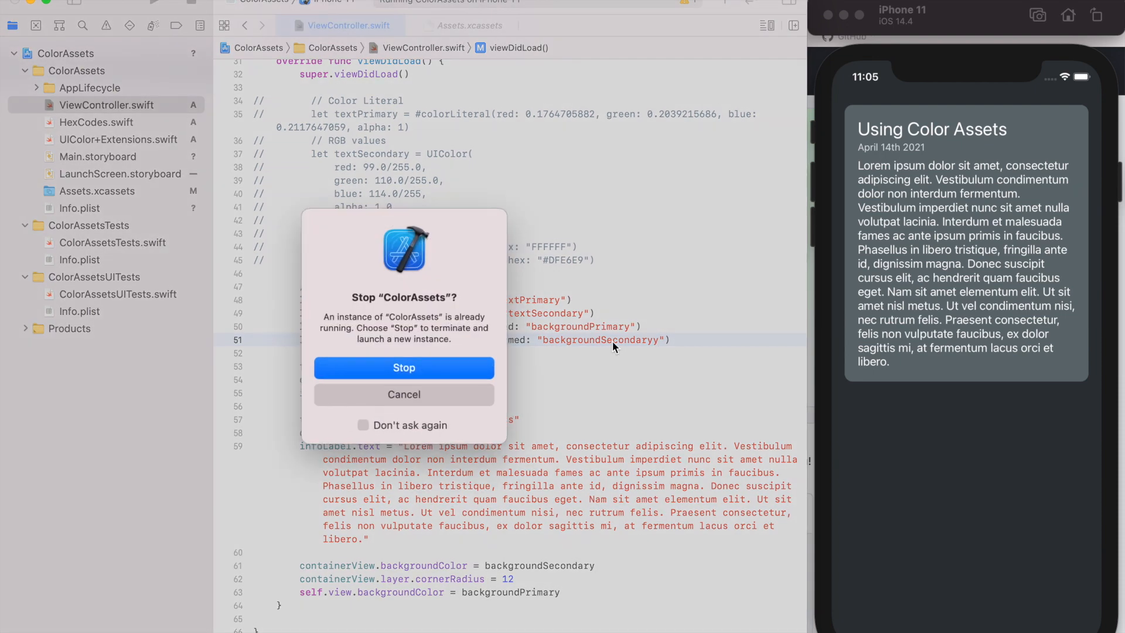
Step: Stop the running ColorAssets instance and relaunch with the misspelled asset name
left_click(403, 367)
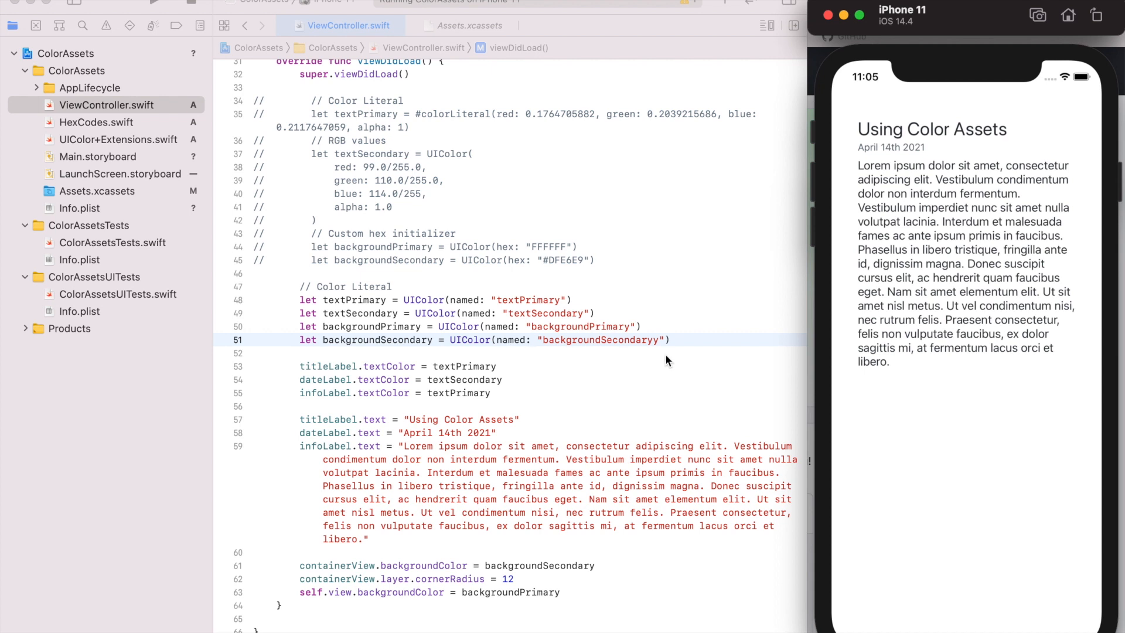
mouse_move(851, 278)
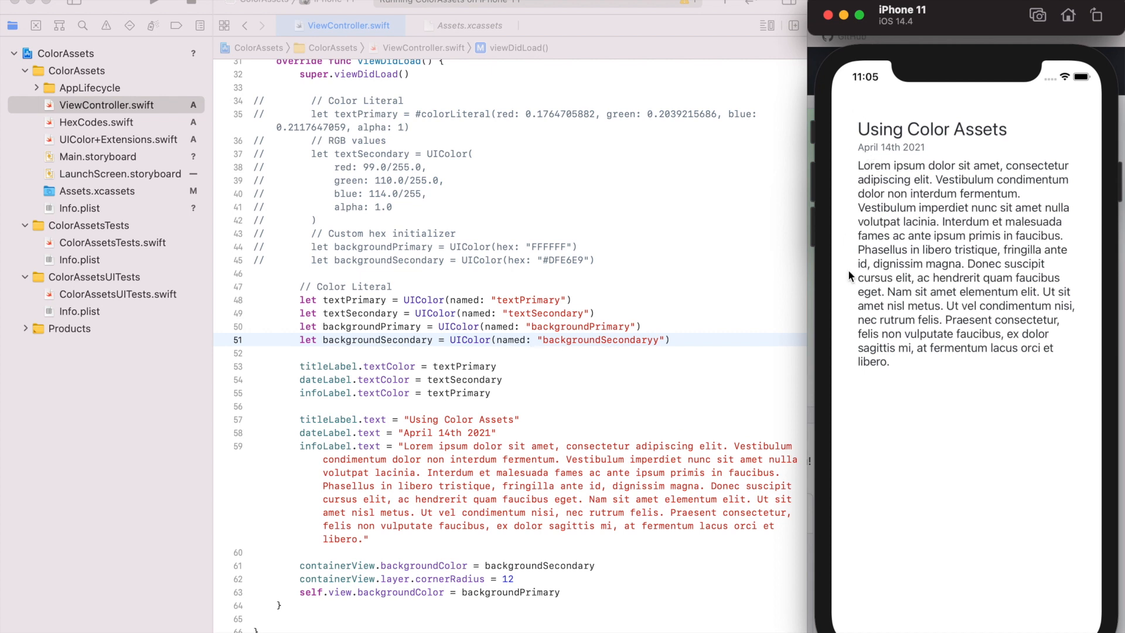
mouse_move(659, 370)
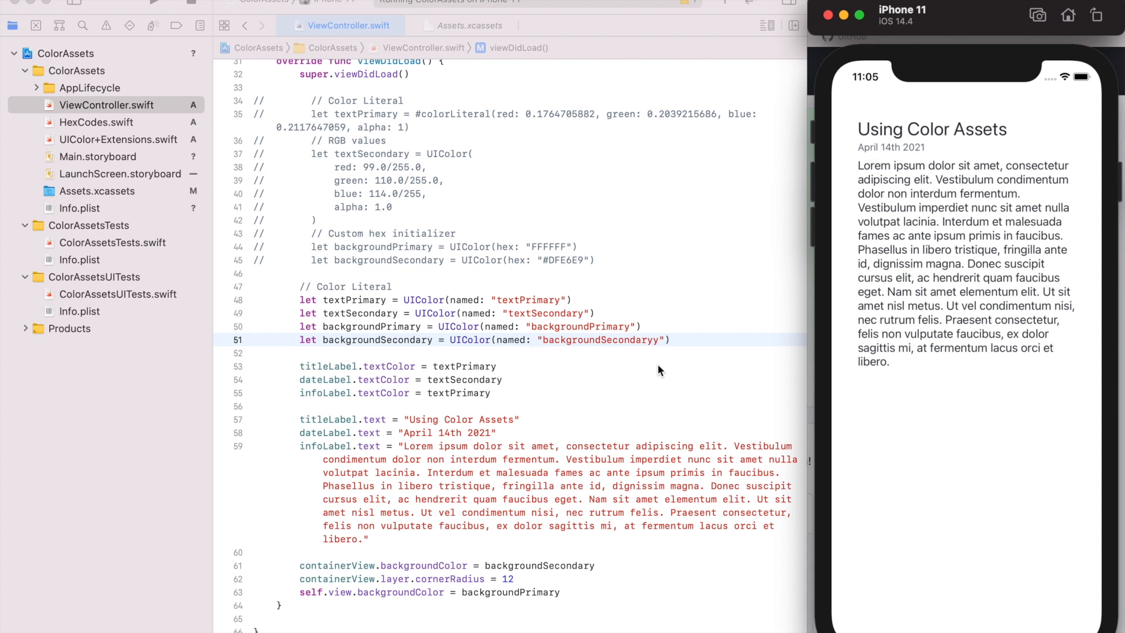
mouse_move(655, 352)
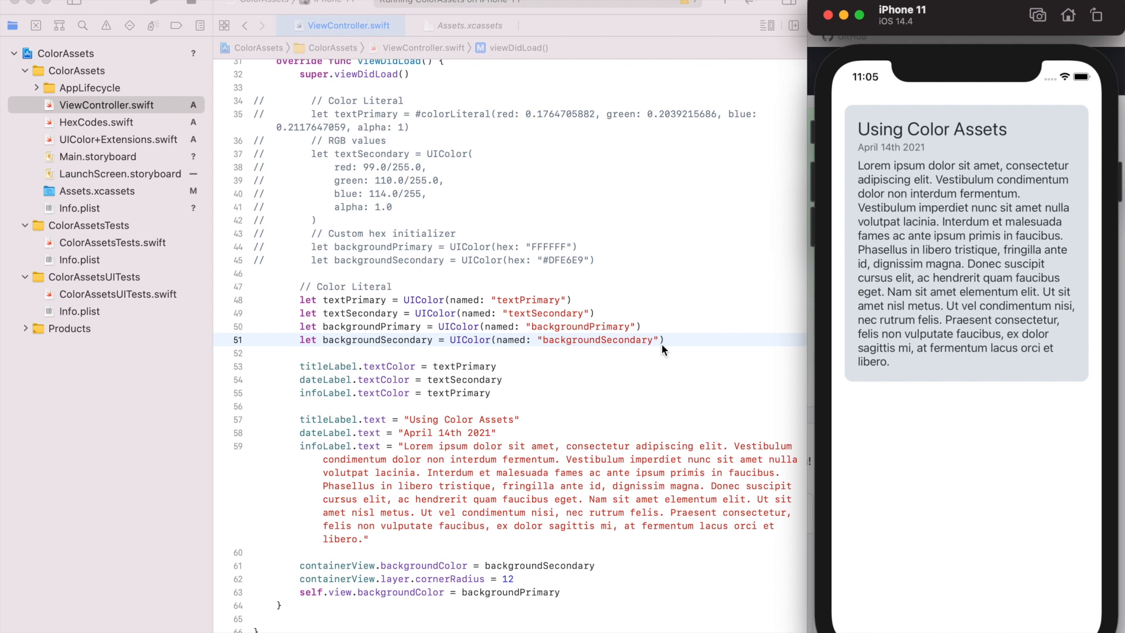
mouse_move(633, 321)
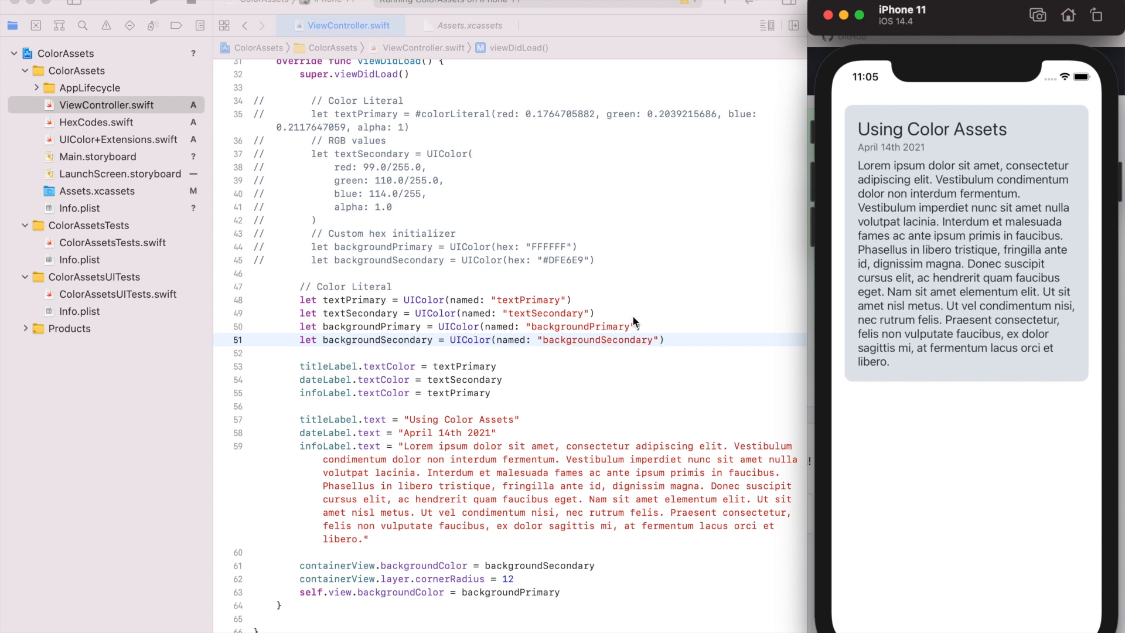
mouse_move(523, 67)
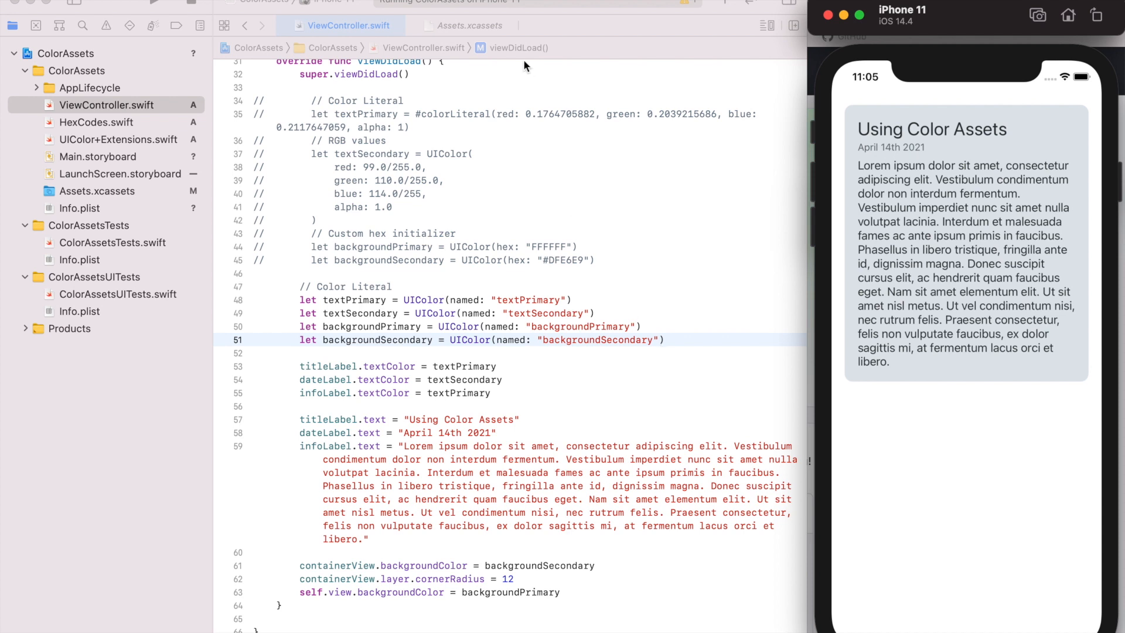